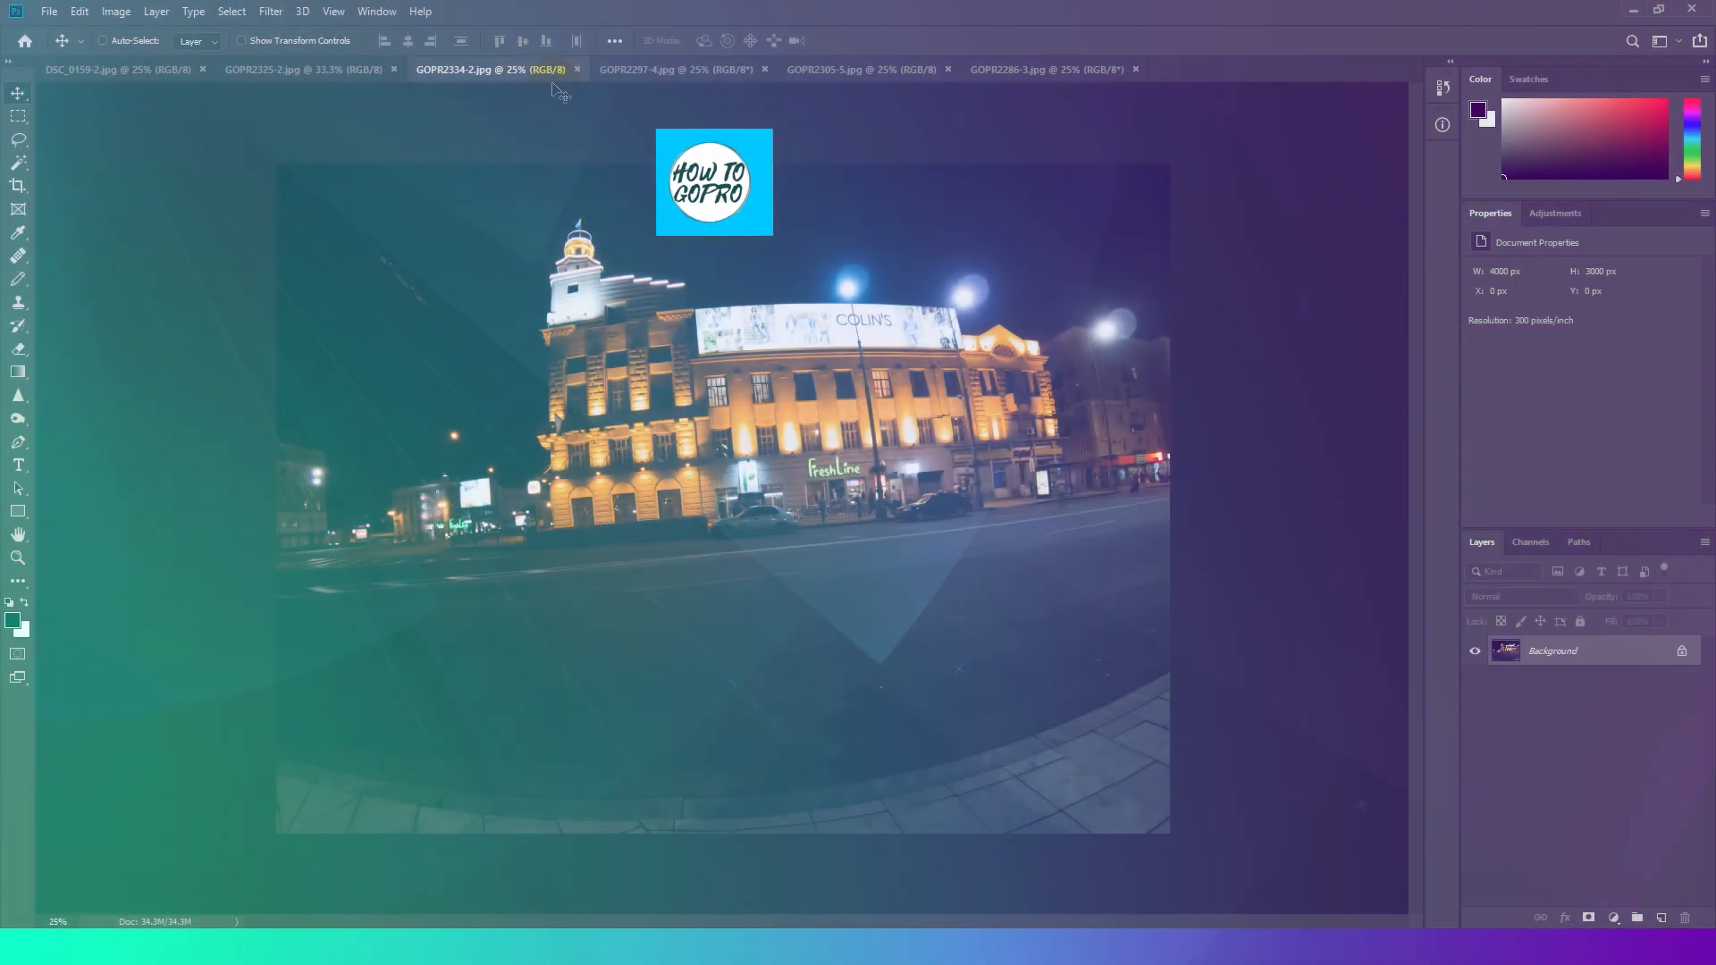
# - Cycle the open night photo tabs with Ctrl+Tab, landing on the plaza building shot
pyautogui.click(863, 70)
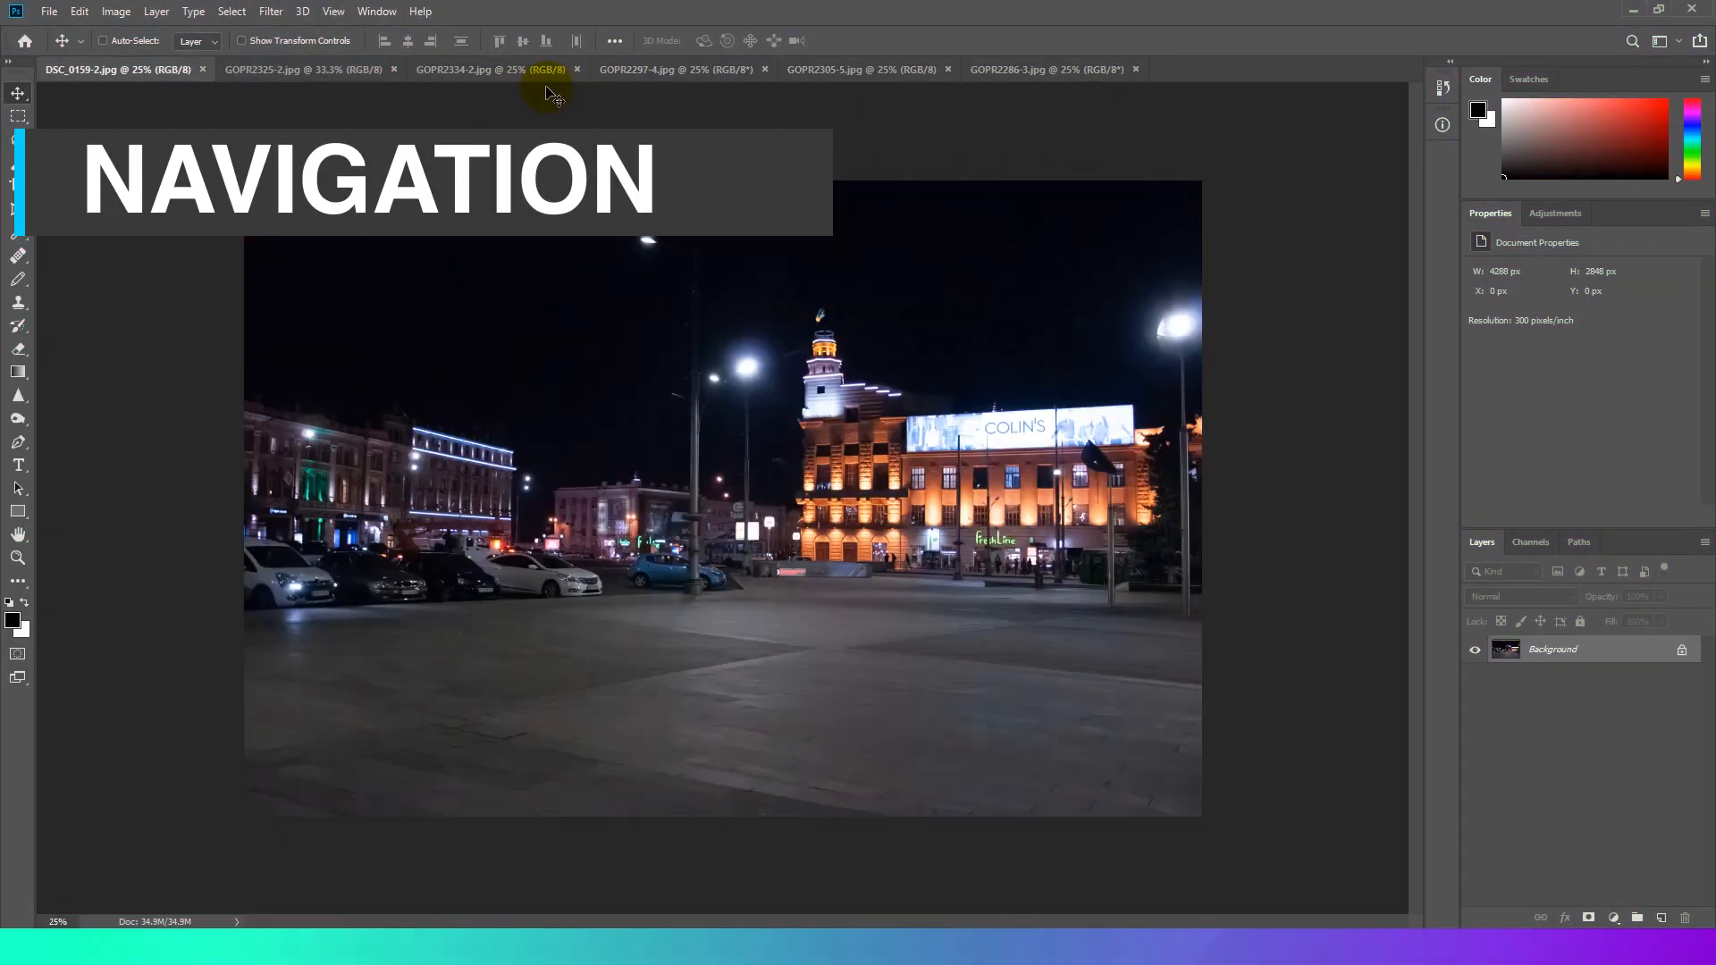
pyautogui.press('ctrl+Tab')
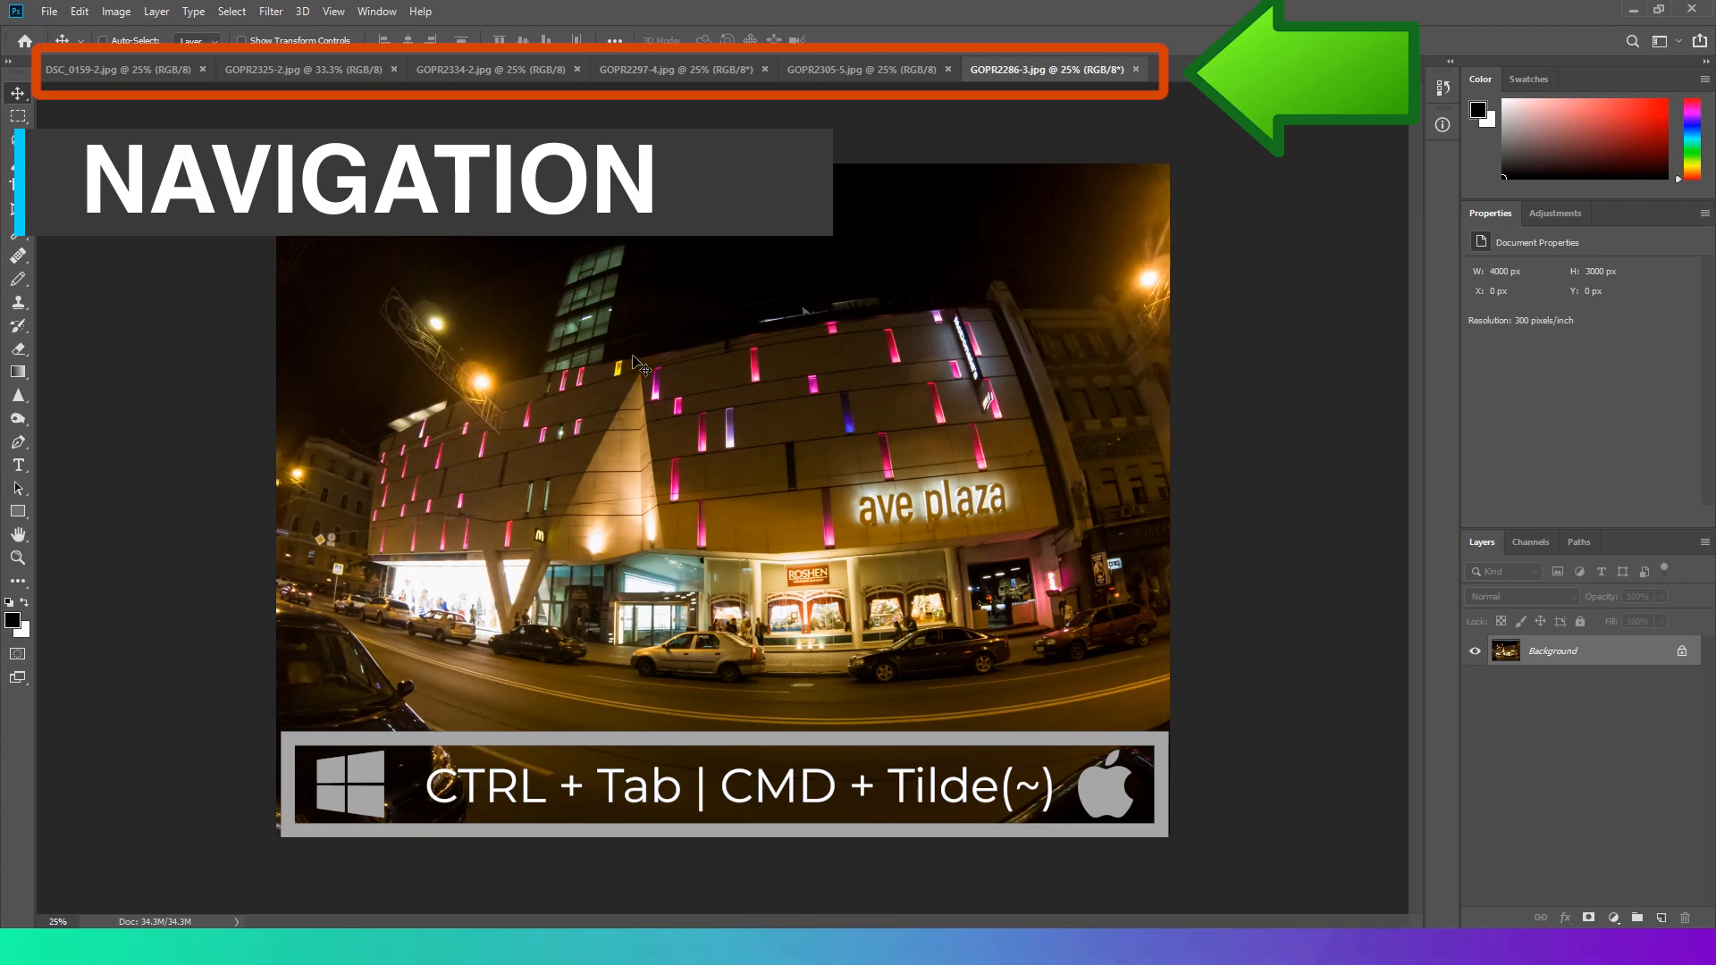
pyautogui.click(493, 70)
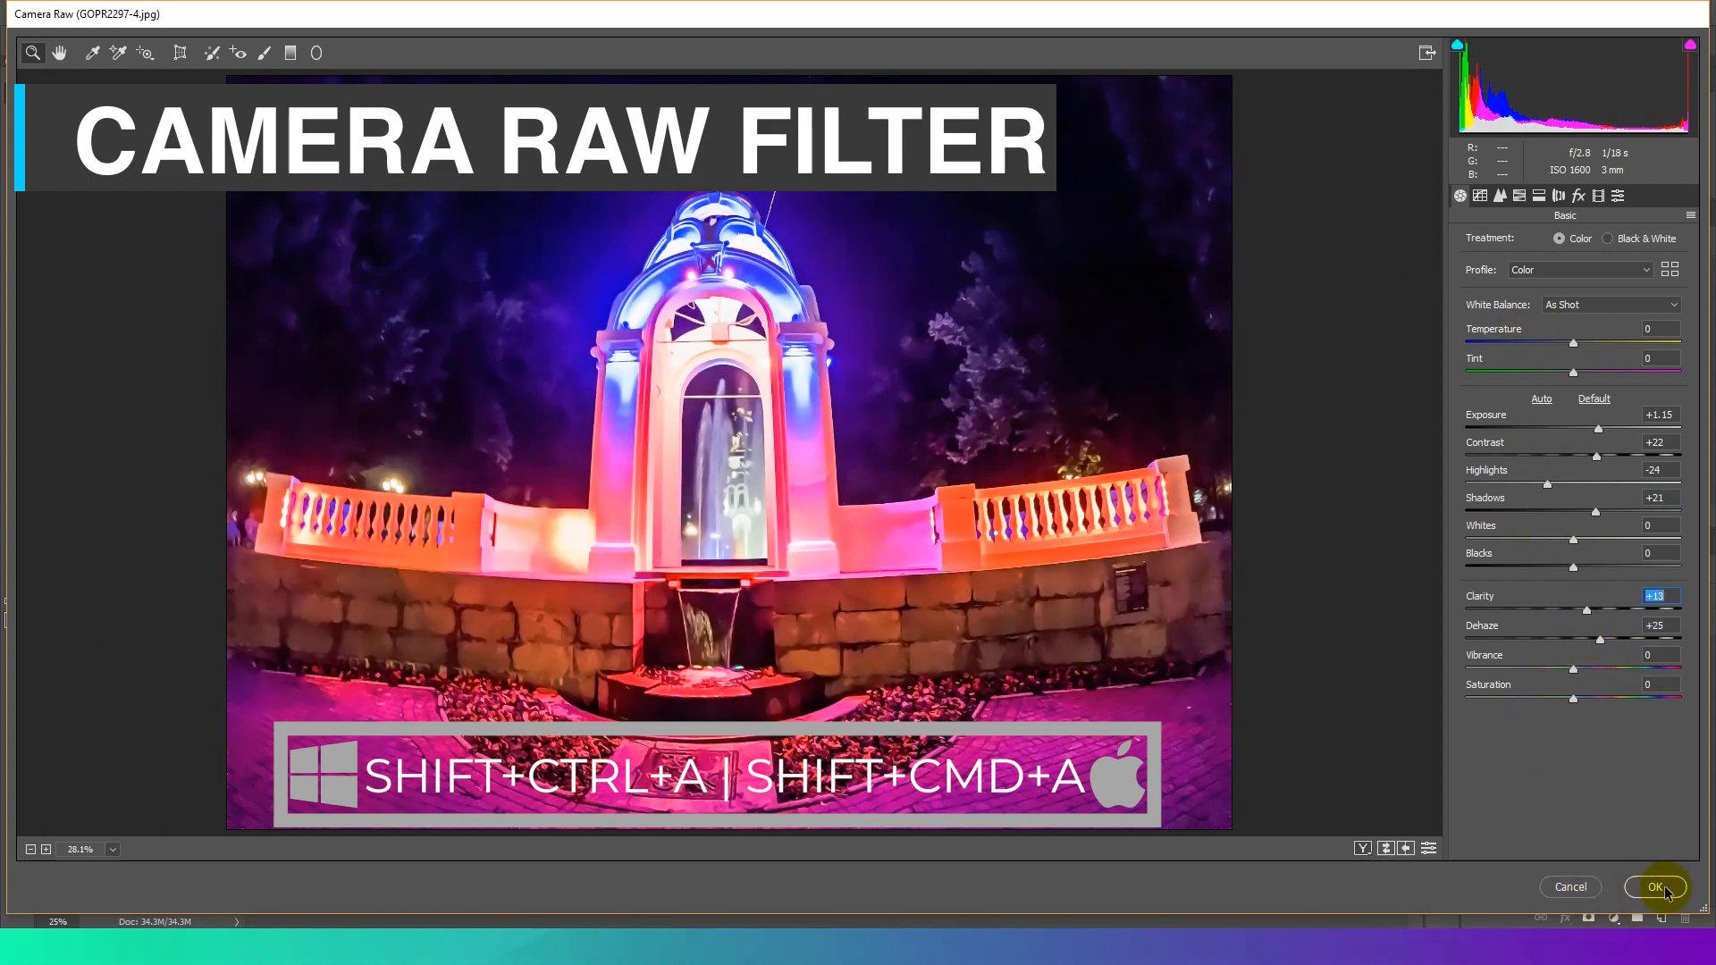
# - Apply the Camera Raw exposure, contrast, shadows, clarity and dehaze adjustments with OK
pyautogui.click(1655, 887)
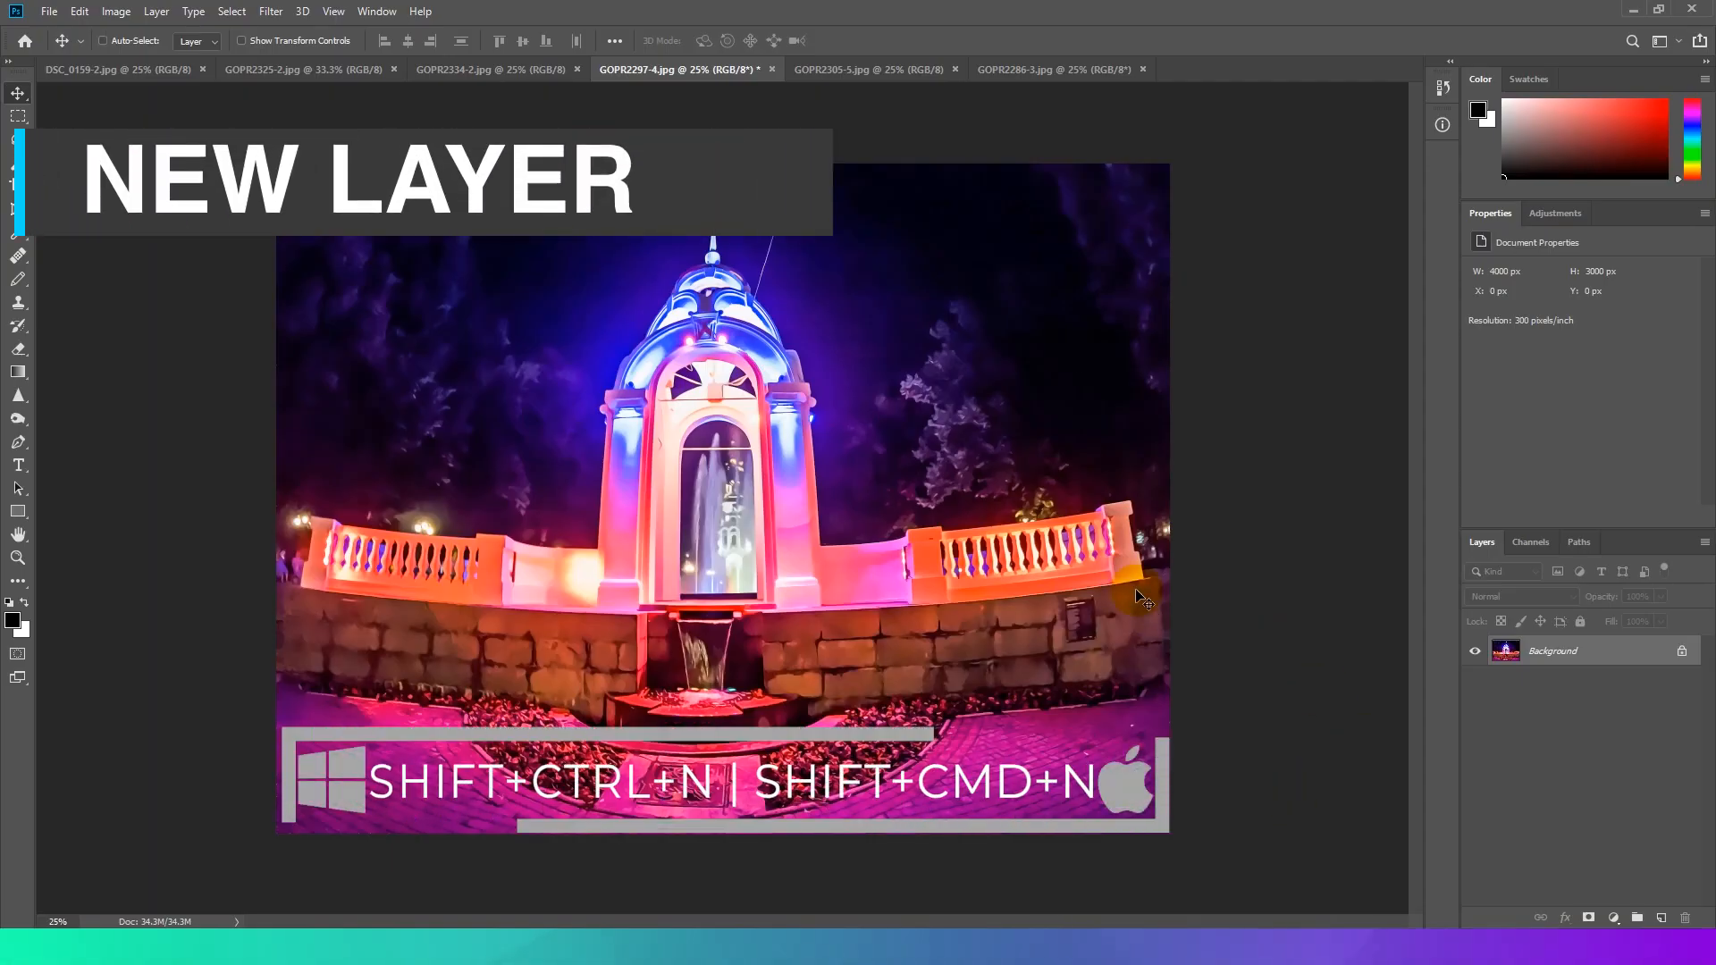
# - Create two new empty layers named Images and Text via Shift+Ctrl+N
pyautogui.press('shift+ctrl+n')
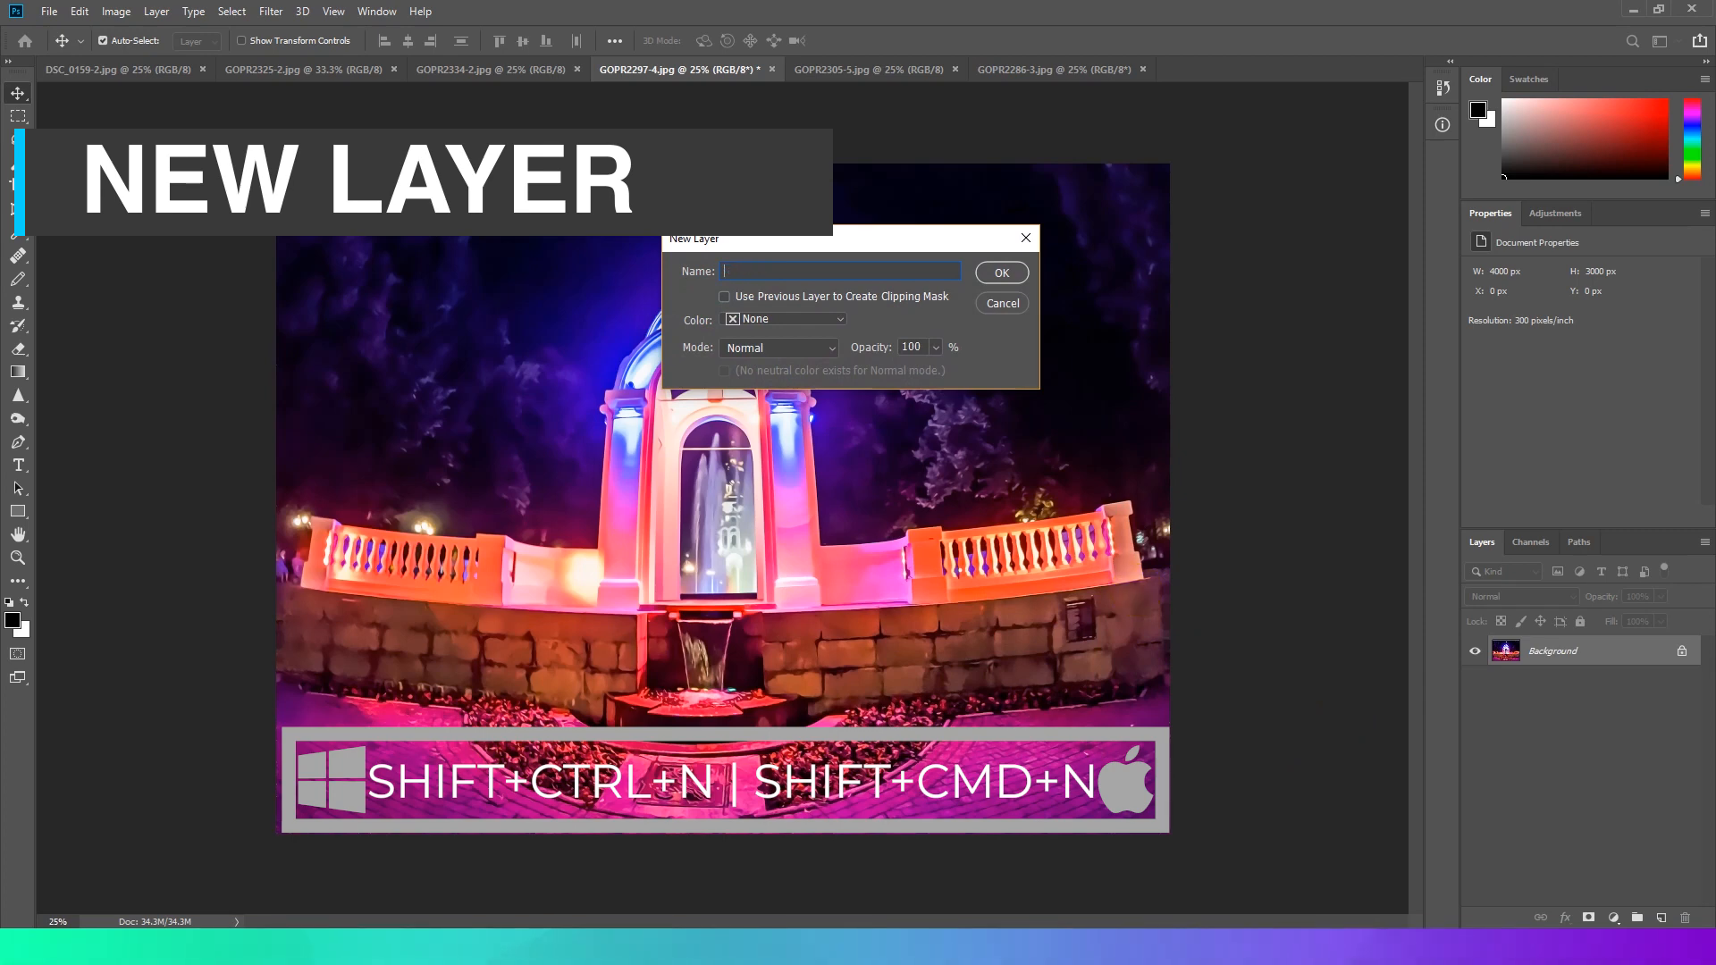
pyautogui.write('Images')
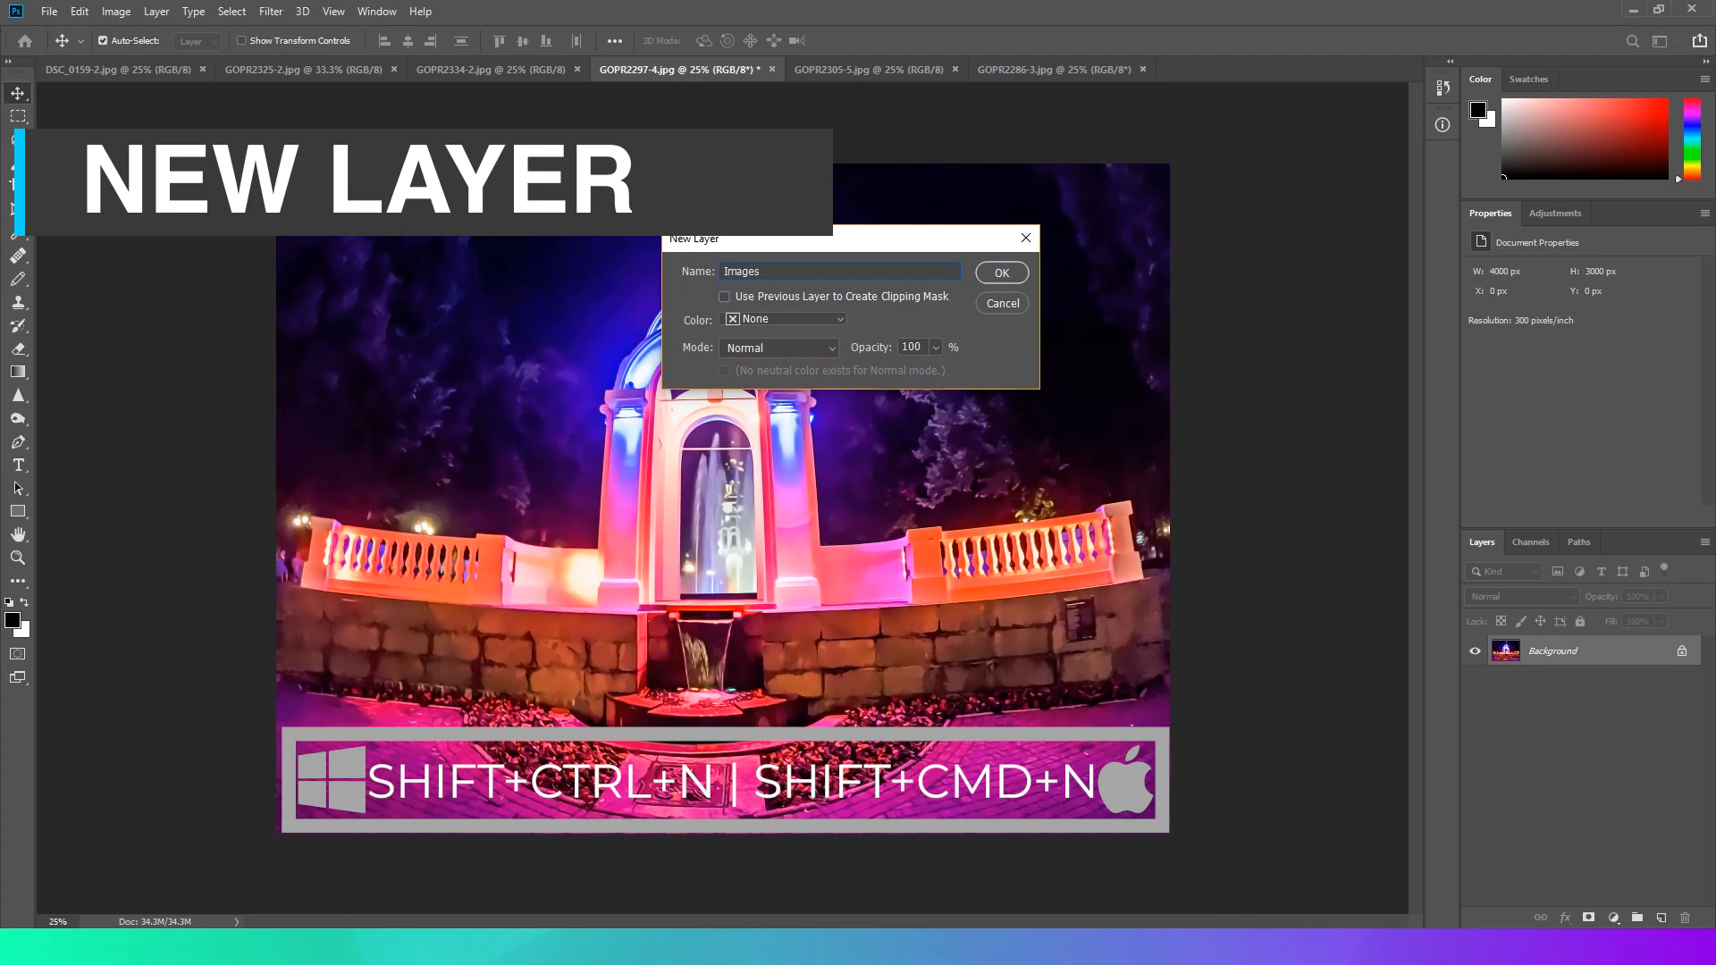
pyautogui.click(999, 272)
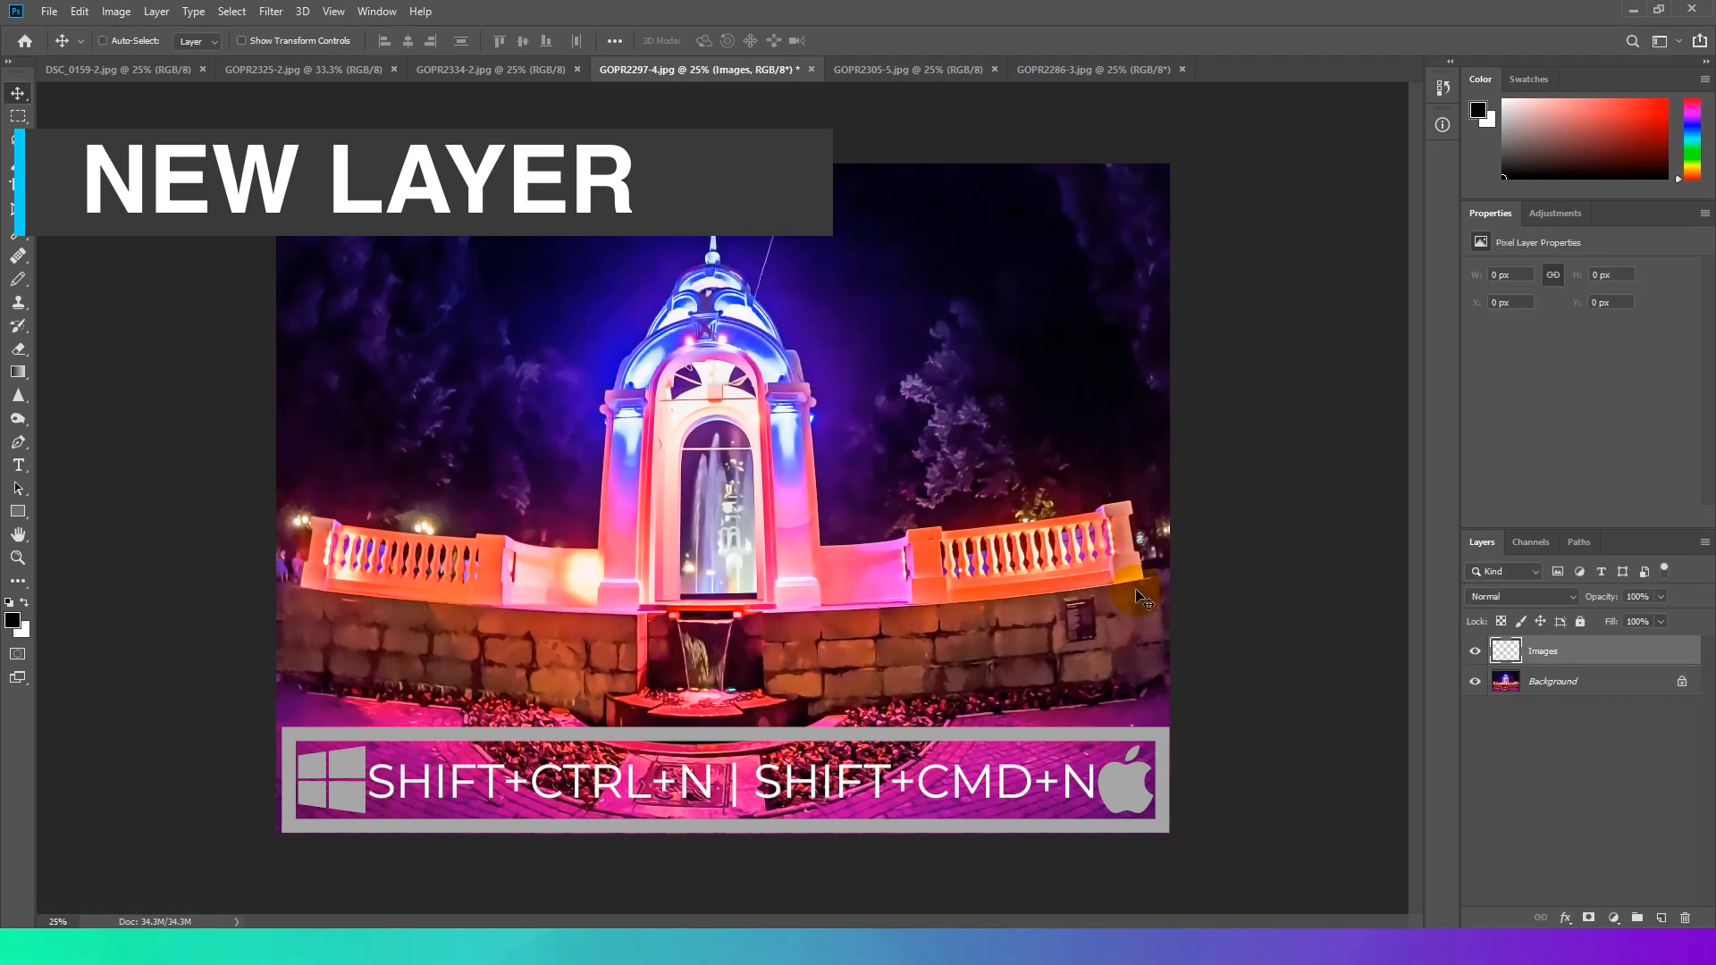
pyautogui.press('shift+ctrl+n')
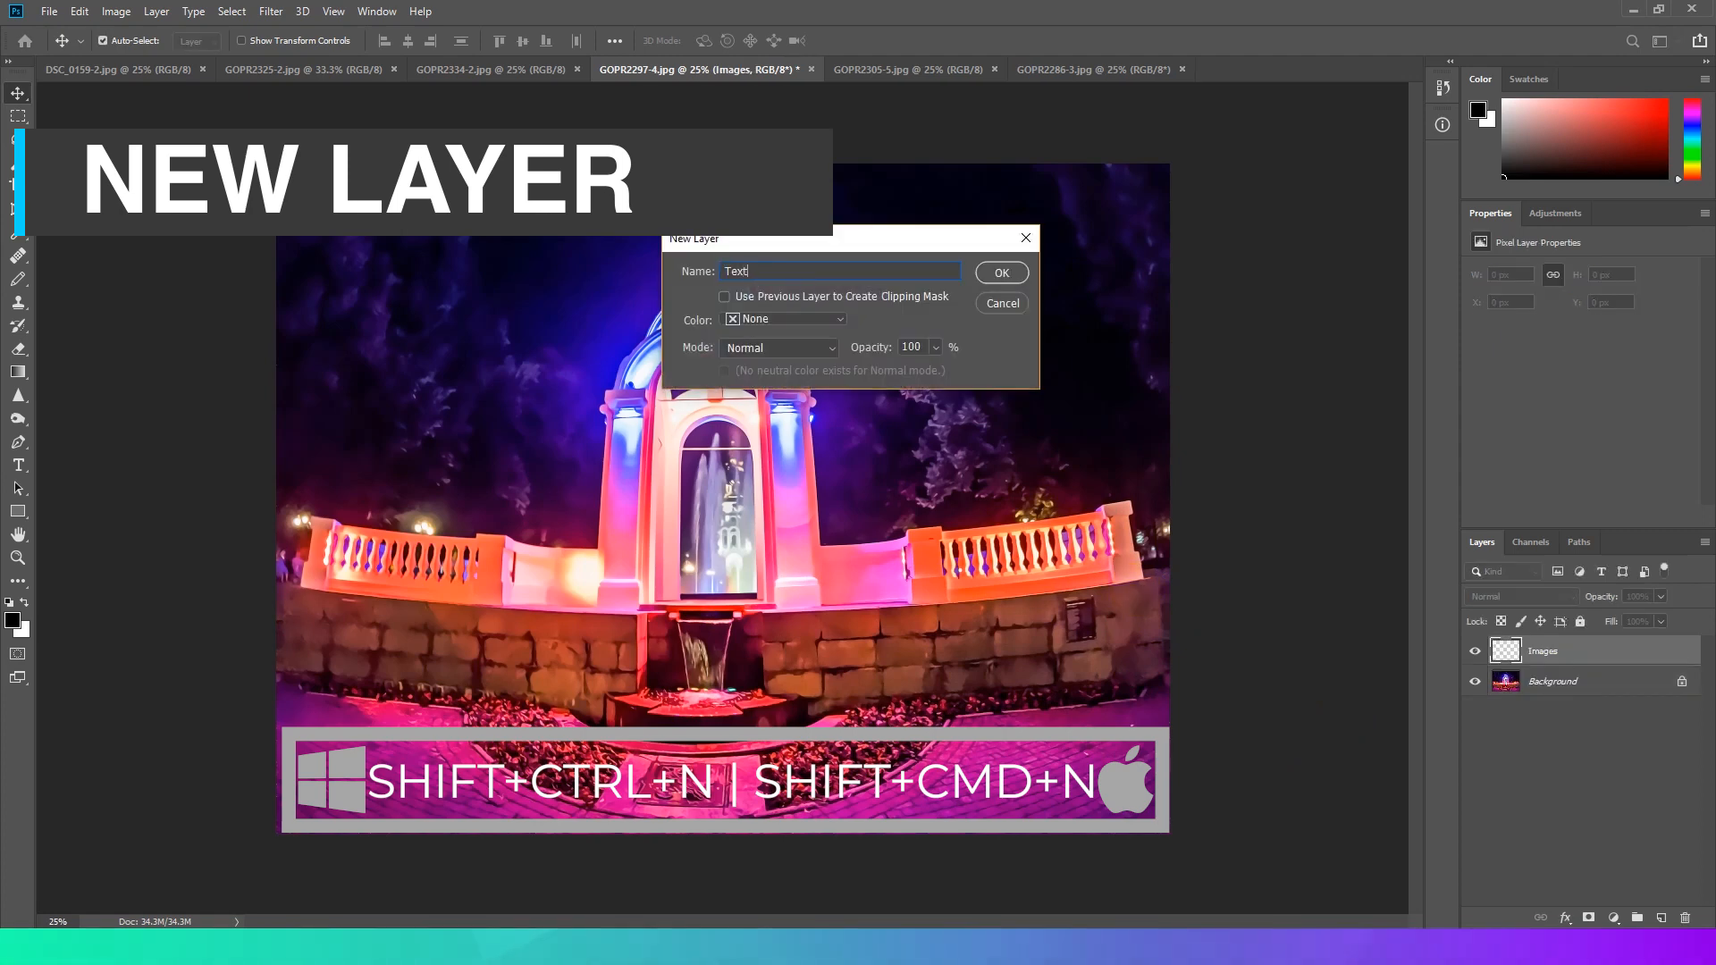
pyautogui.click(997, 272)
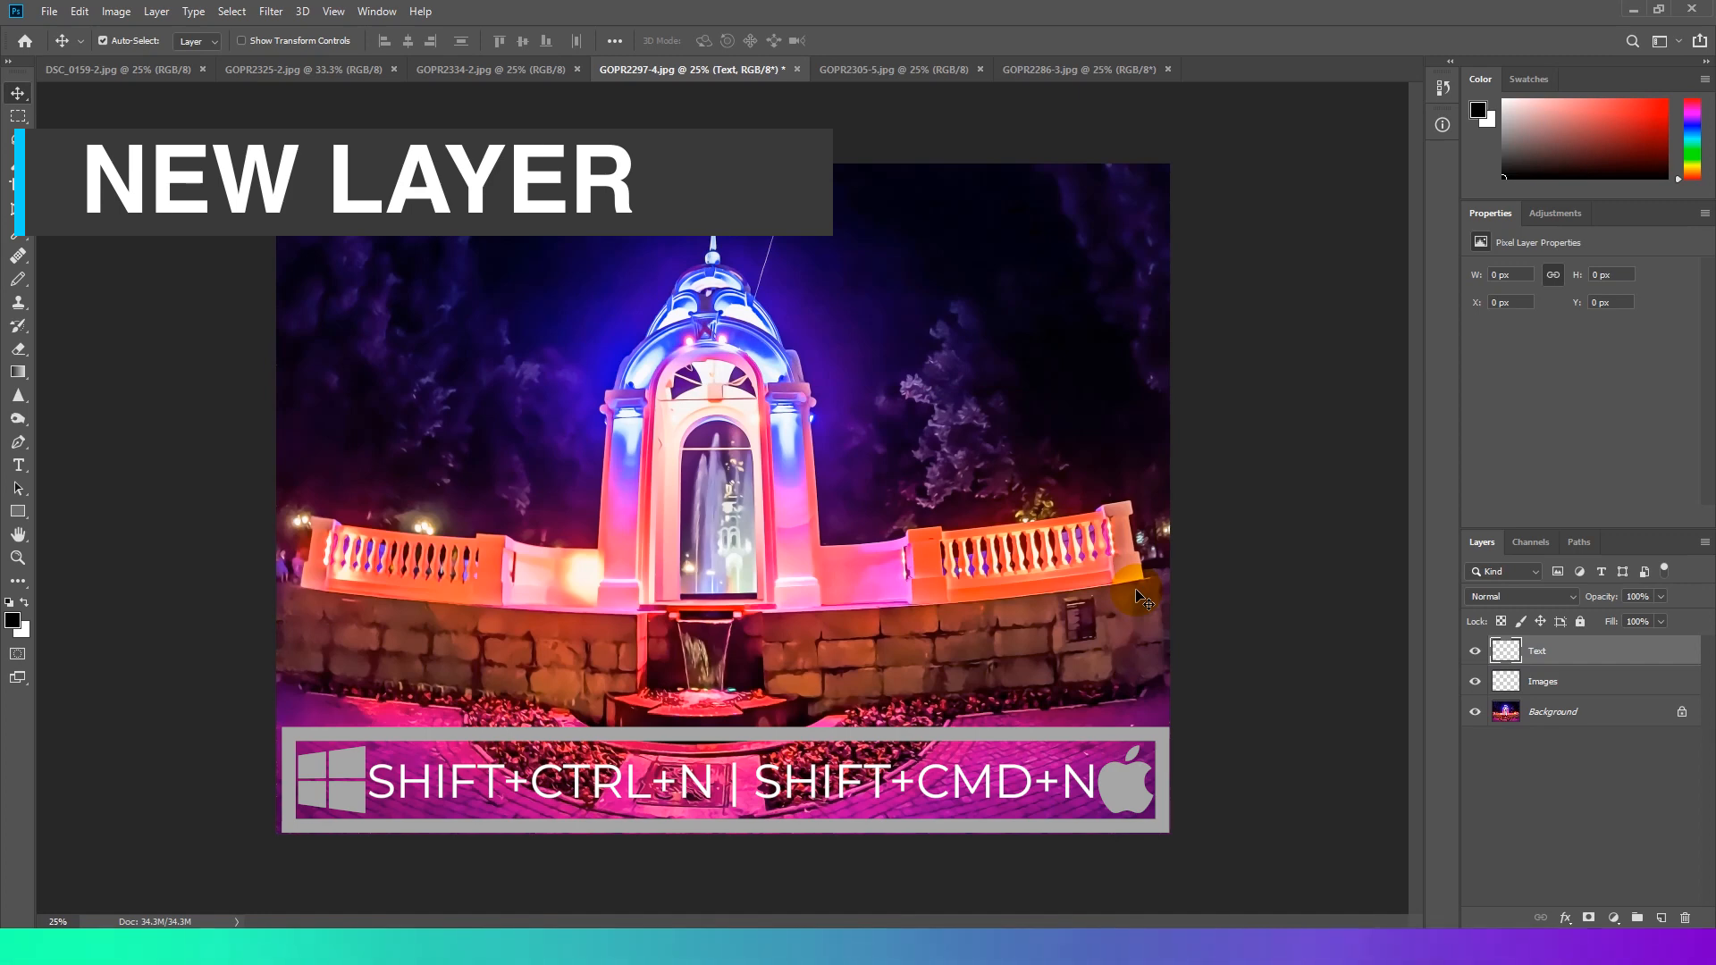
pyautogui.click(1542, 681)
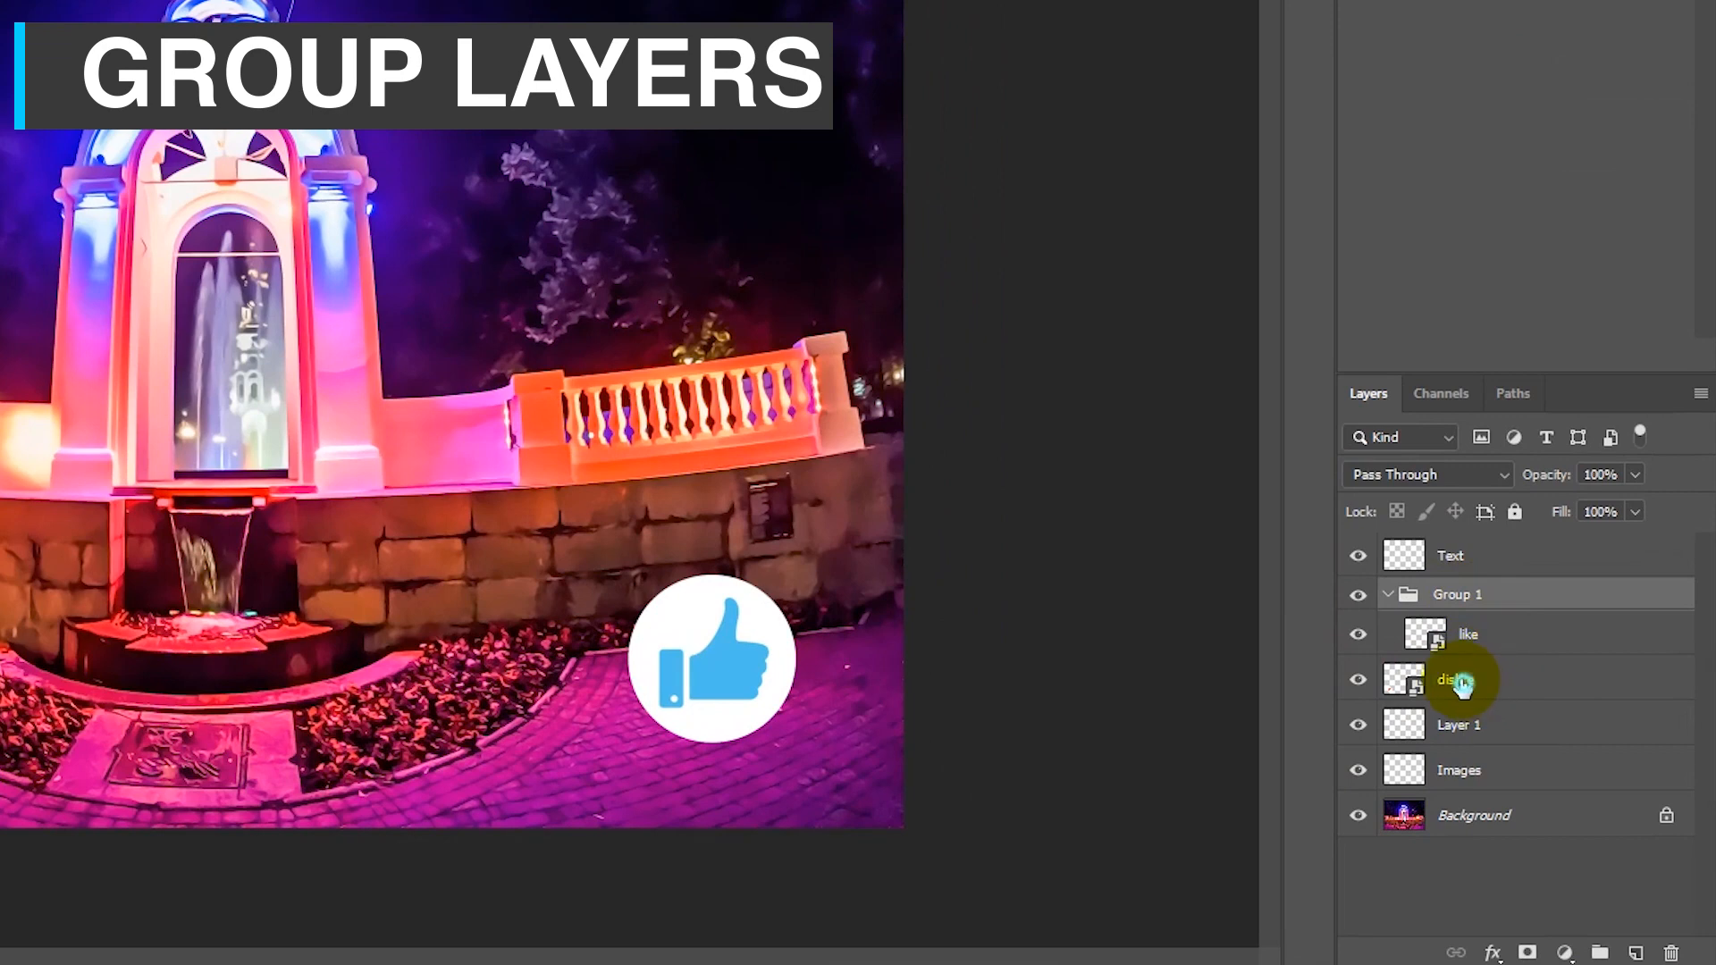
# - Group the like and dislike layers with Ctrl+G and name the group Icons
pyautogui.press('ctrl+g')
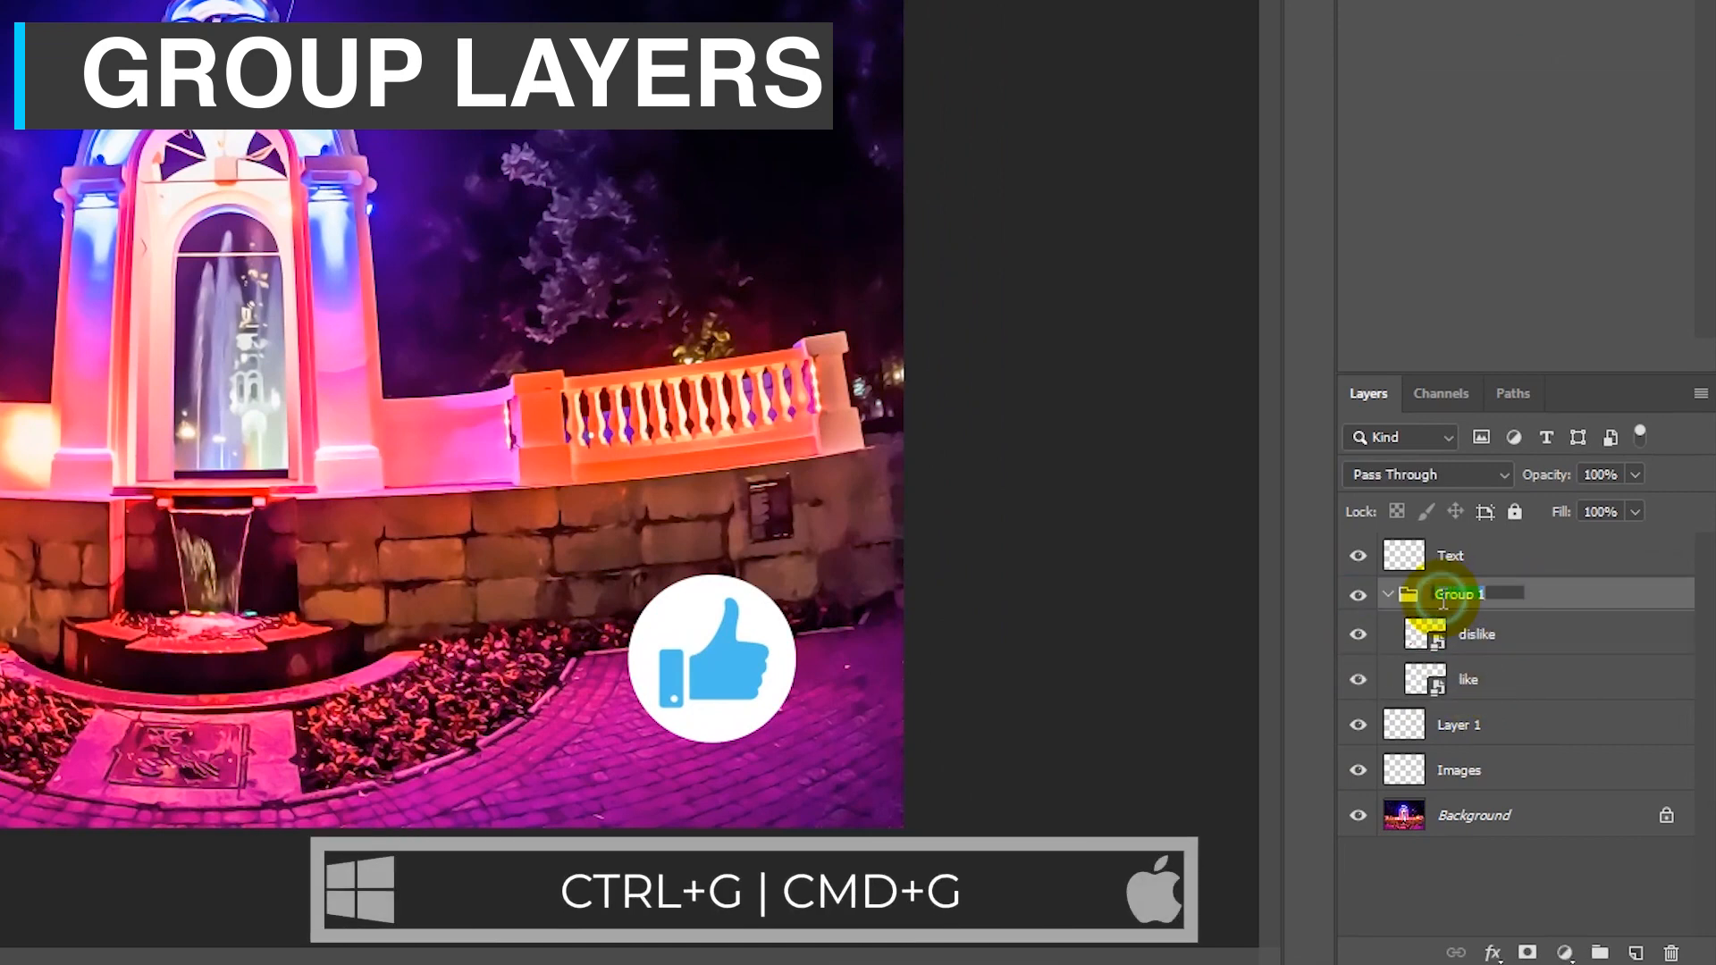
pyautogui.doubleClick(1458, 594)
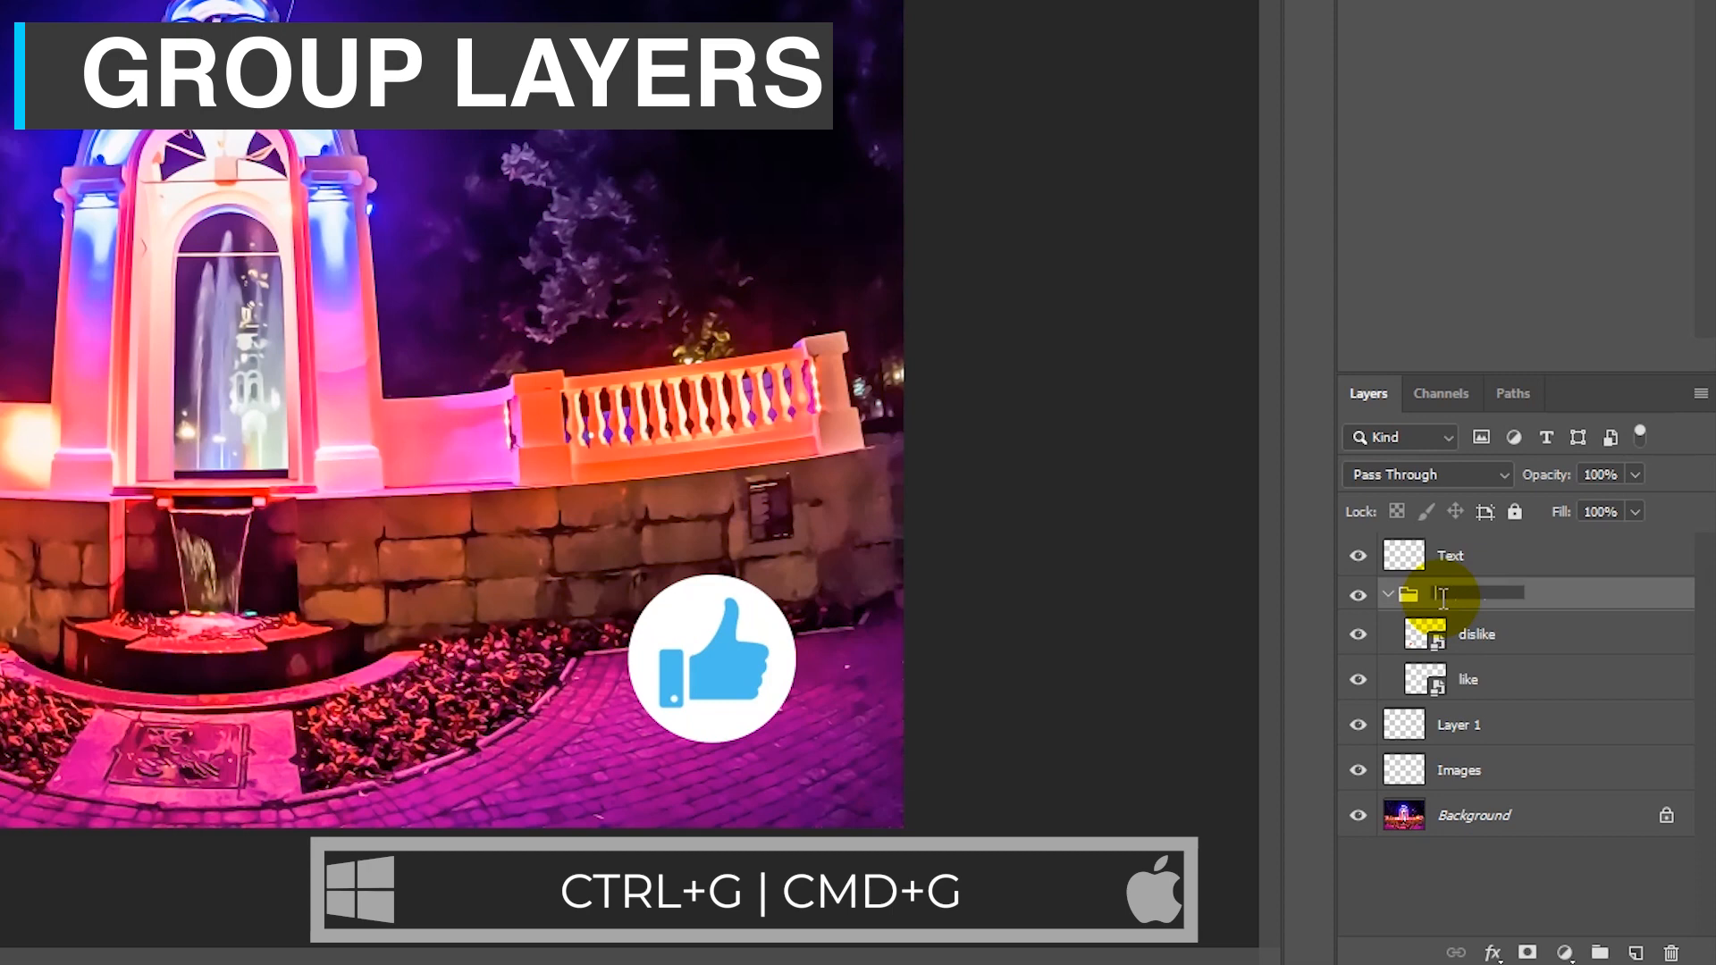
pyautogui.write('Icons')
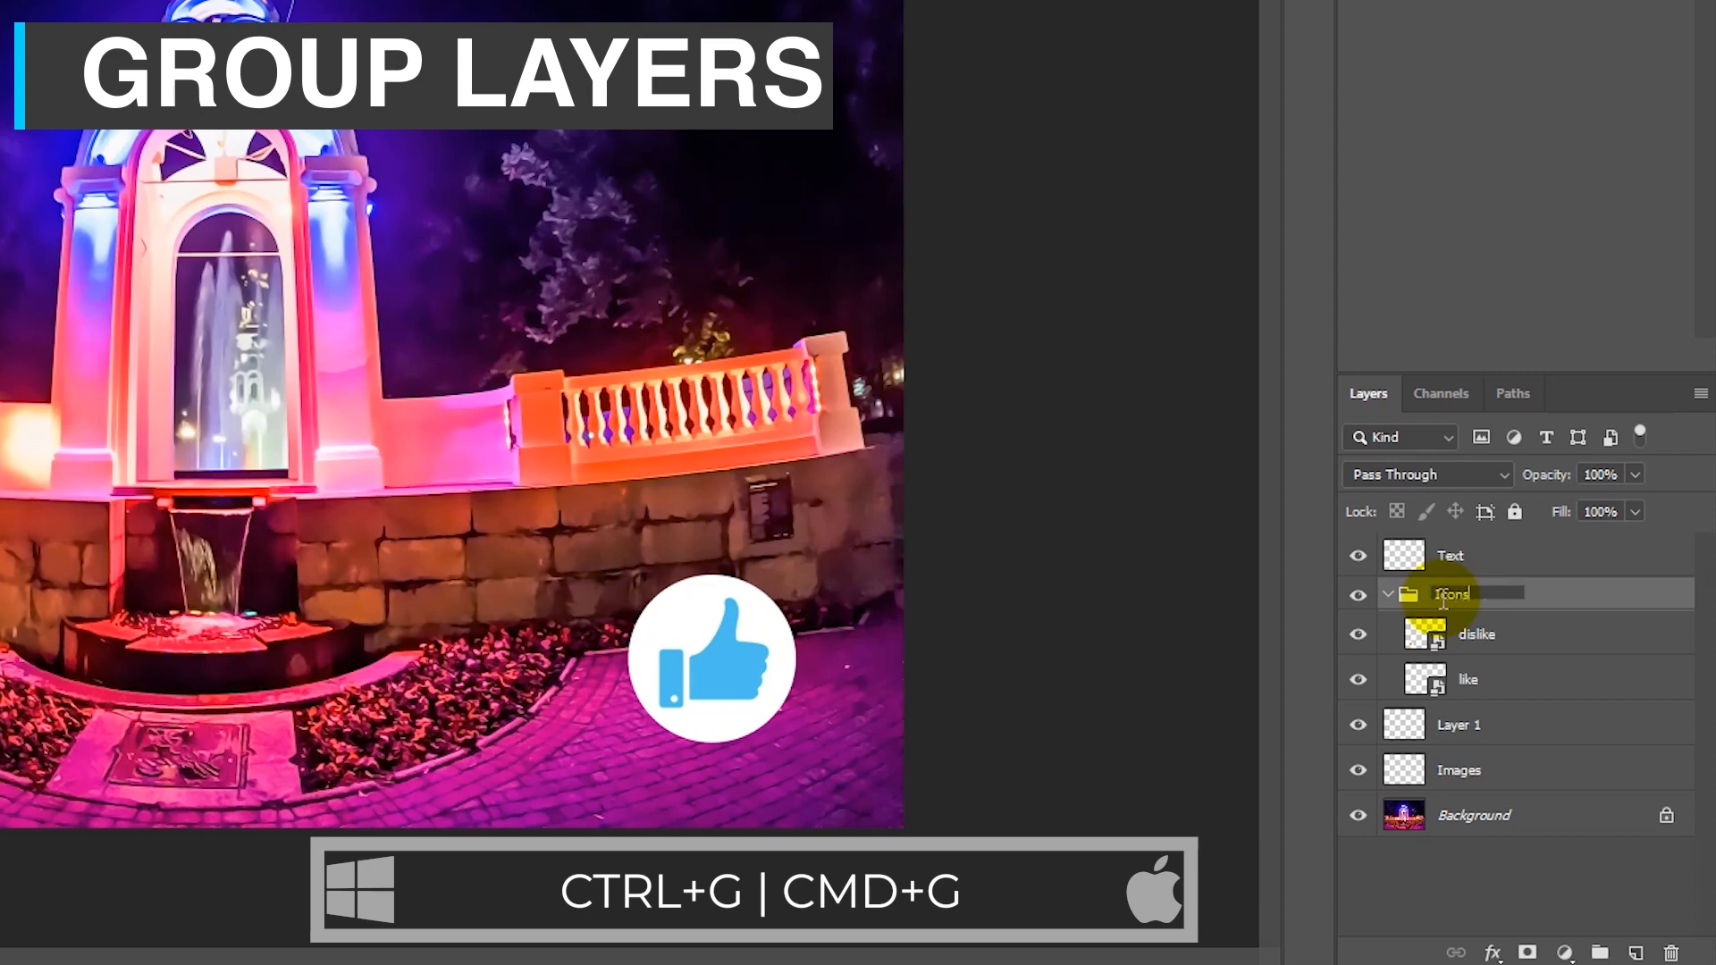
pyautogui.click(1450, 554)
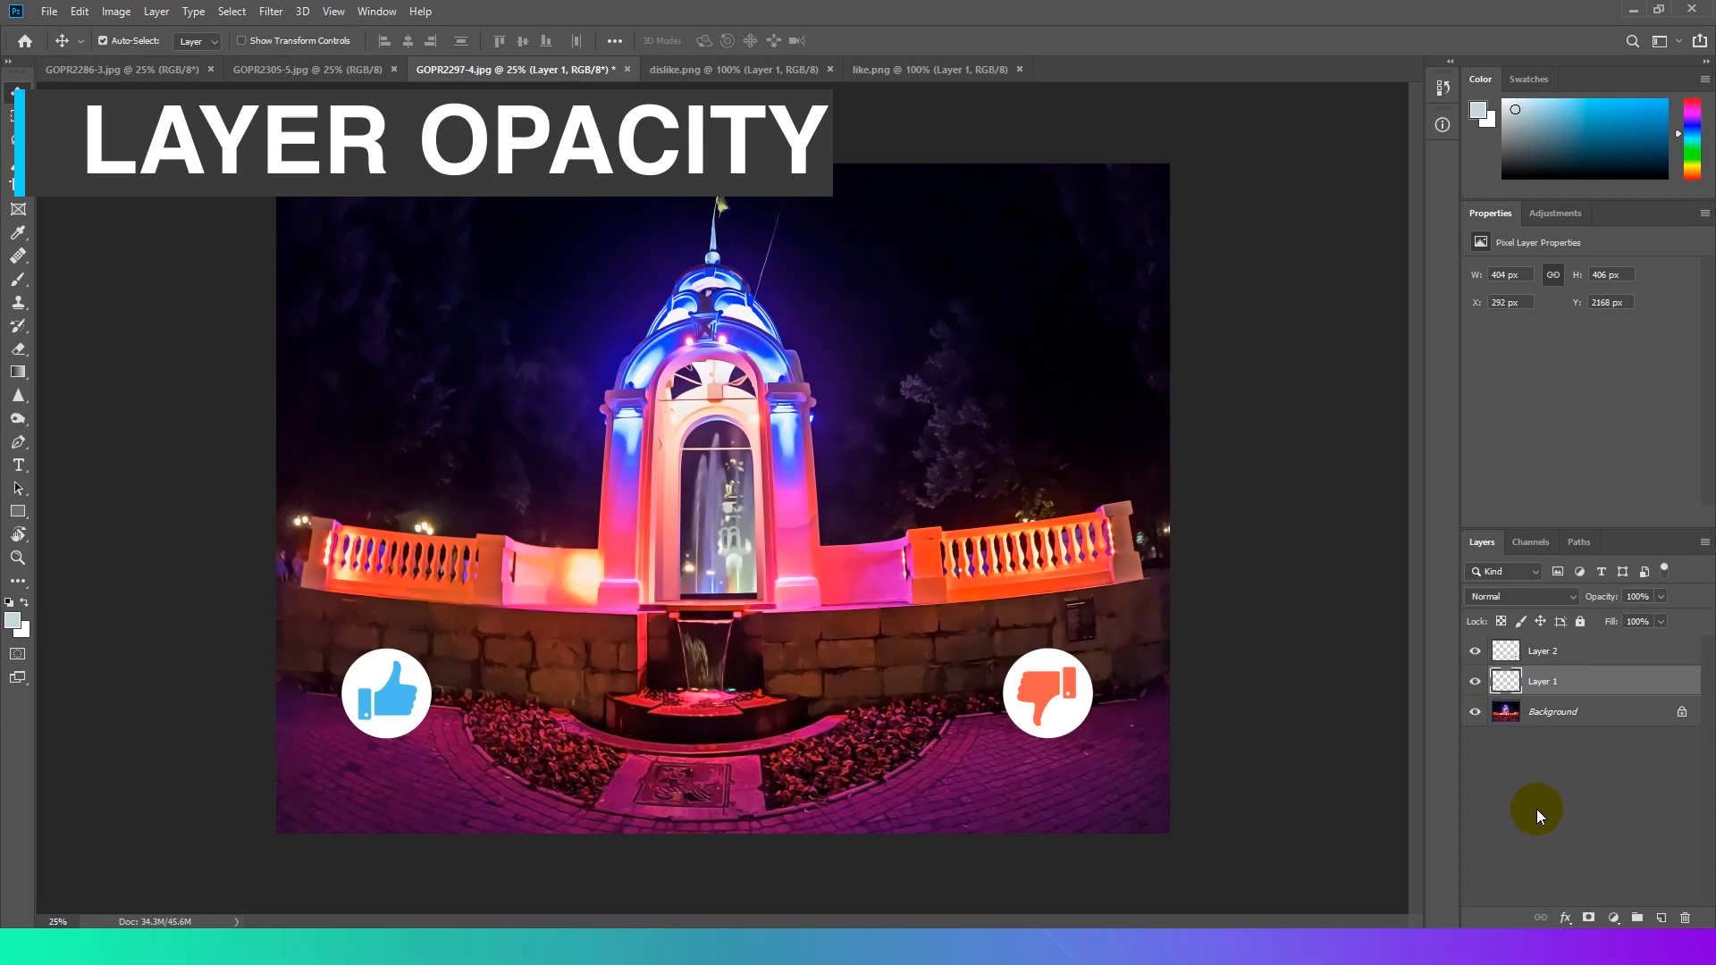
# - Select Layer 2, the thumbs-down icon, and lower its opacity to 90%
pyautogui.click(1639, 597)
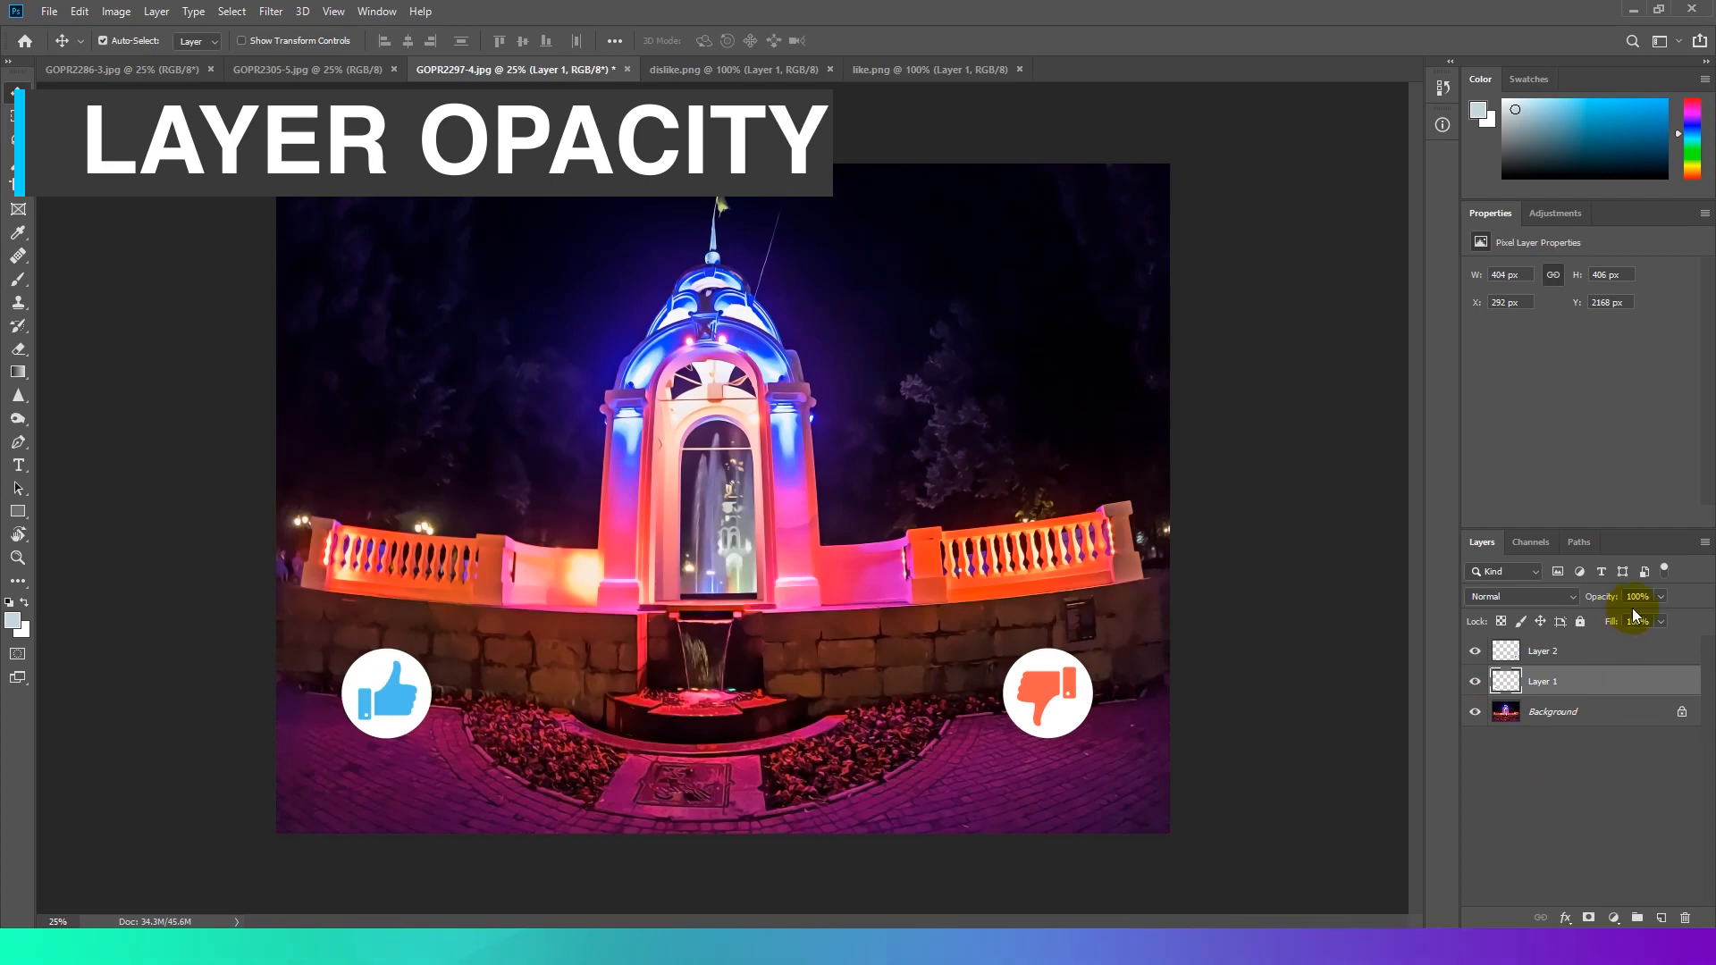
pyautogui.click(1543, 650)
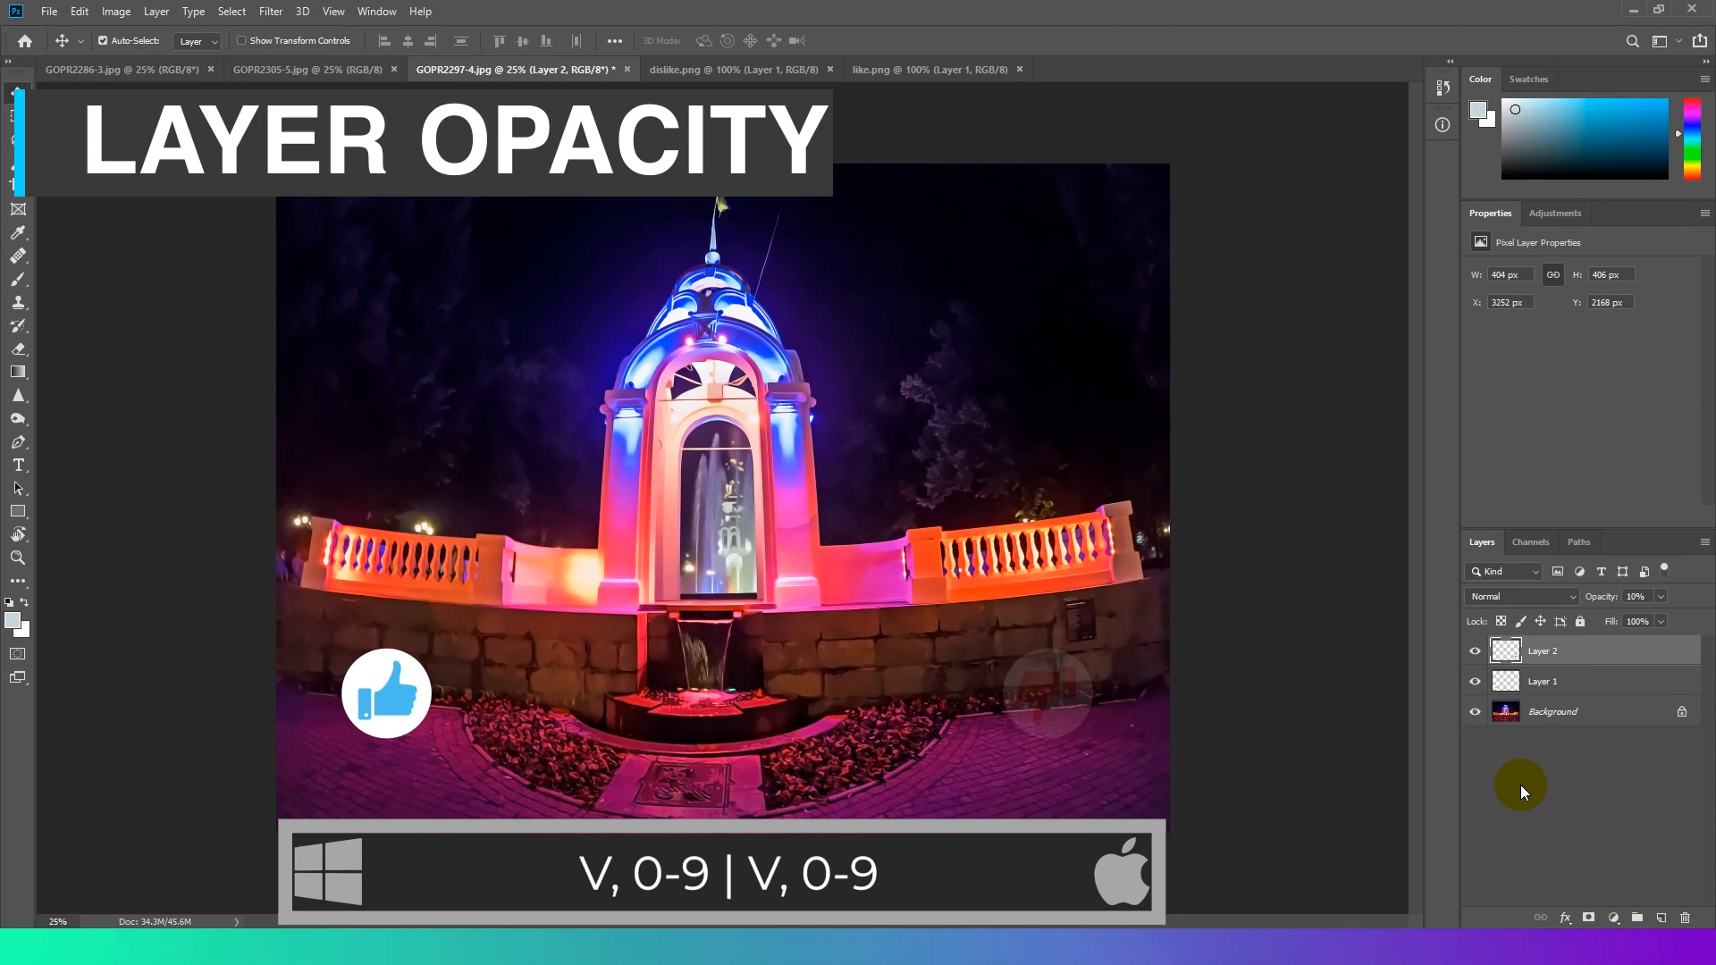
pyautogui.click(1637, 596)
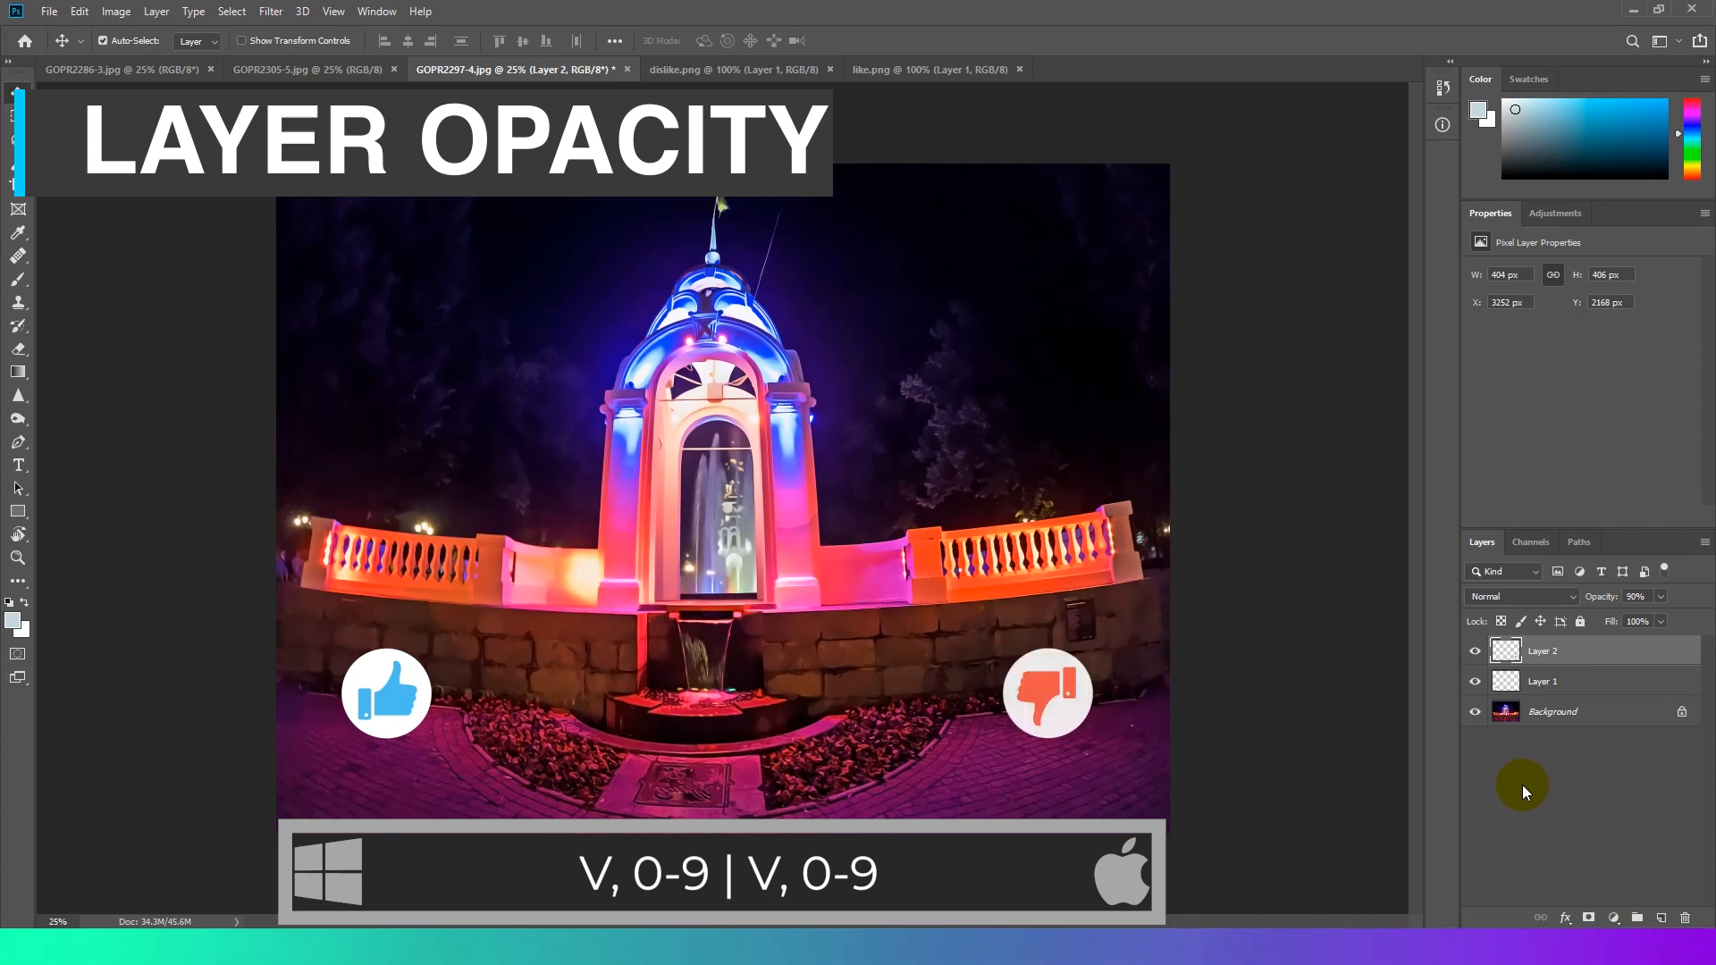
pyautogui.click(1542, 681)
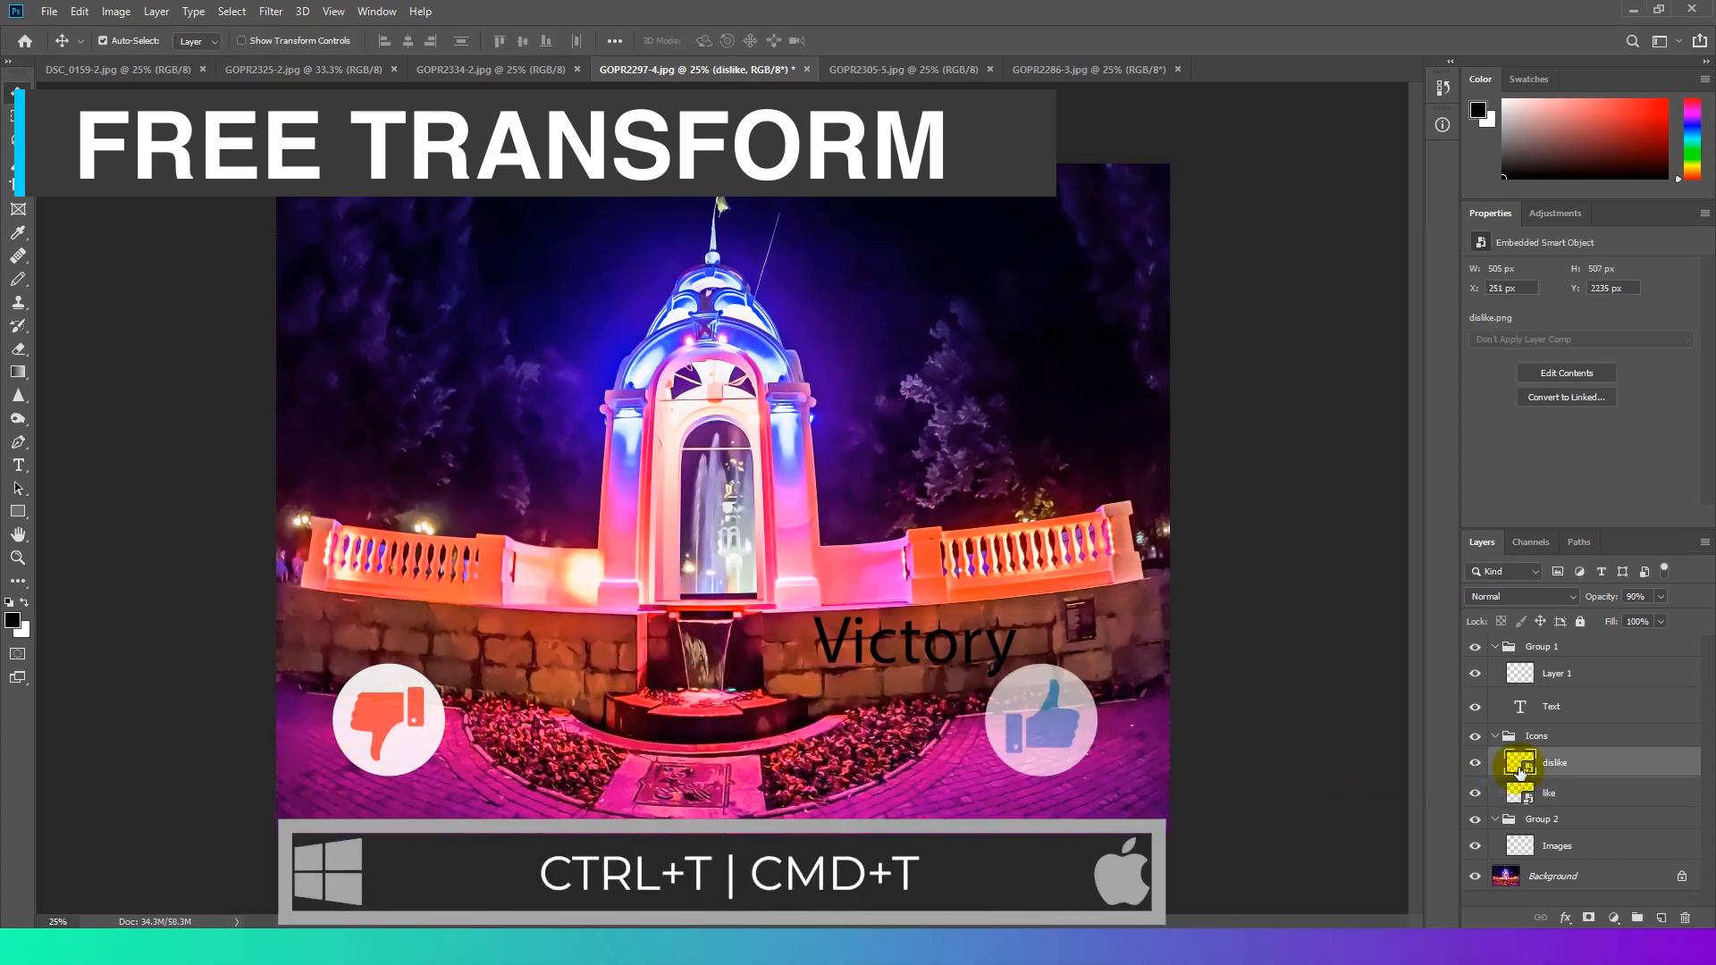
# - Free-transform the dislike icon 180° and move it below the fountain, then commit
pyautogui.press('ctrl+t')
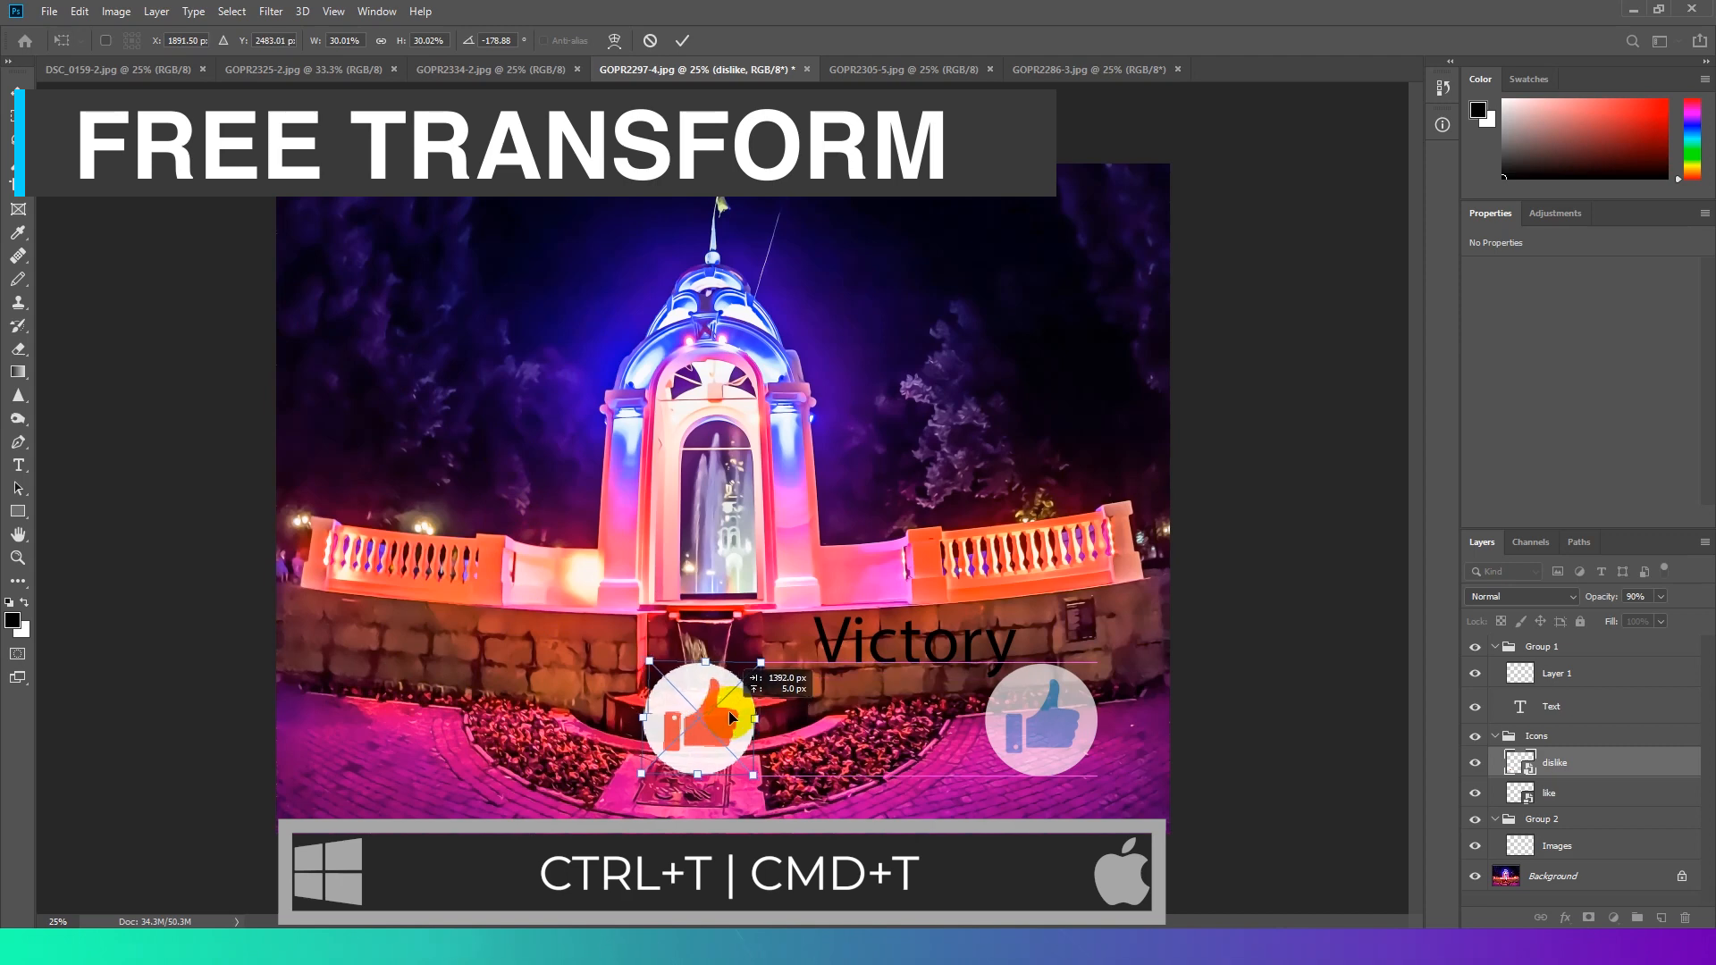
pyautogui.press('Return')
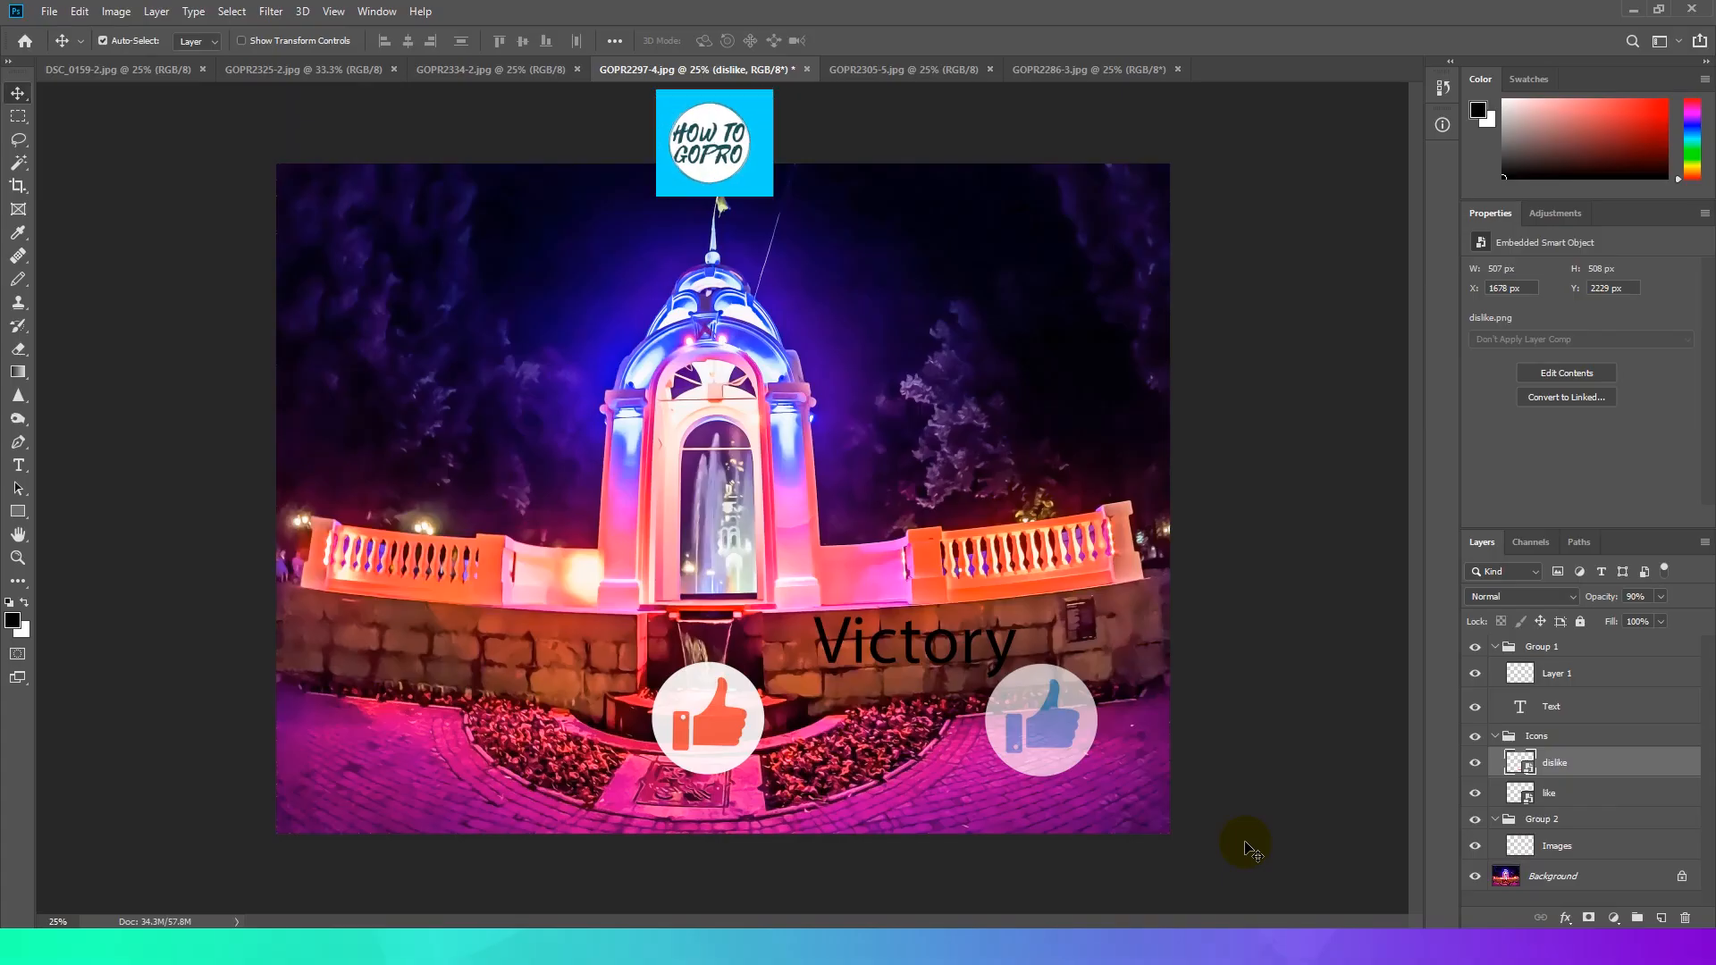
# - Step back through the icon's recent edits with Ctrl+Z and reapply its move
pyautogui.press('ctrl+z')
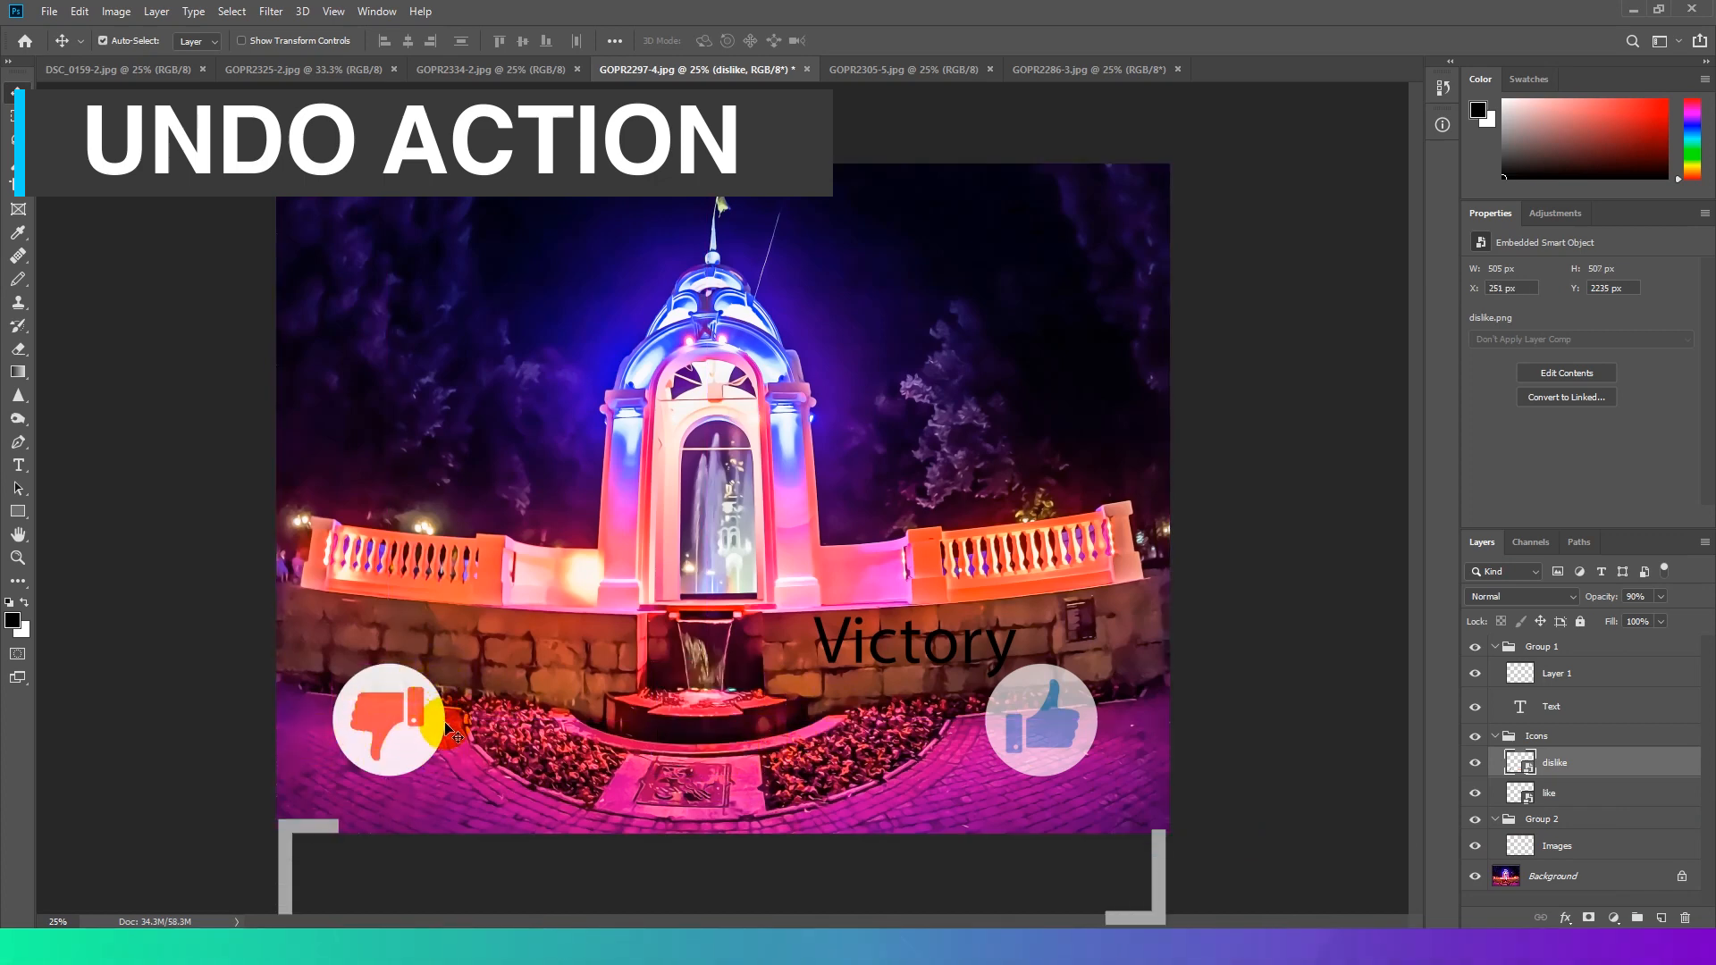
pyautogui.press('ctrl+z')
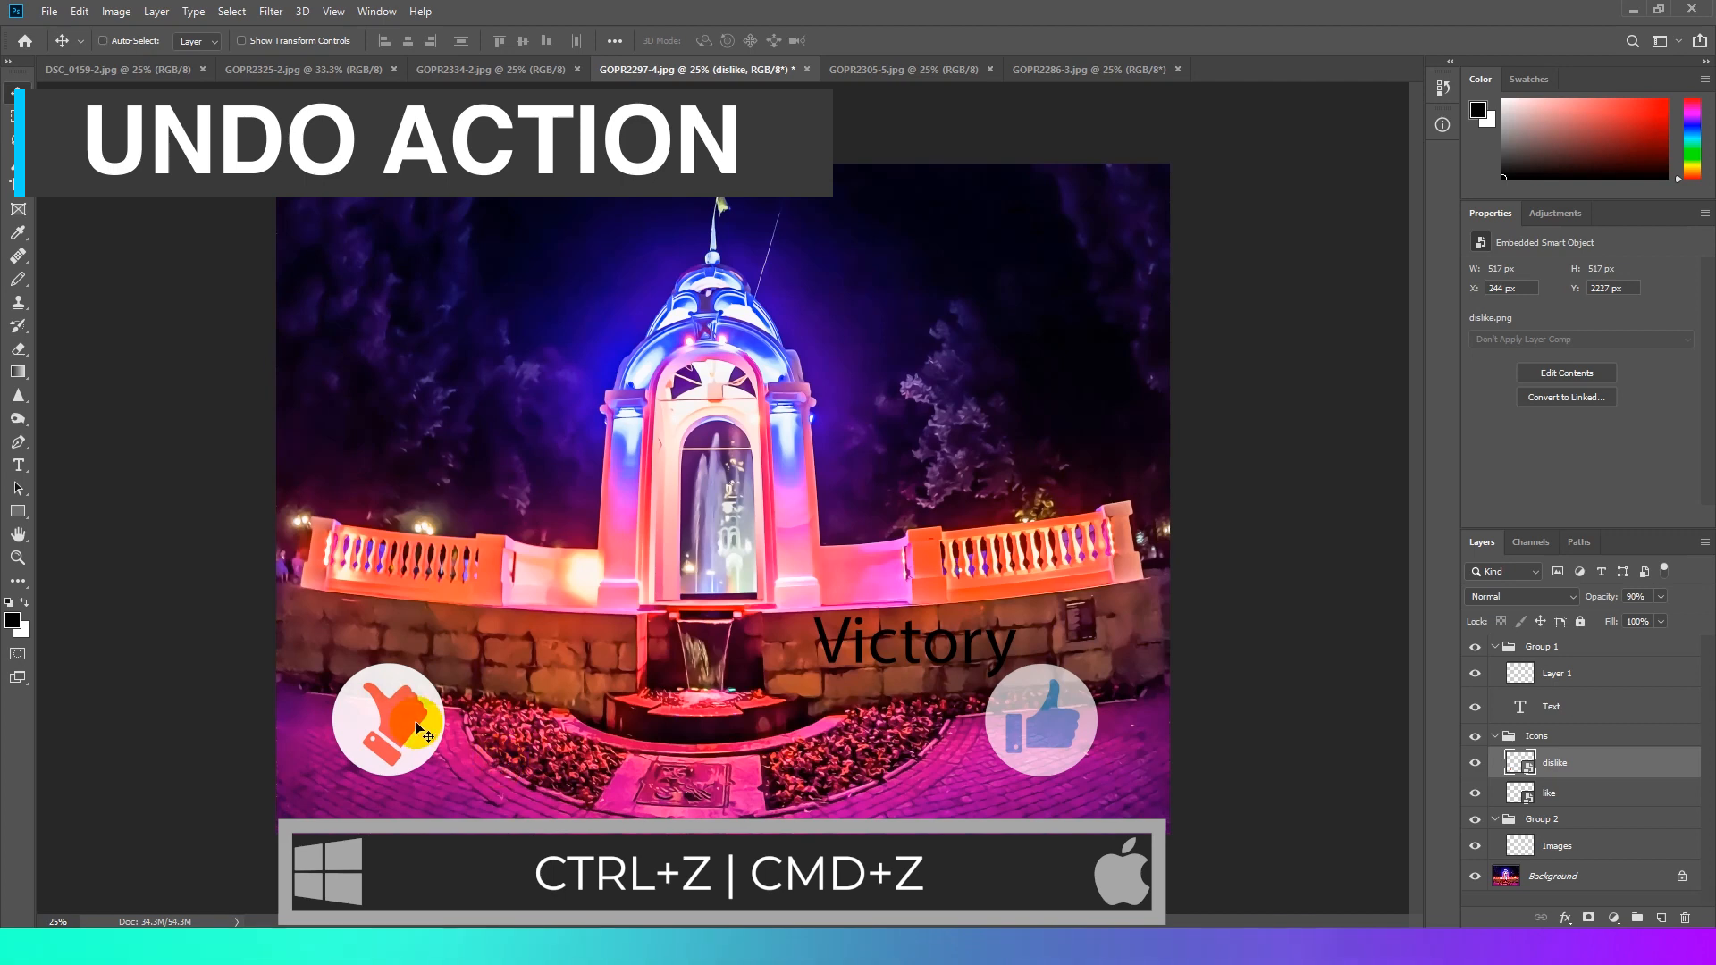
pyautogui.press('ctrl+z')
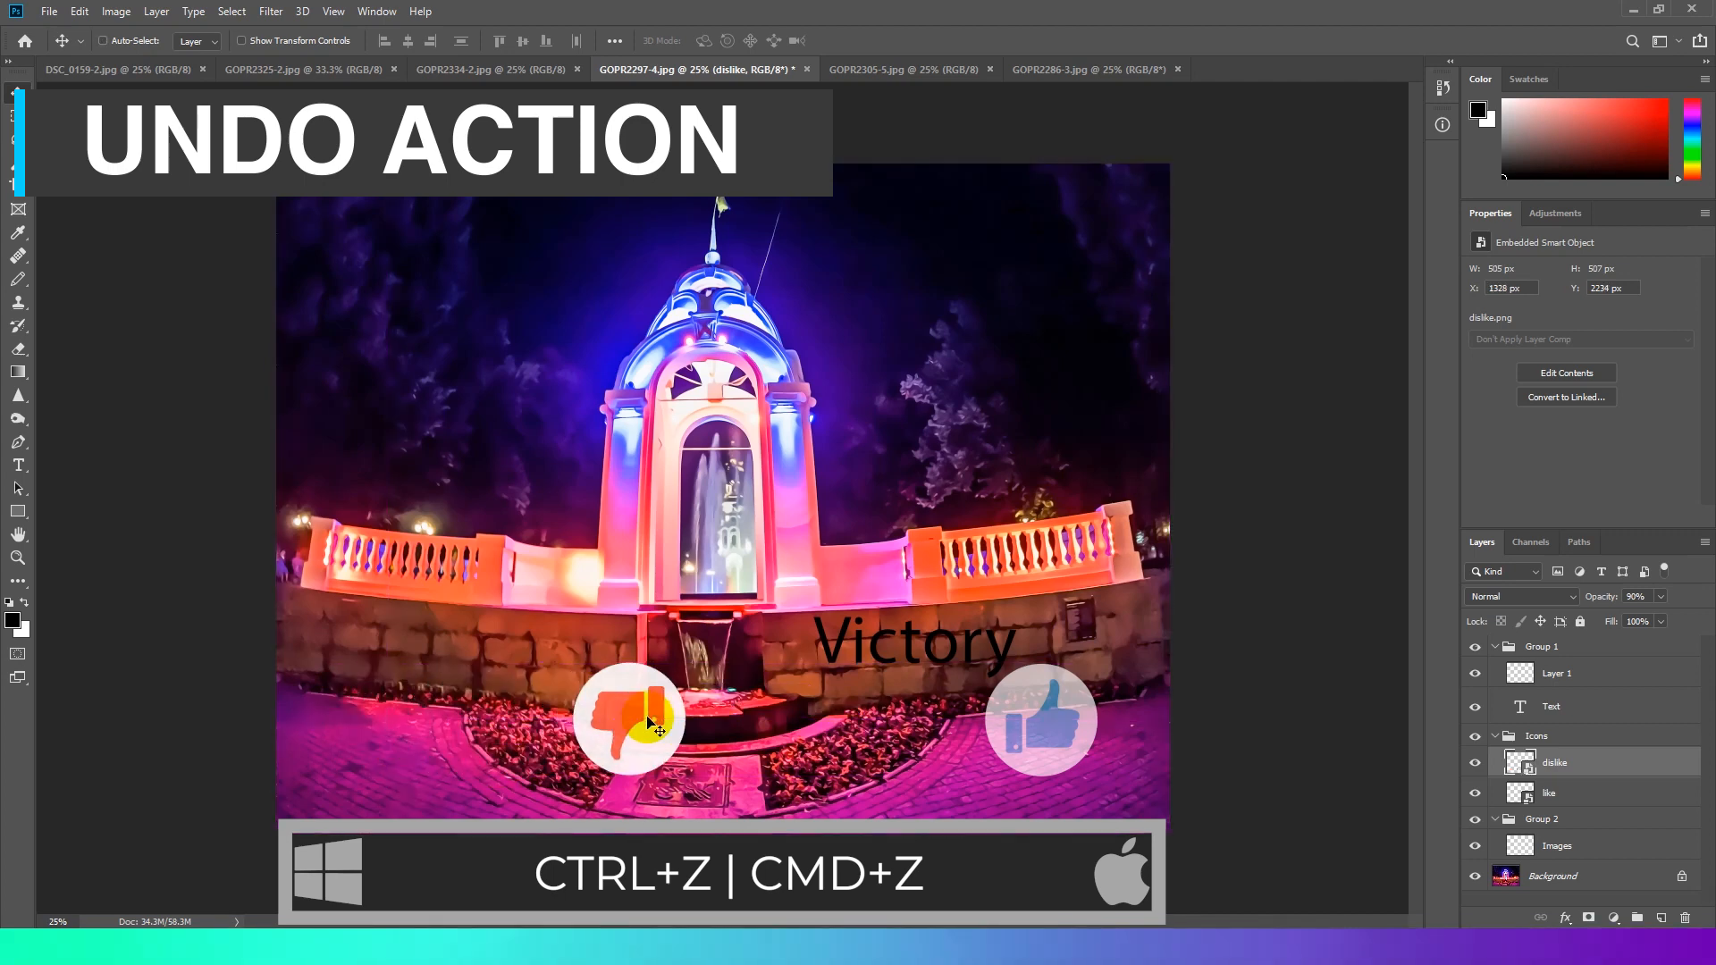
pyautogui.press('ctrl+z')
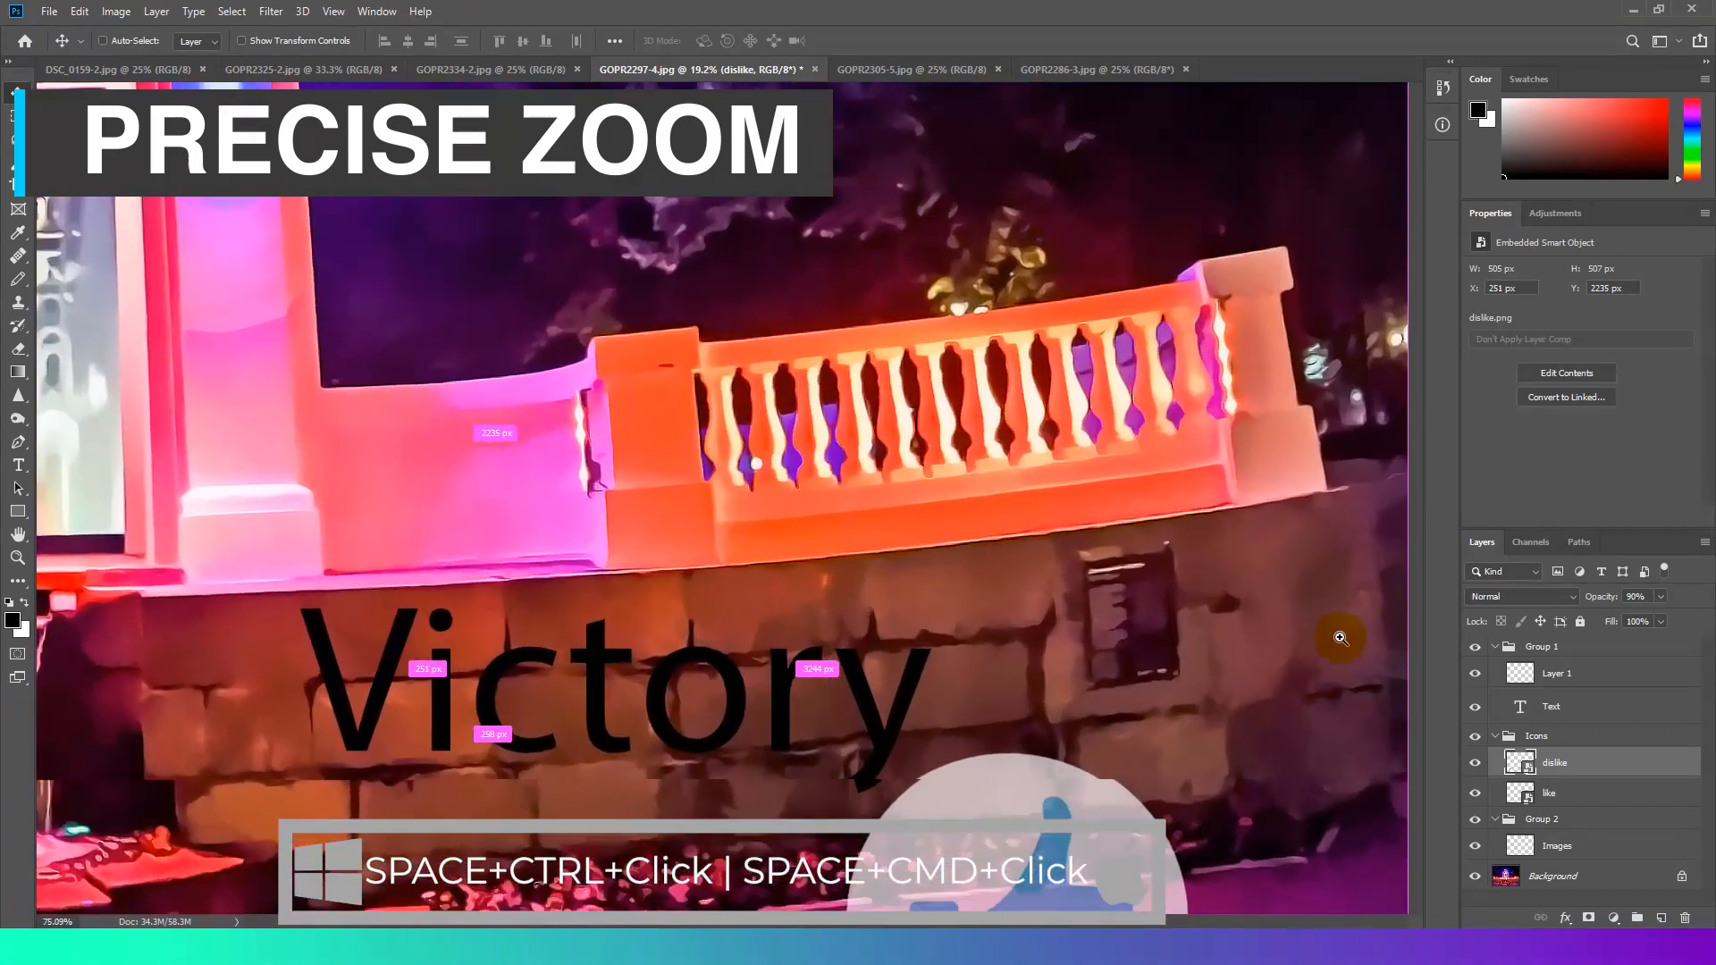
pyautogui.click(1339, 638)
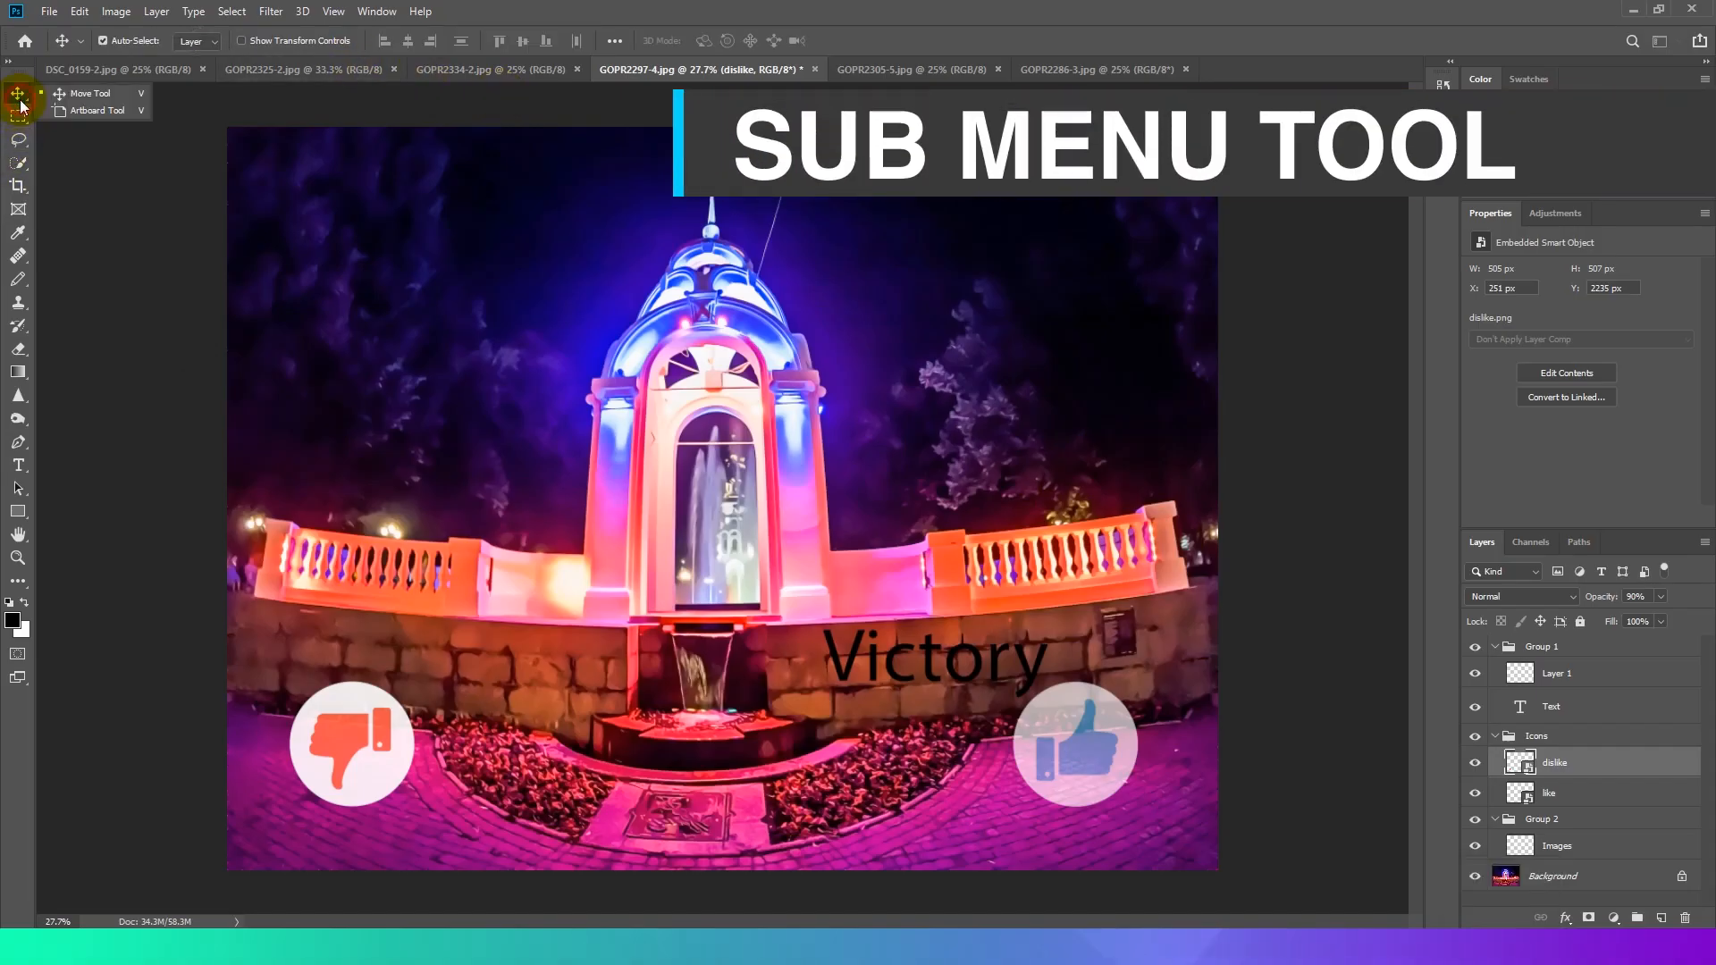
# - Reveal the toolbar flyouts for the Move, Lasso, Crop and Gradient tool groups
pyautogui.click(18, 139)
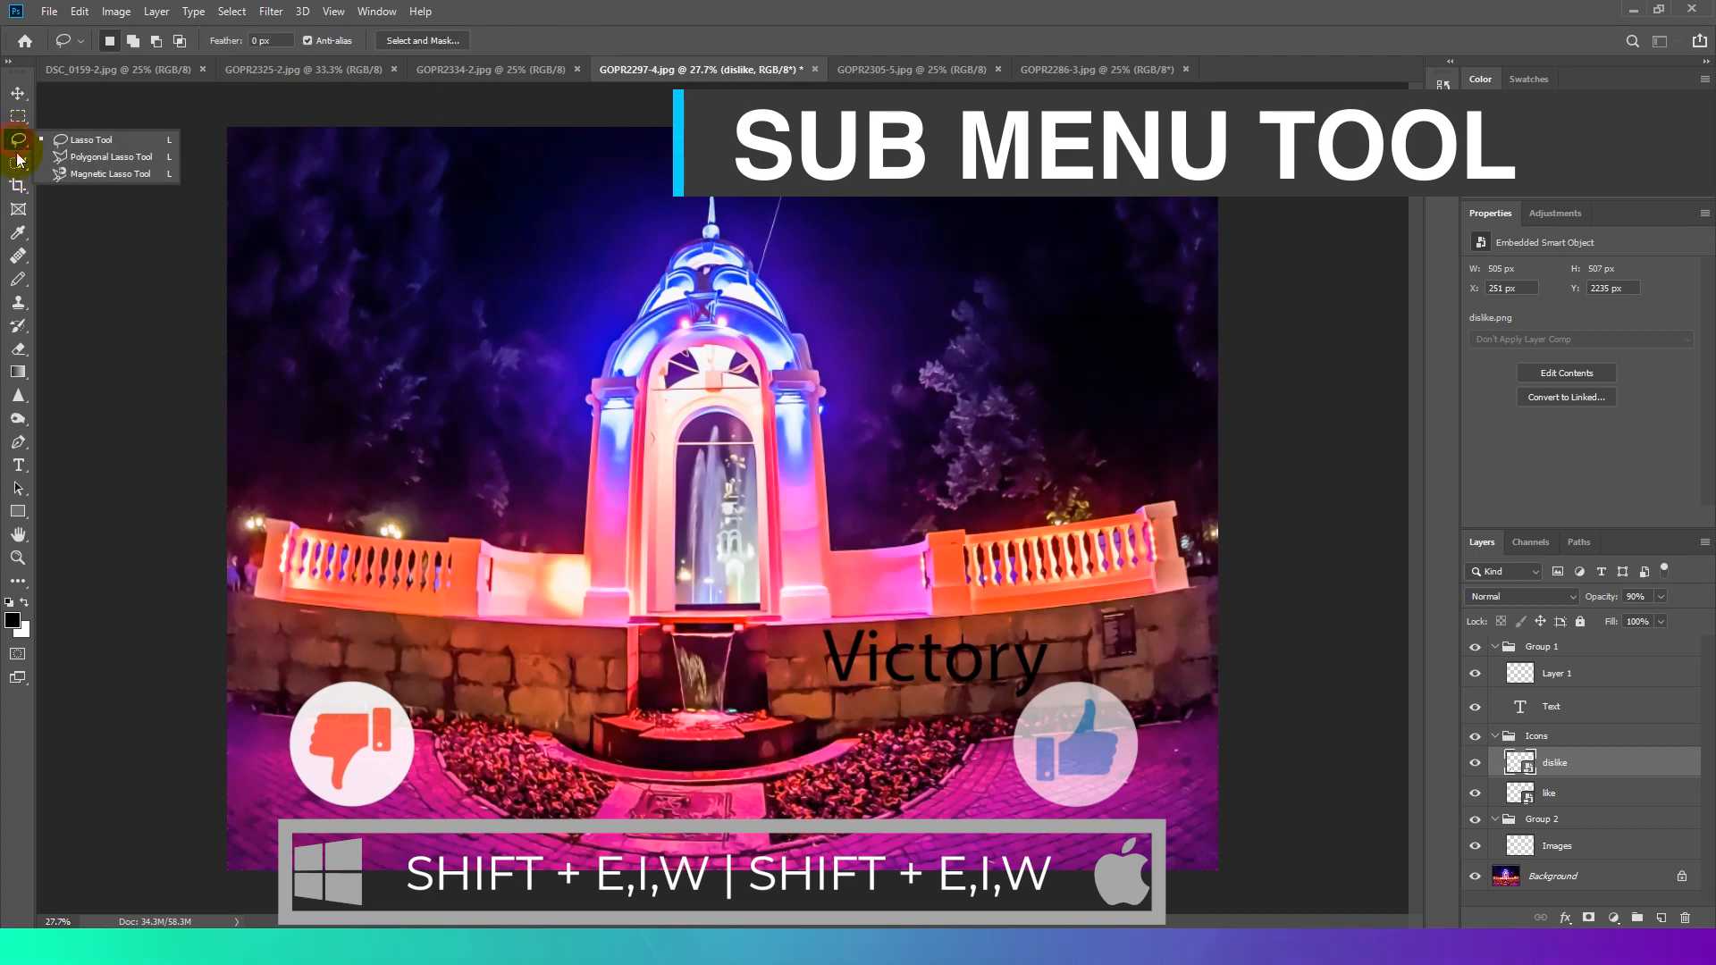
pyautogui.click(18, 186)
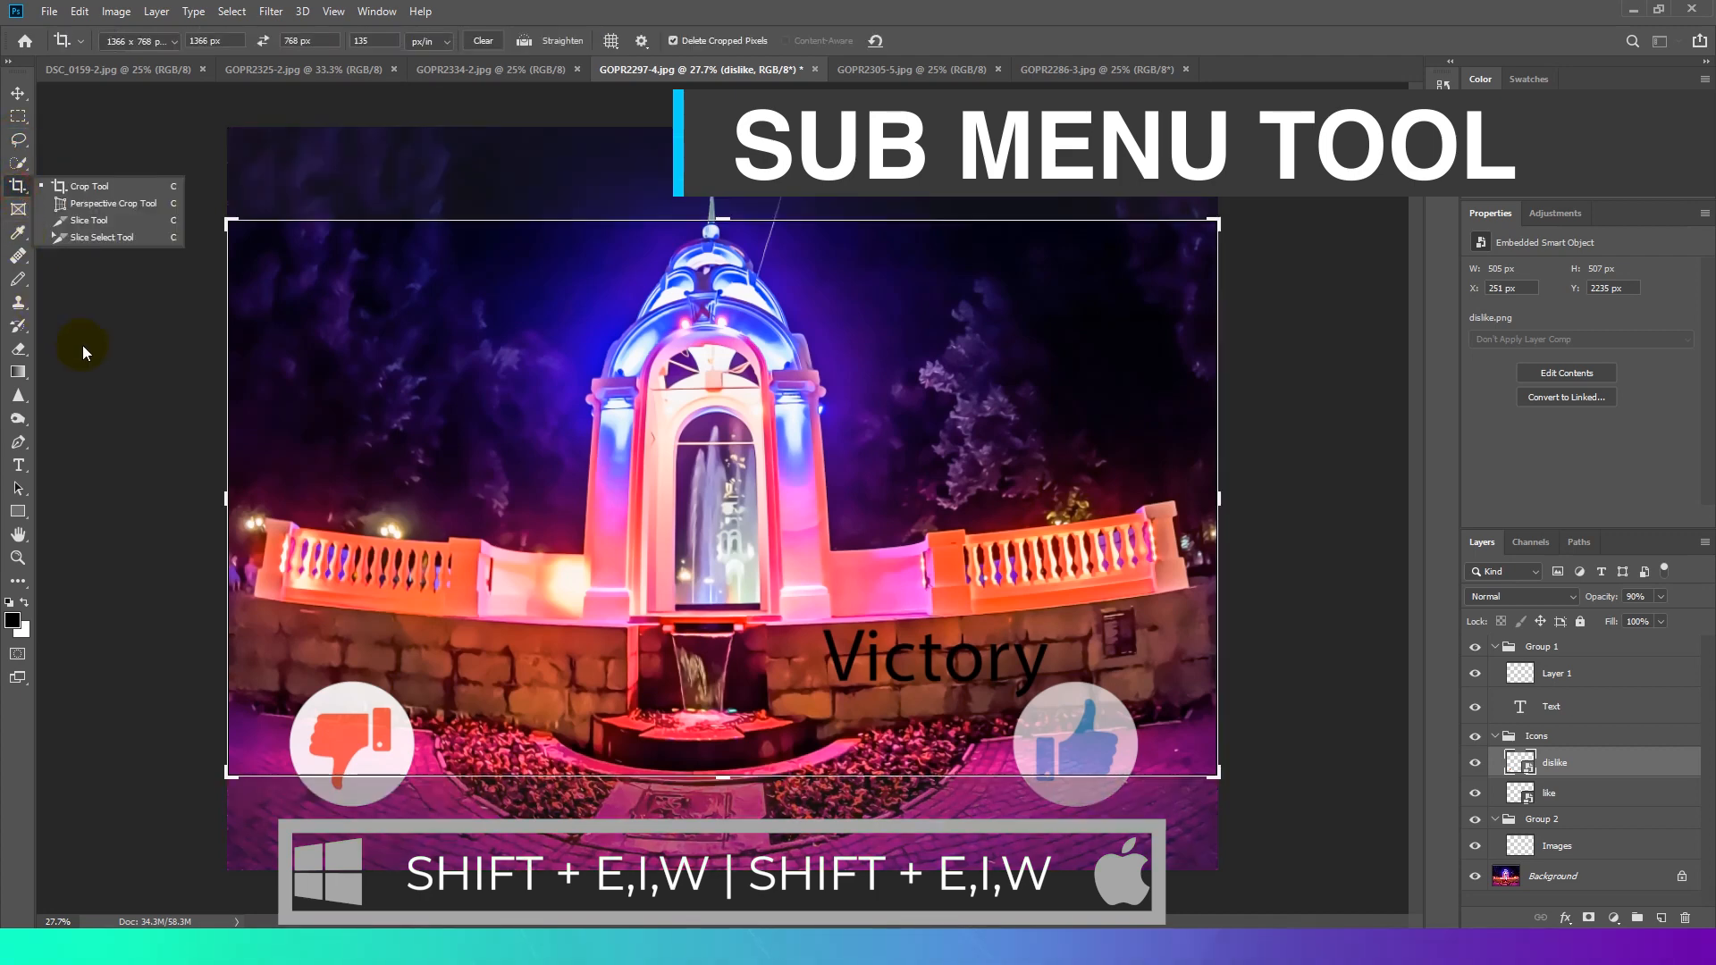
pyautogui.click(18, 349)
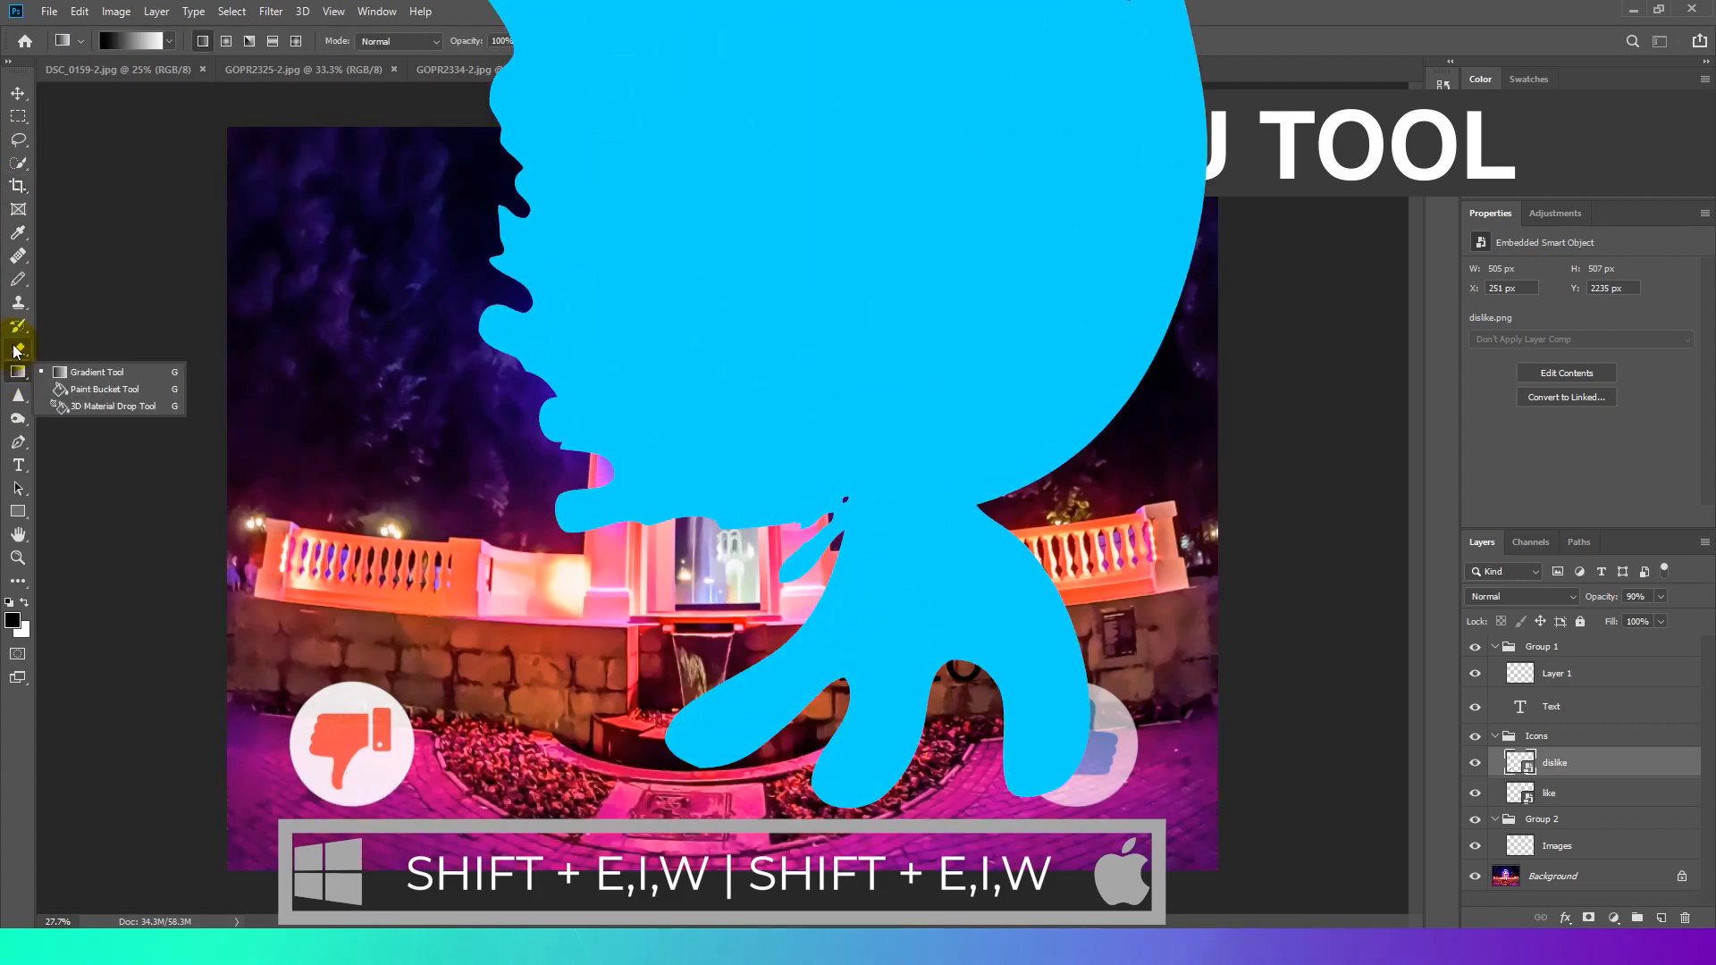
pyautogui.click(48, 11)
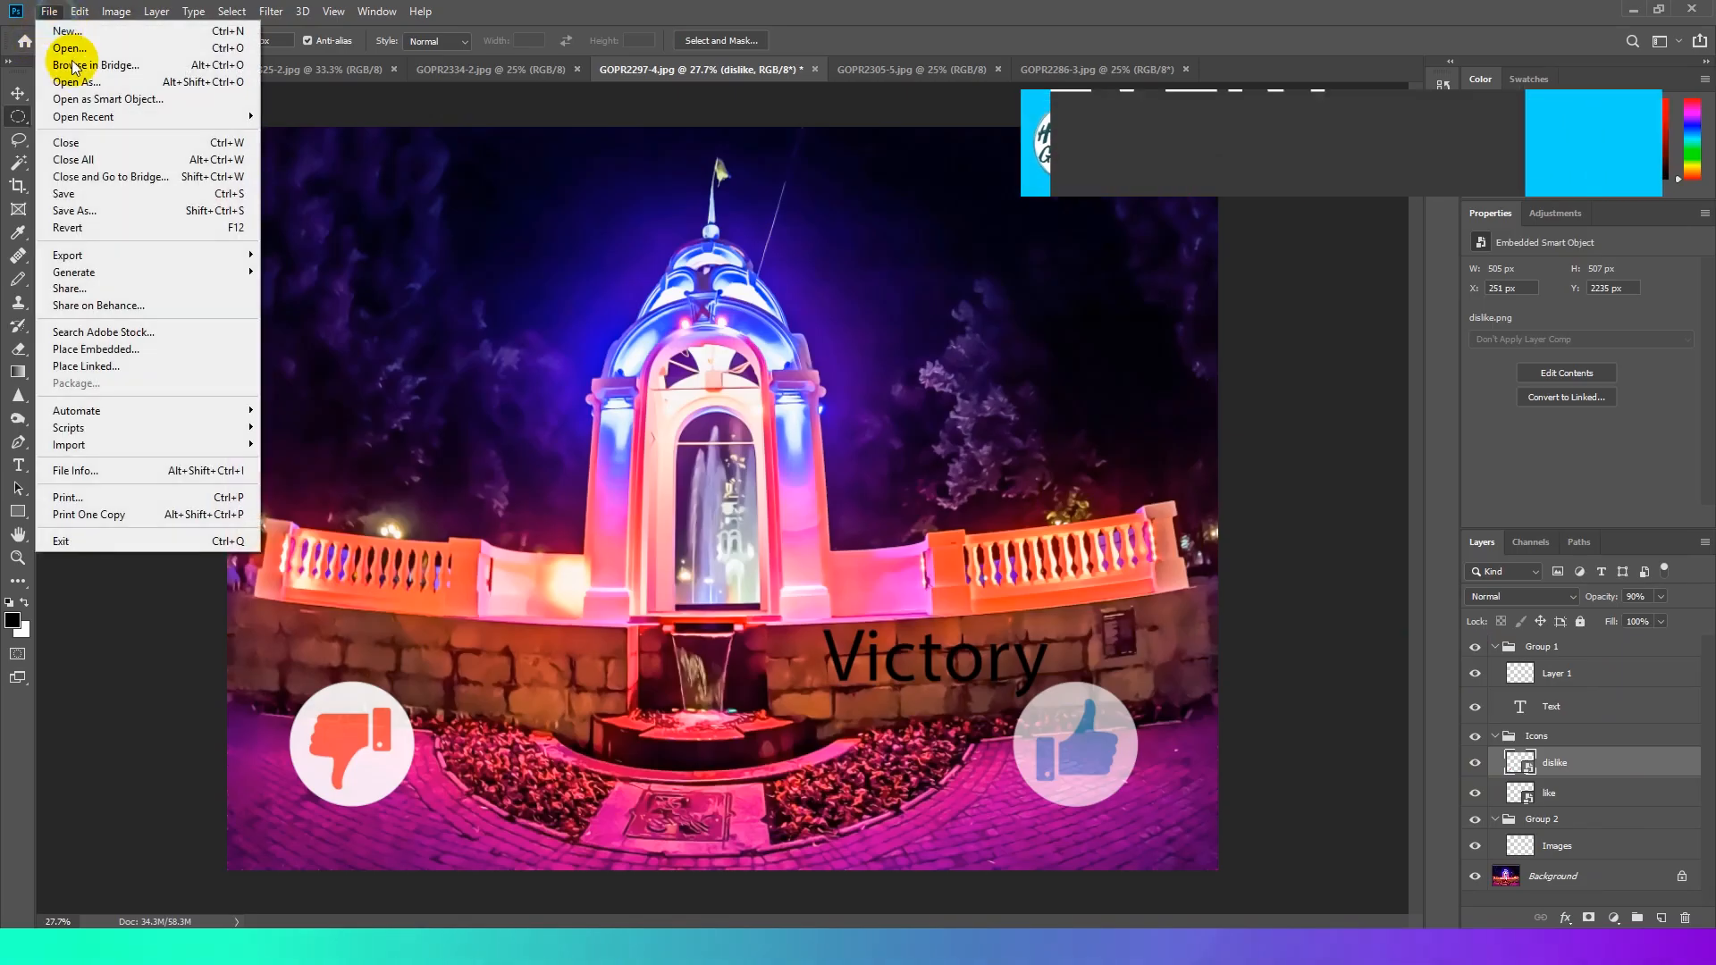
pyautogui.click(115, 11)
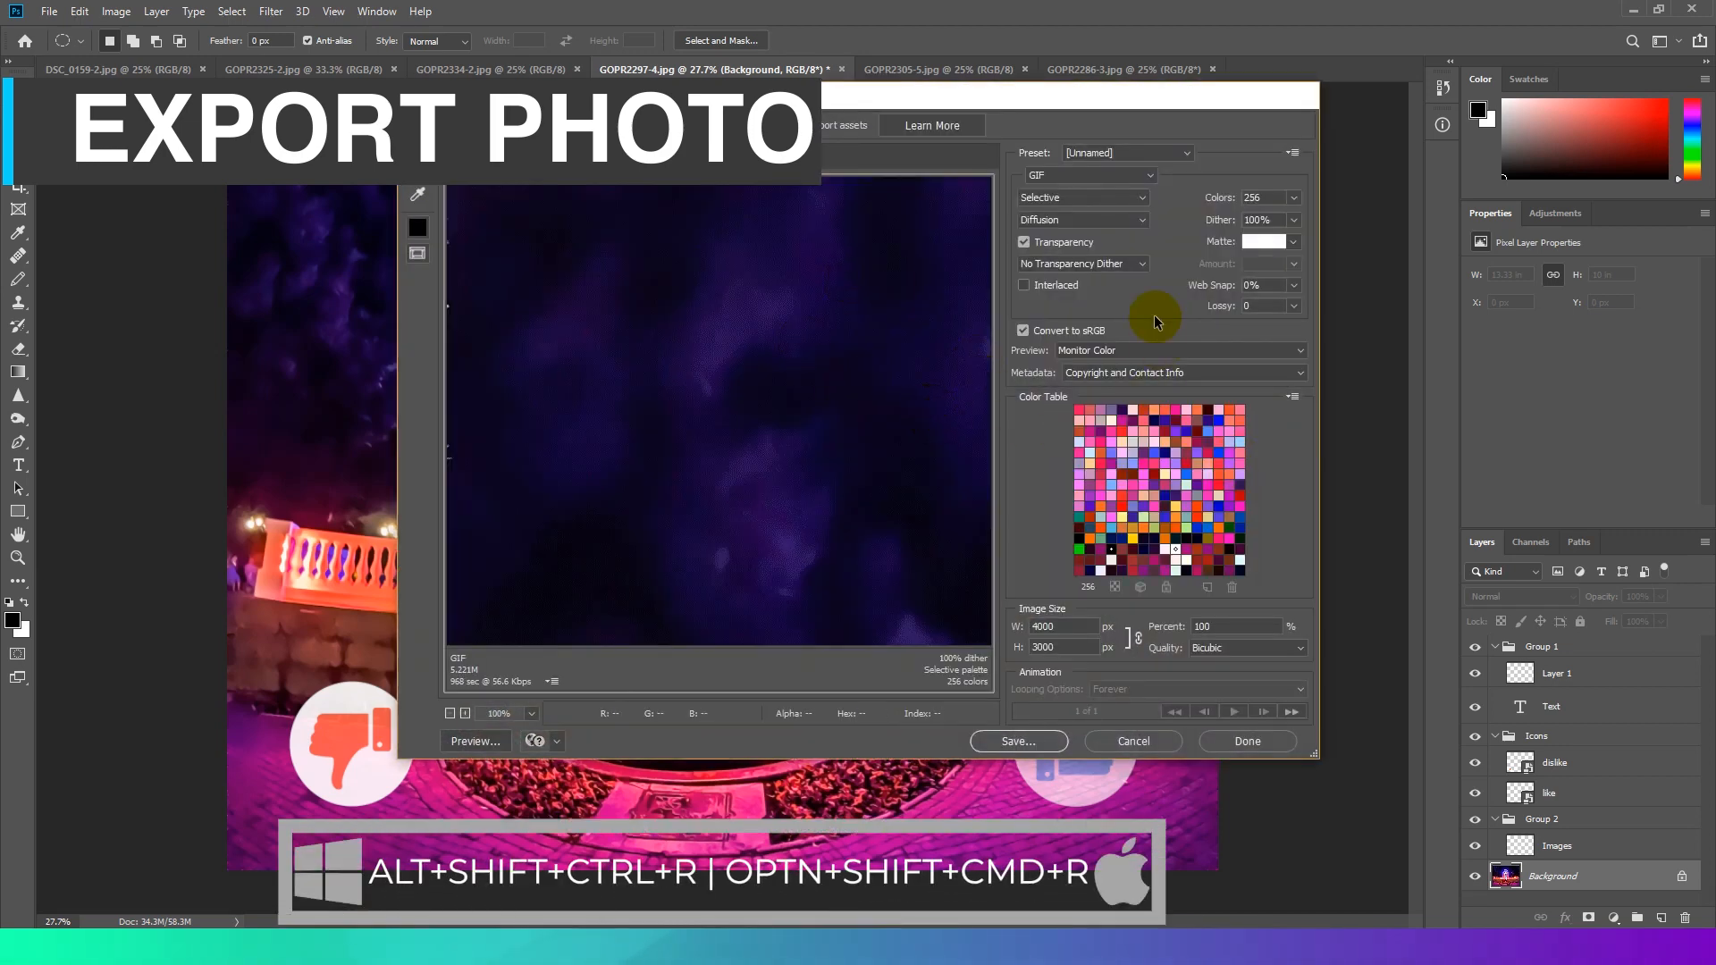
# - In Save for Web choose JPEG at Maximum quality, 1280×960, and finish with Done
pyautogui.click(1089, 175)
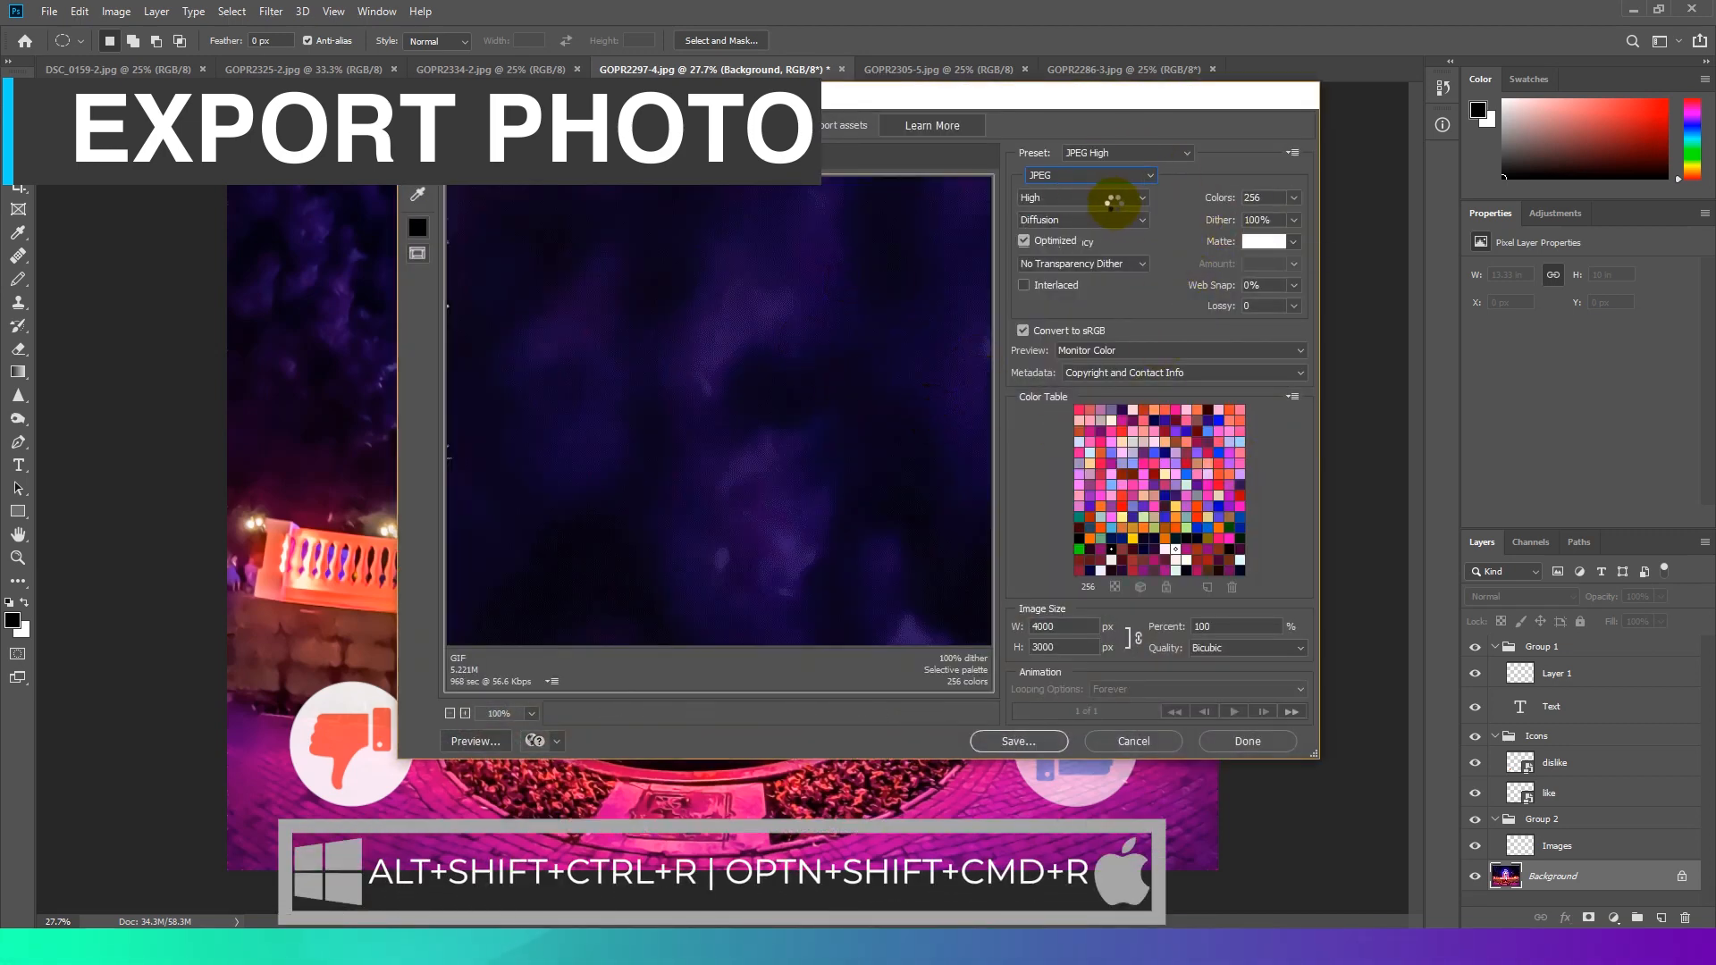
pyautogui.click(1088, 176)
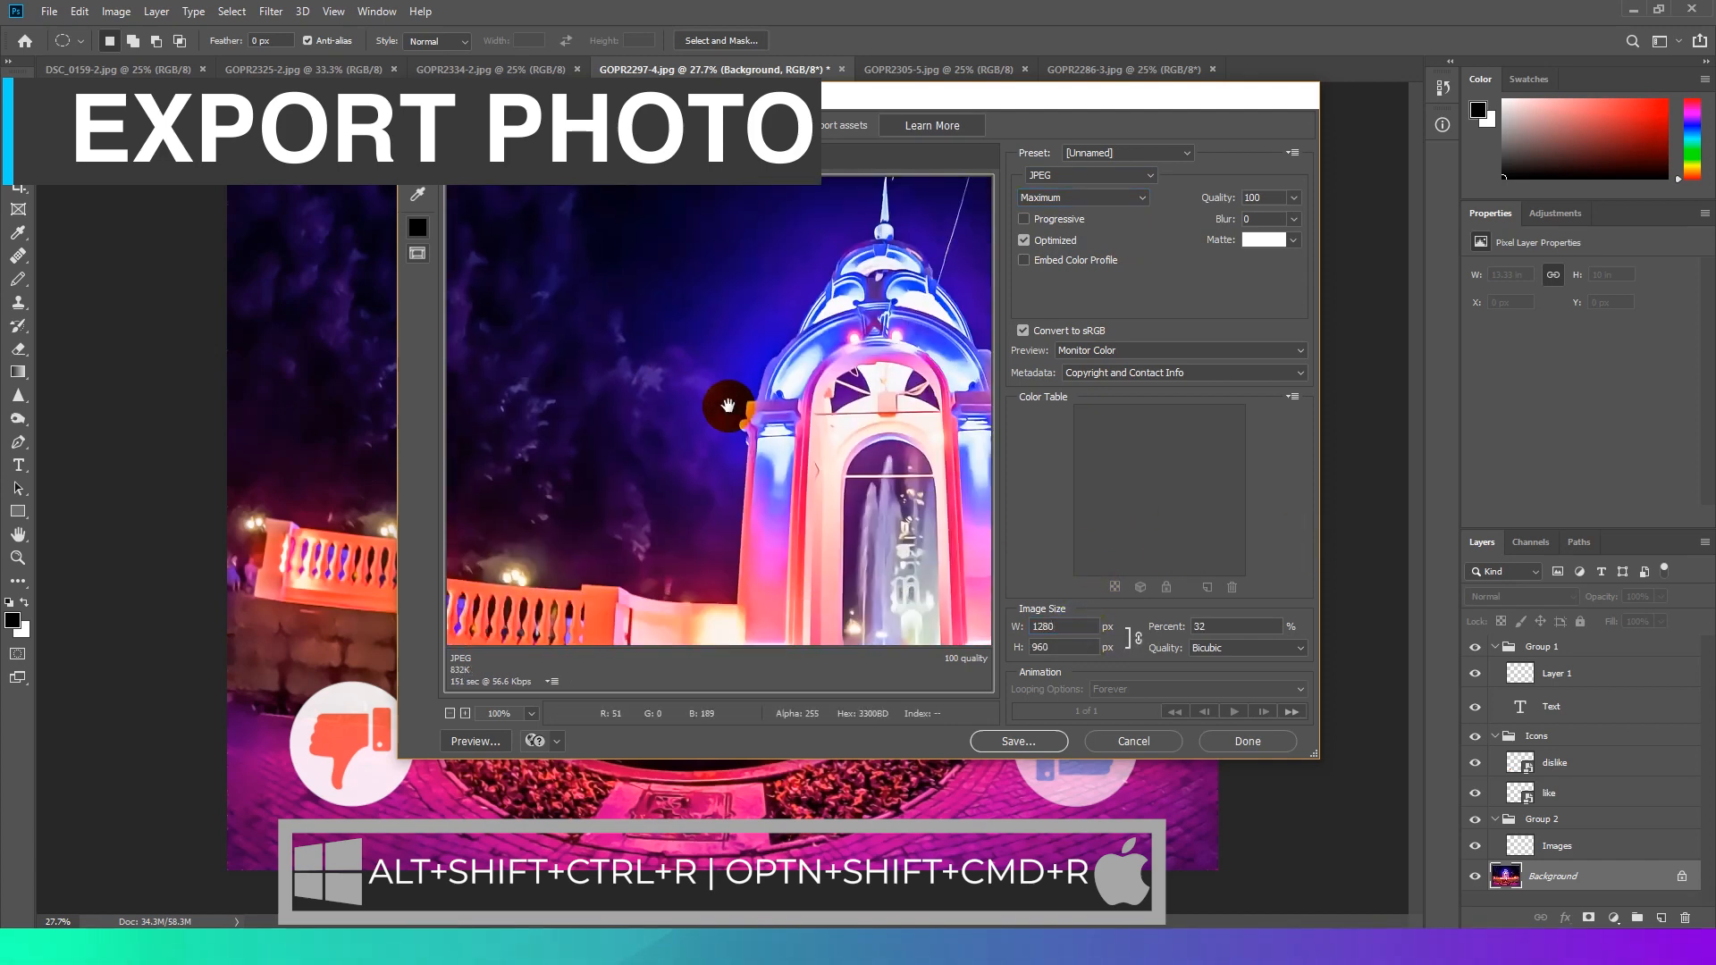
pyautogui.click(1245, 740)
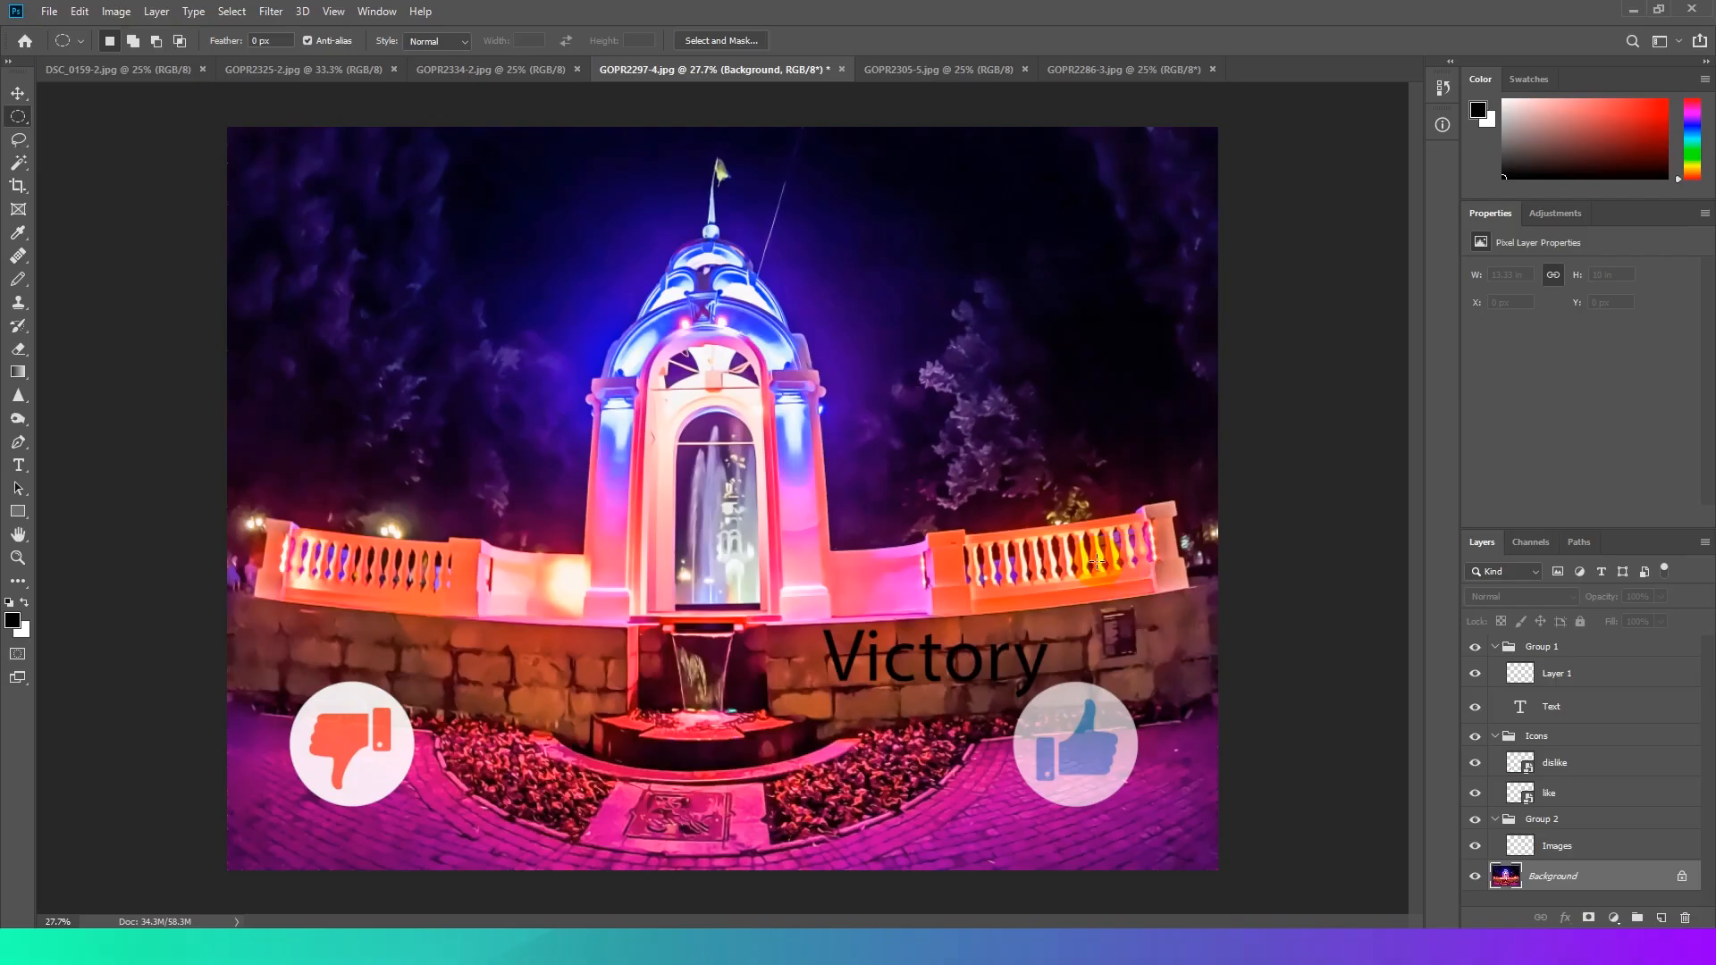
pyautogui.moveTo(990, 561)
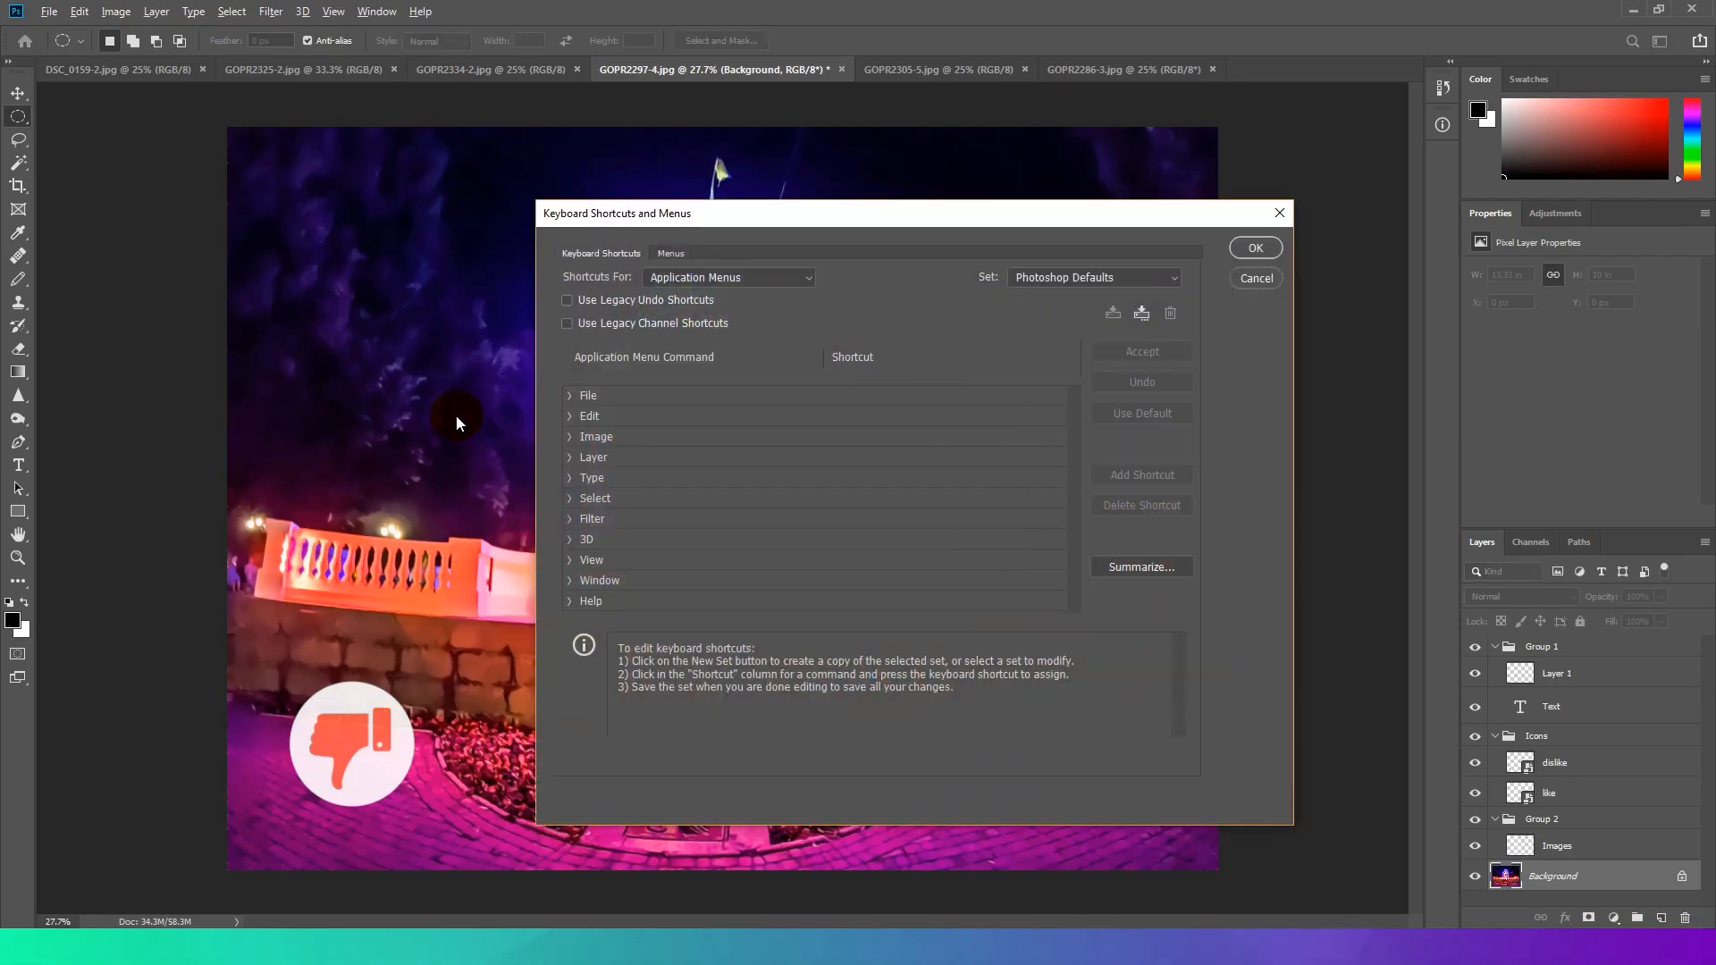
# - Expand File in Keyboard Shortcuts and scroll the menu command list down to the Filter blur entries
pyautogui.click(588, 395)
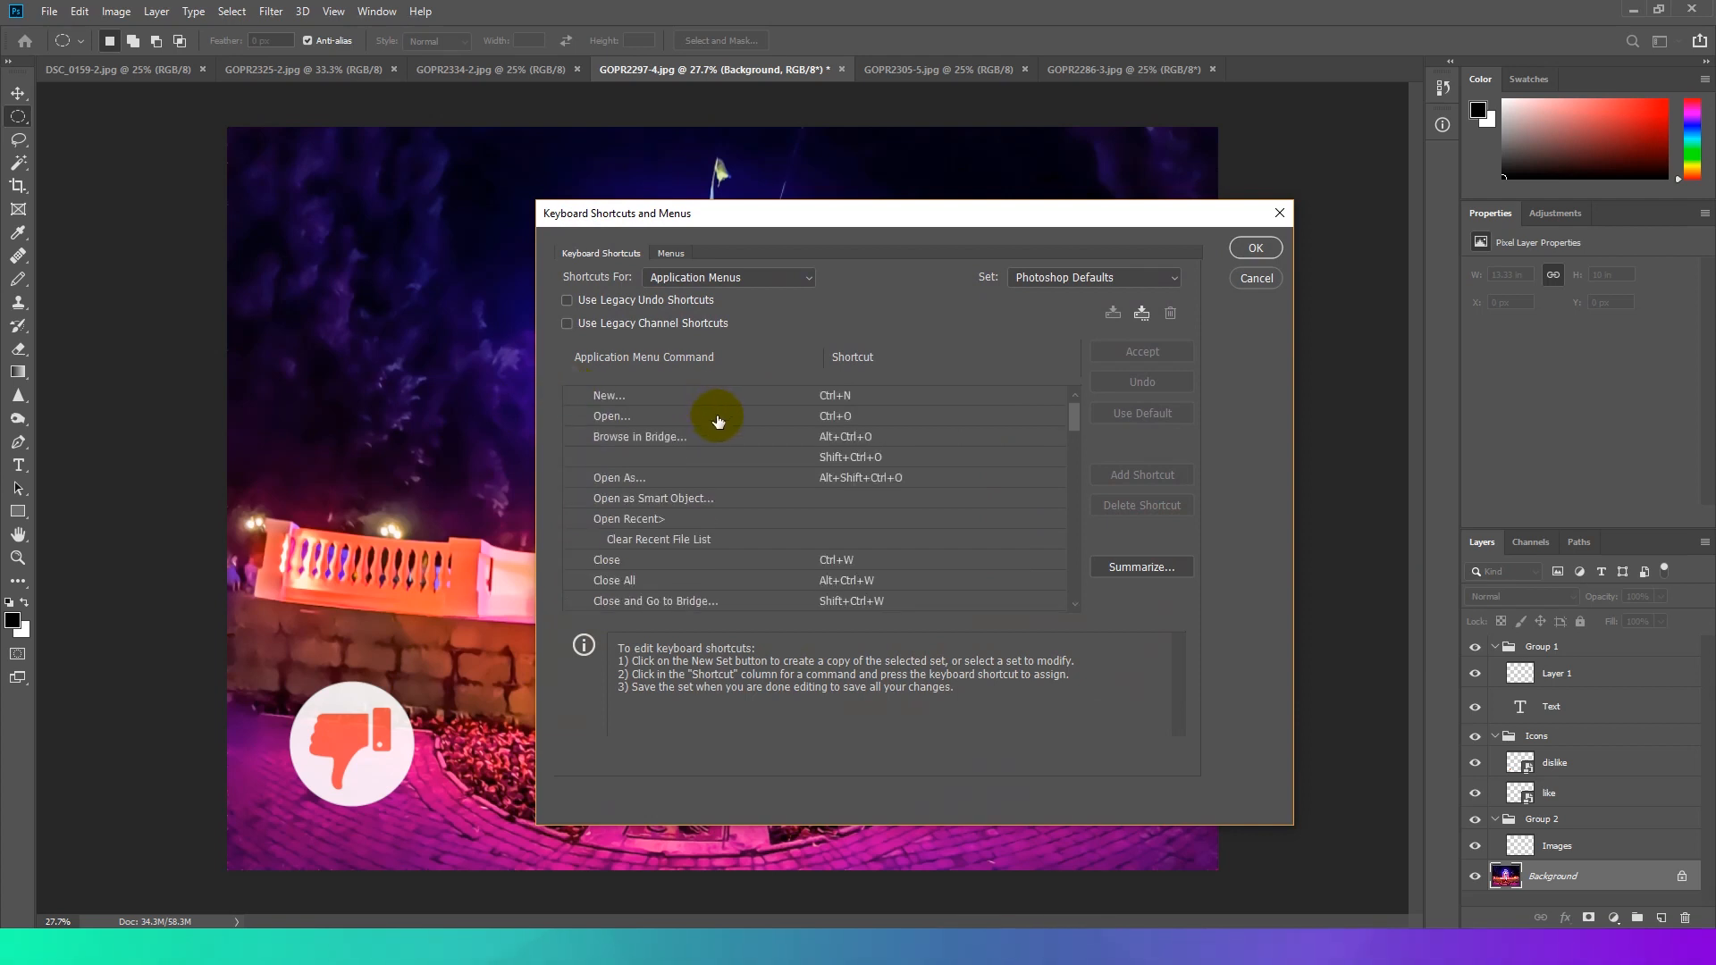
pyautogui.scroll(-3)
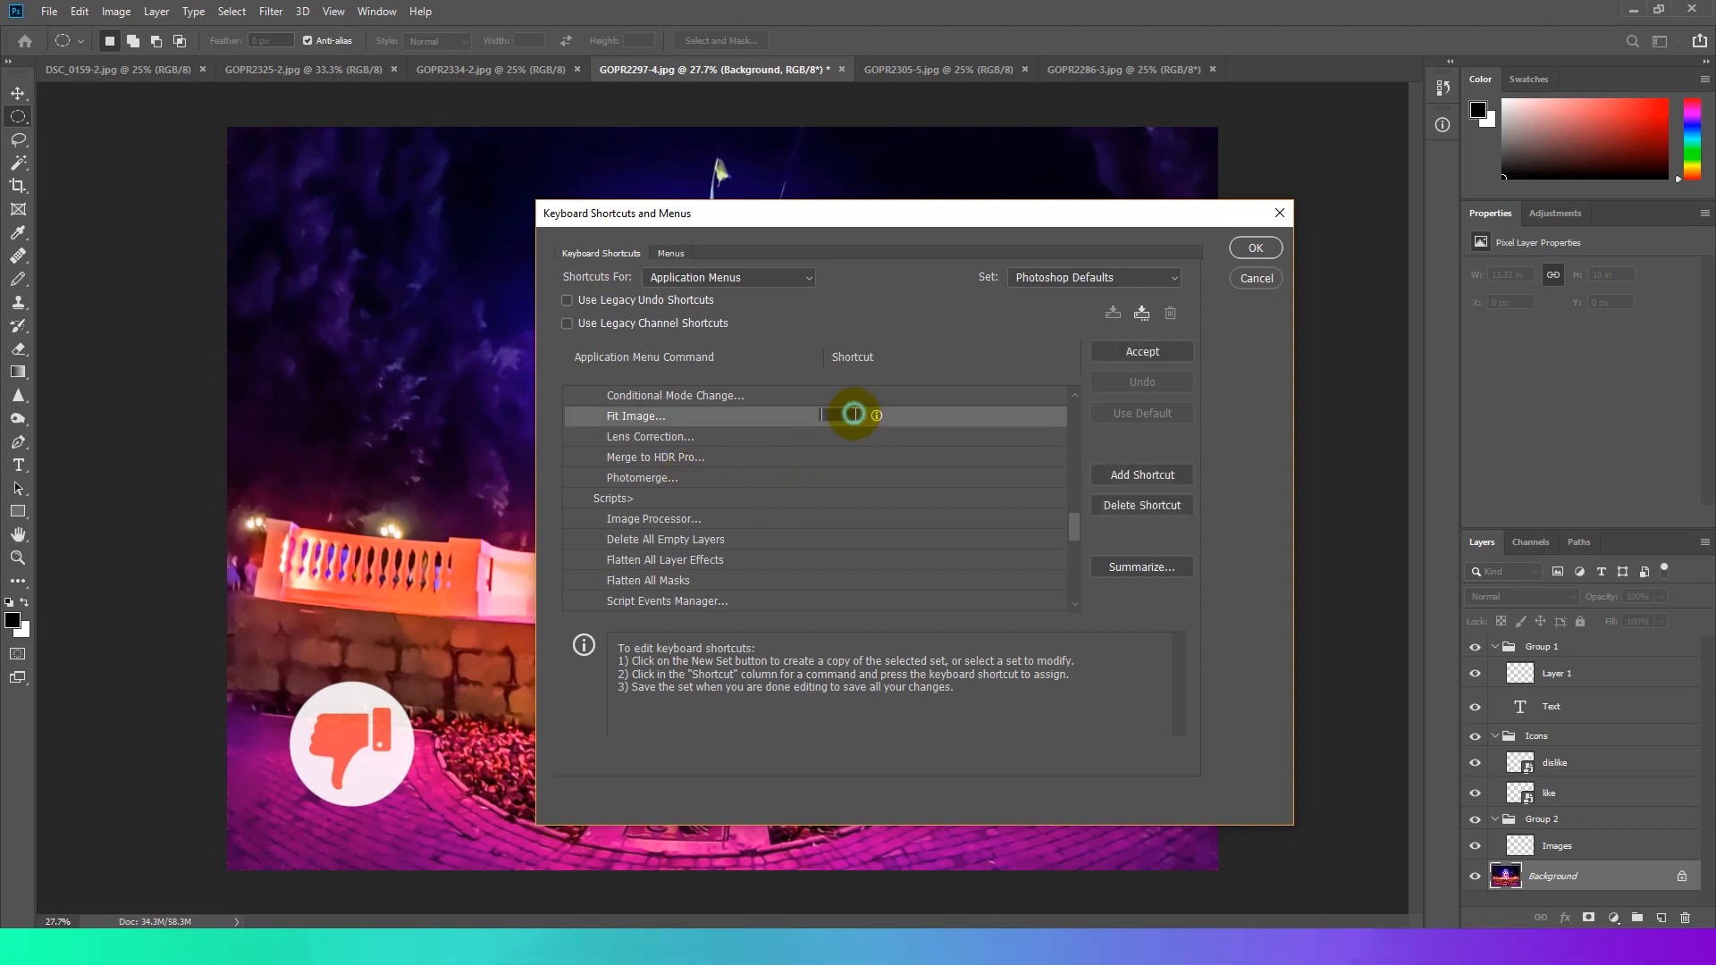
pyautogui.scroll(-3)
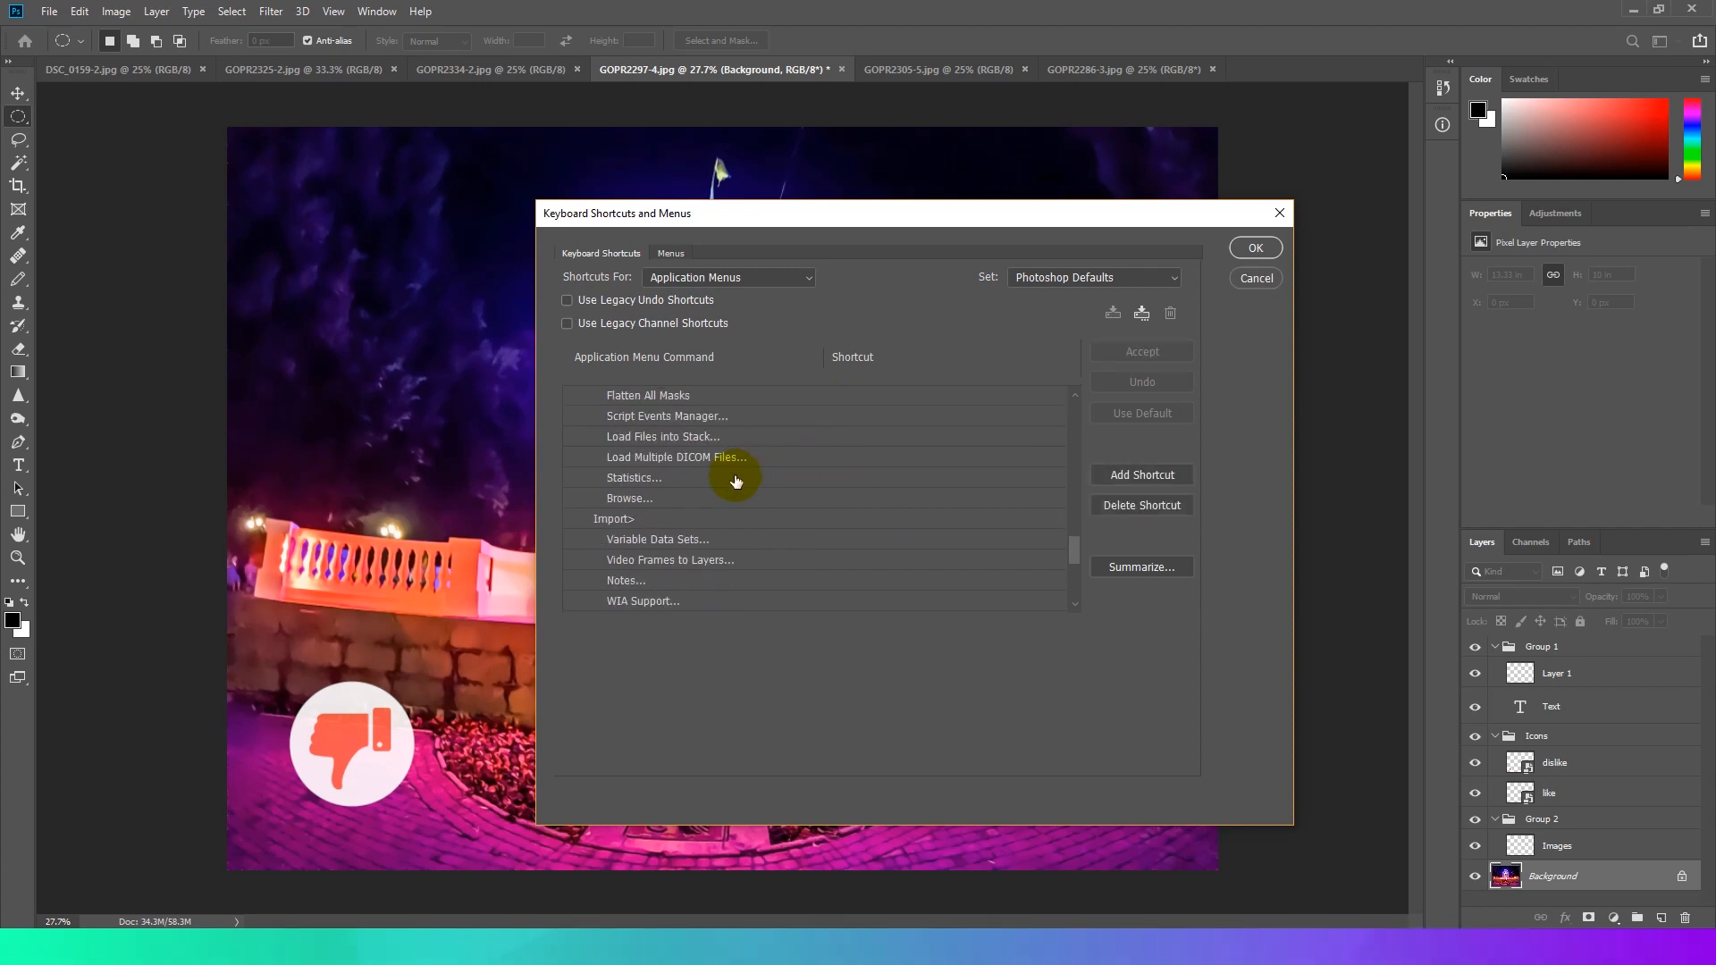
pyautogui.scroll(-3)
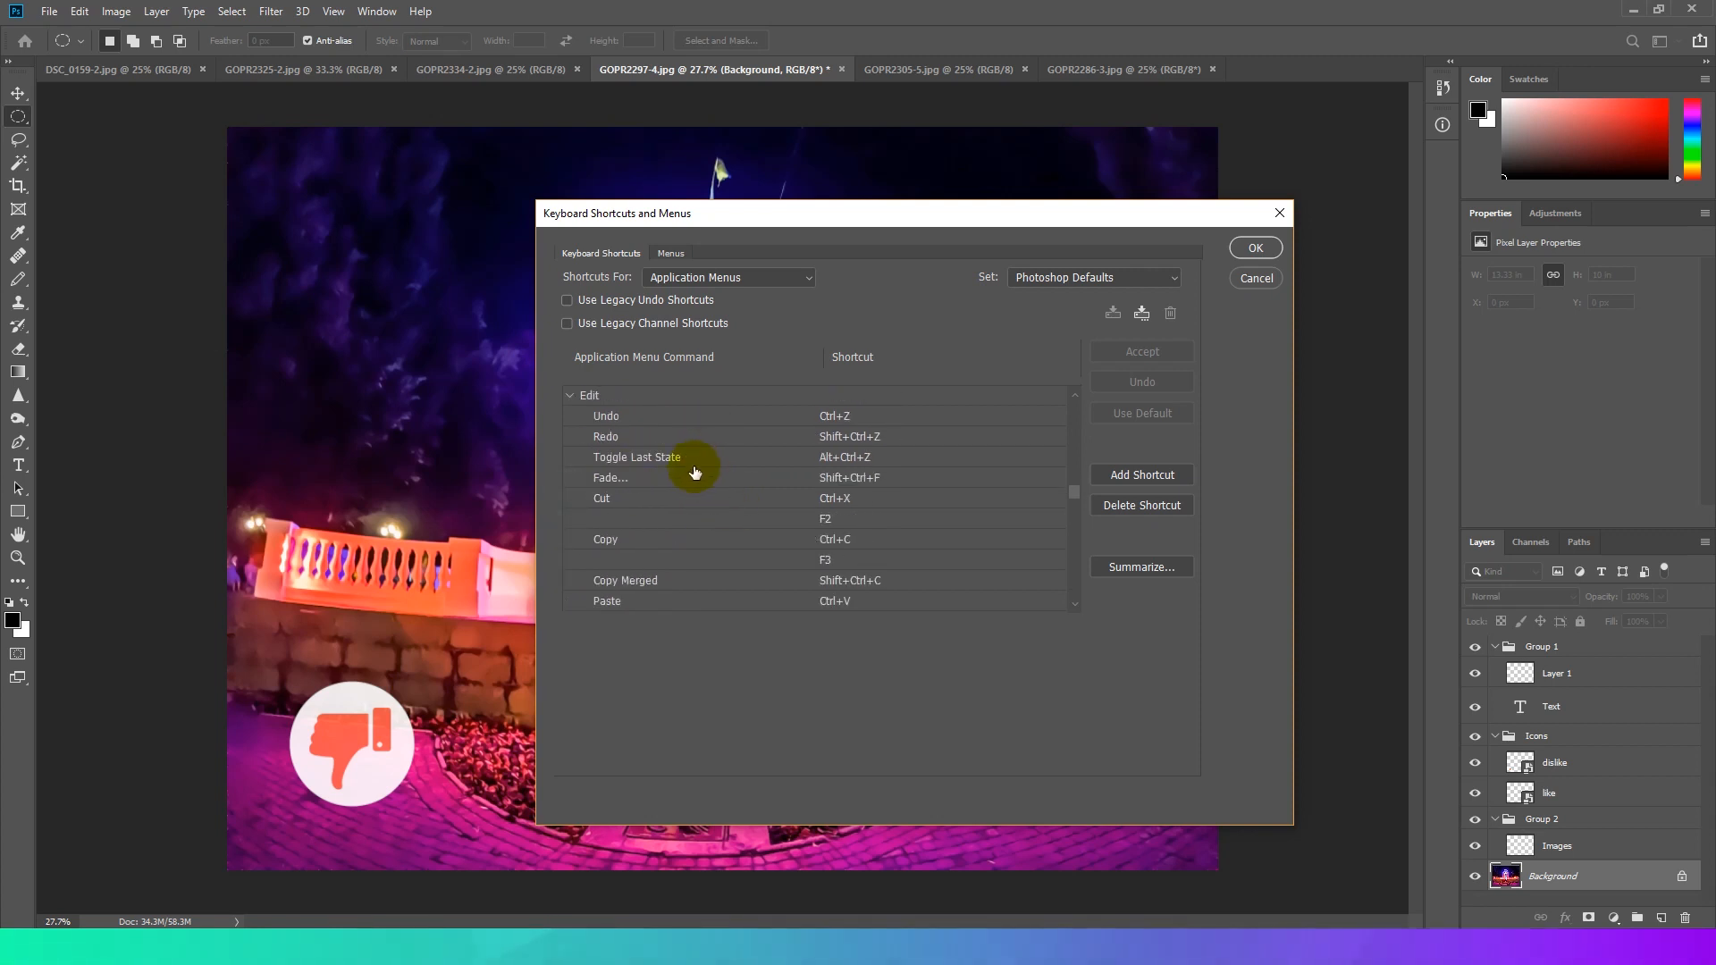
pyautogui.scroll(-3)
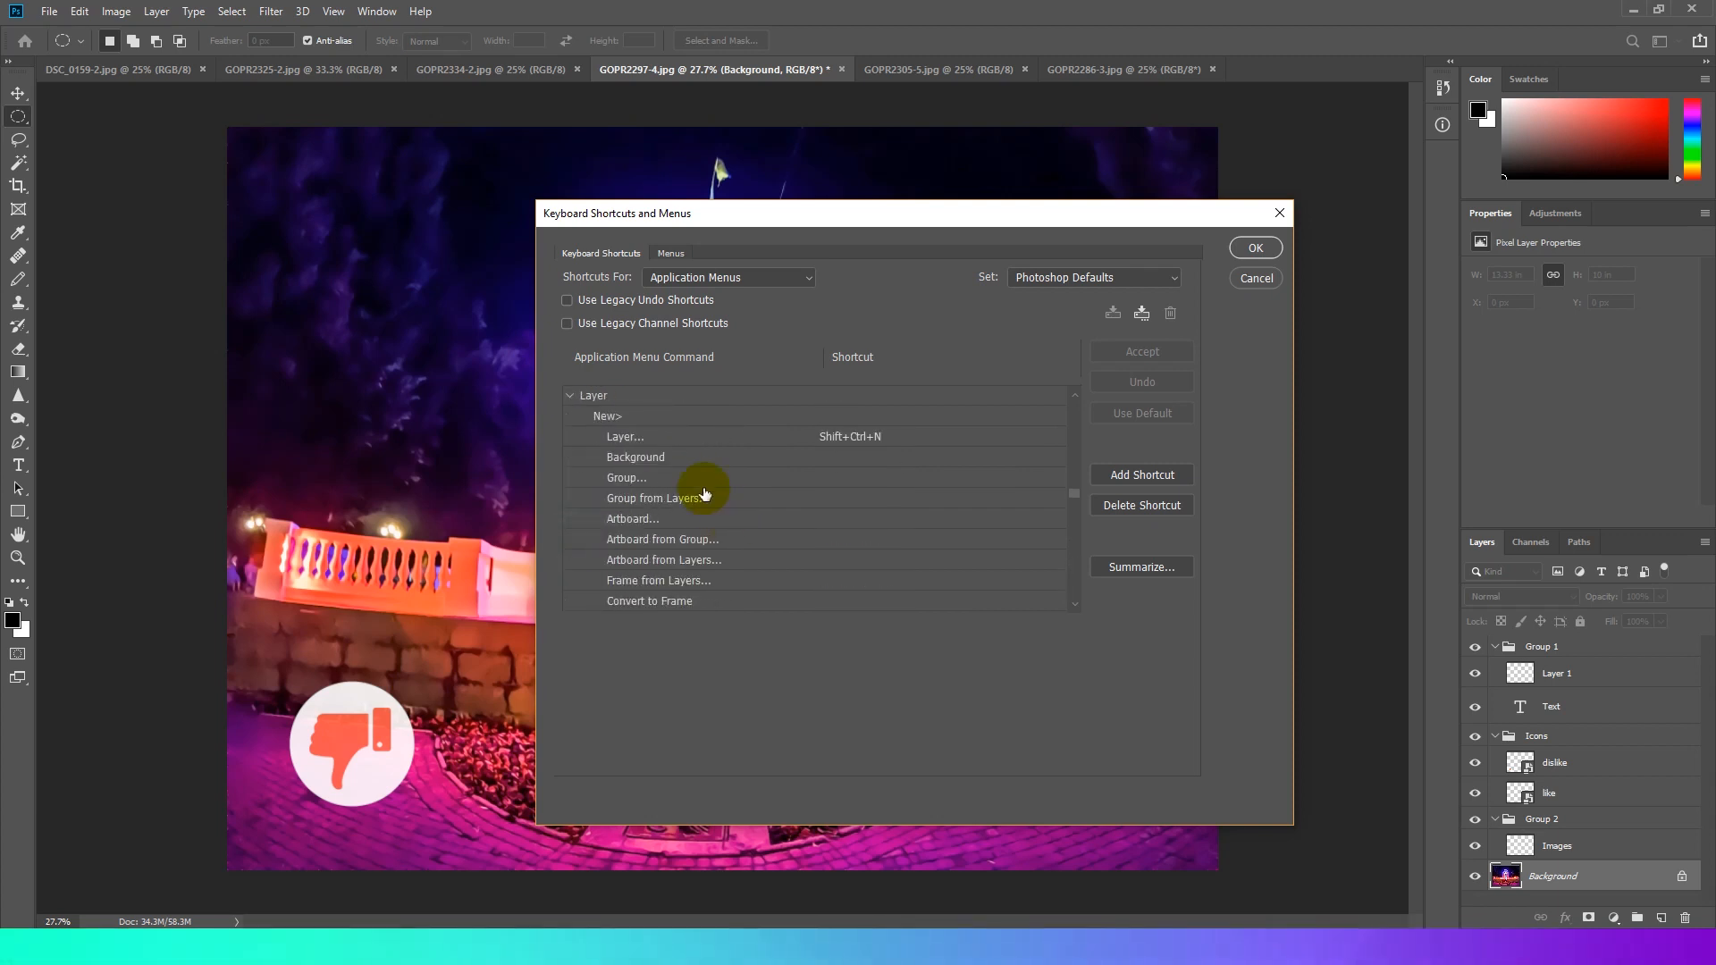
pyautogui.scroll(-3)
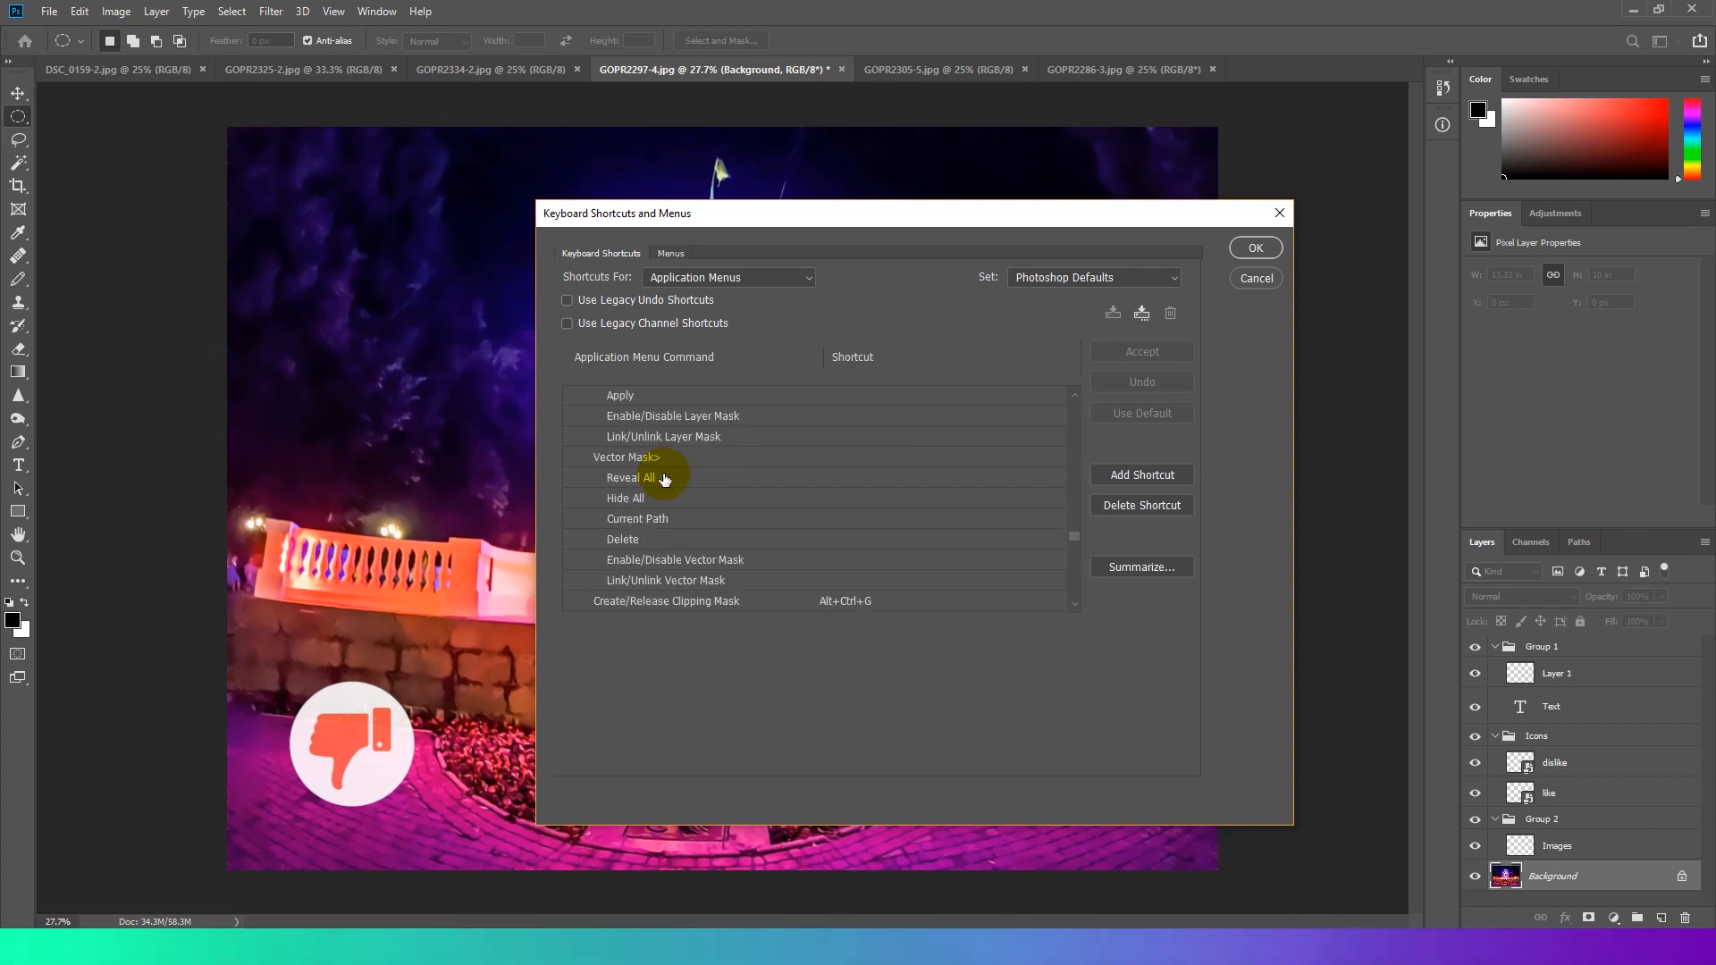
pyautogui.scroll(-3)
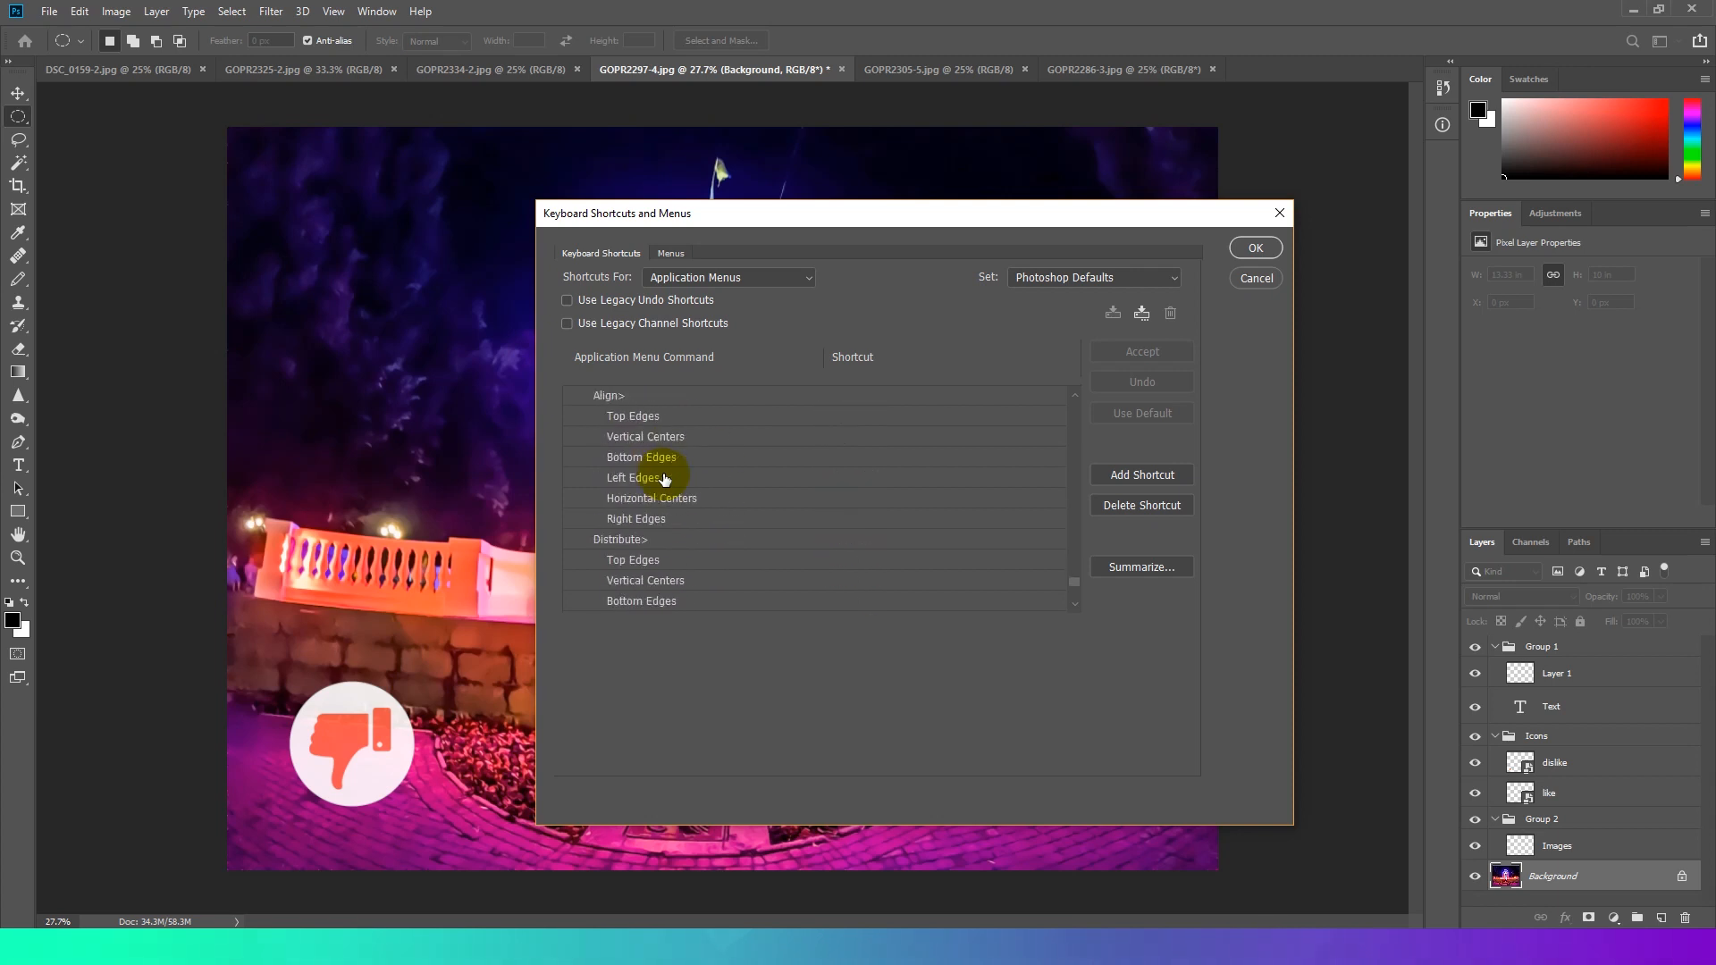
pyautogui.scroll(-3)
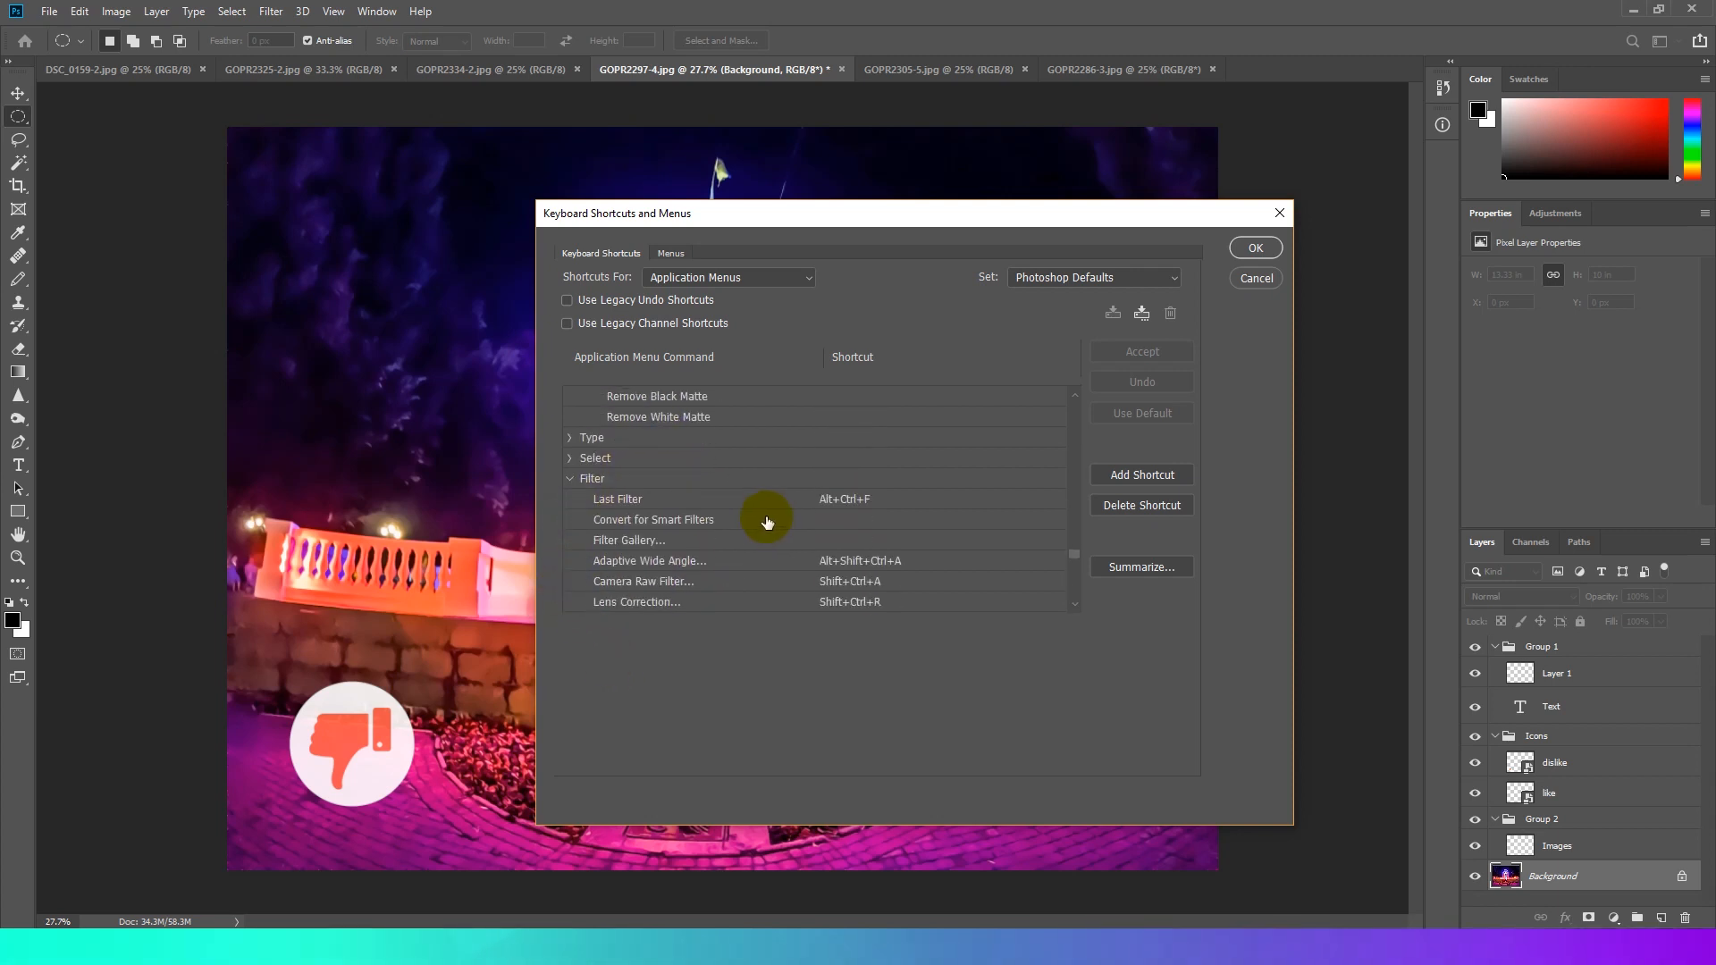
pyautogui.scroll(-3)
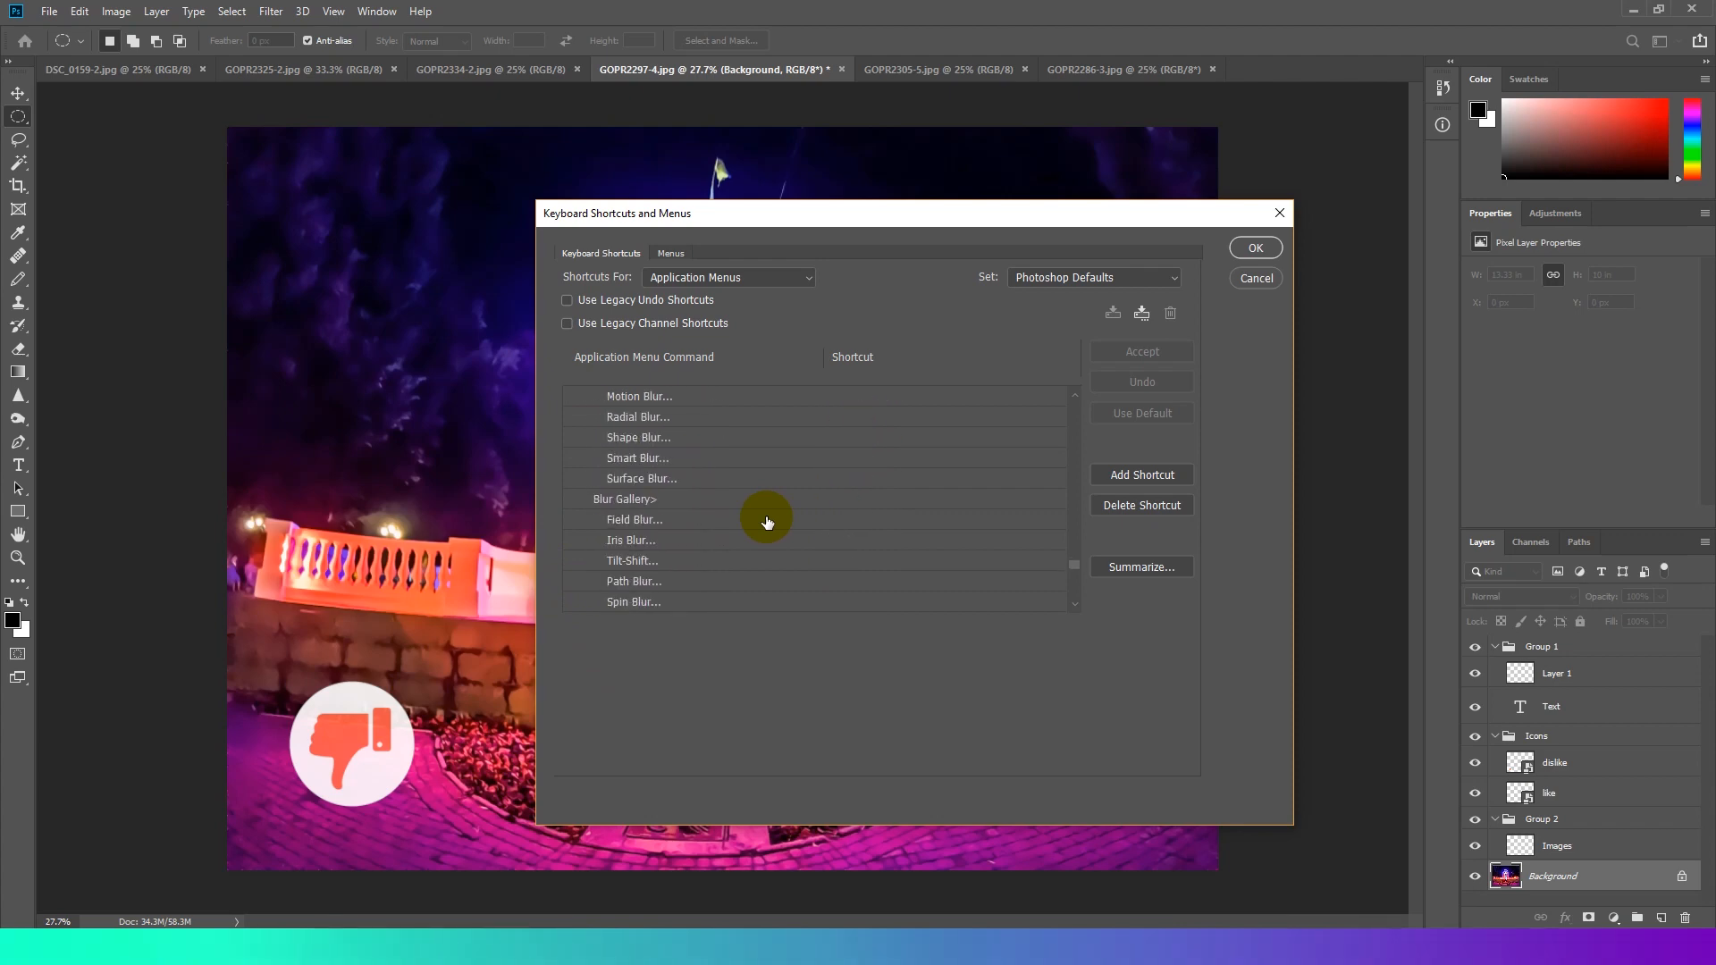